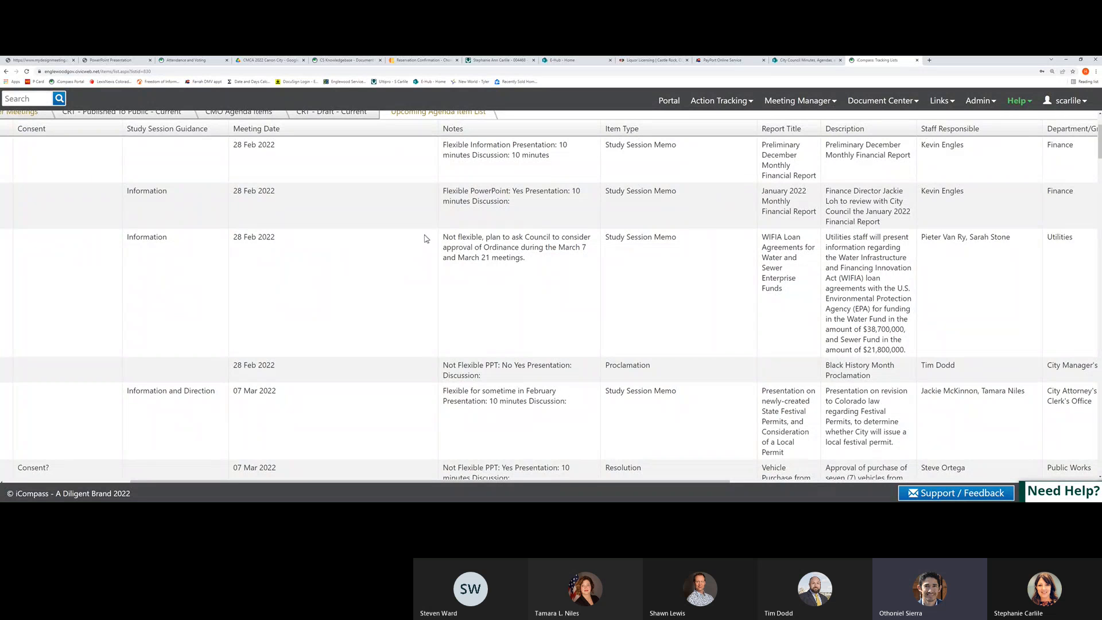
mouse_move(441, 233)
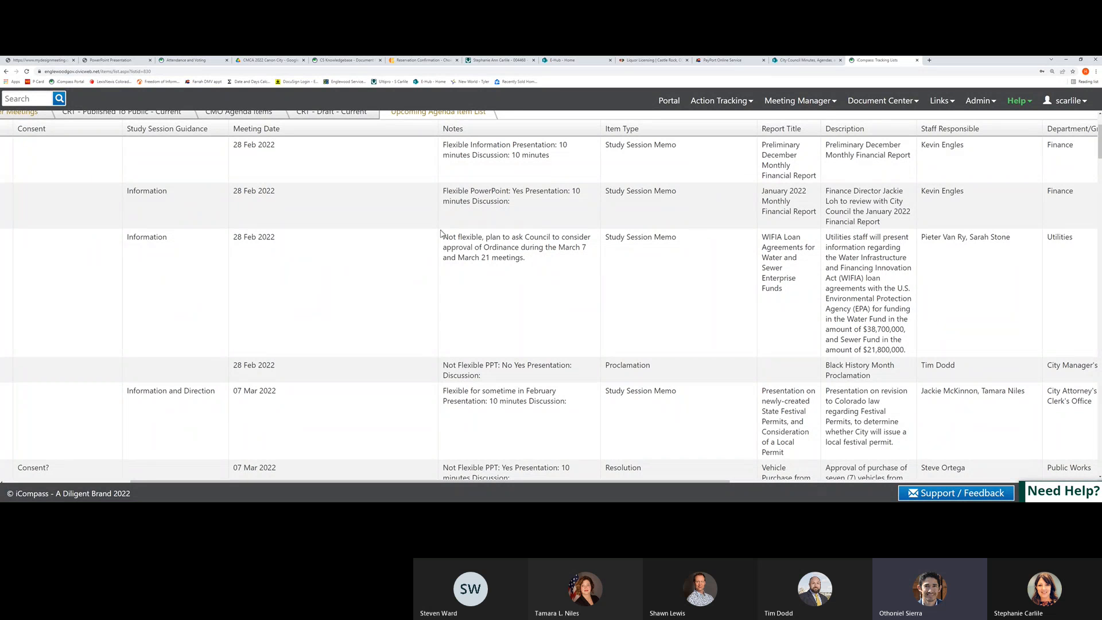
mouse_move(414, 261)
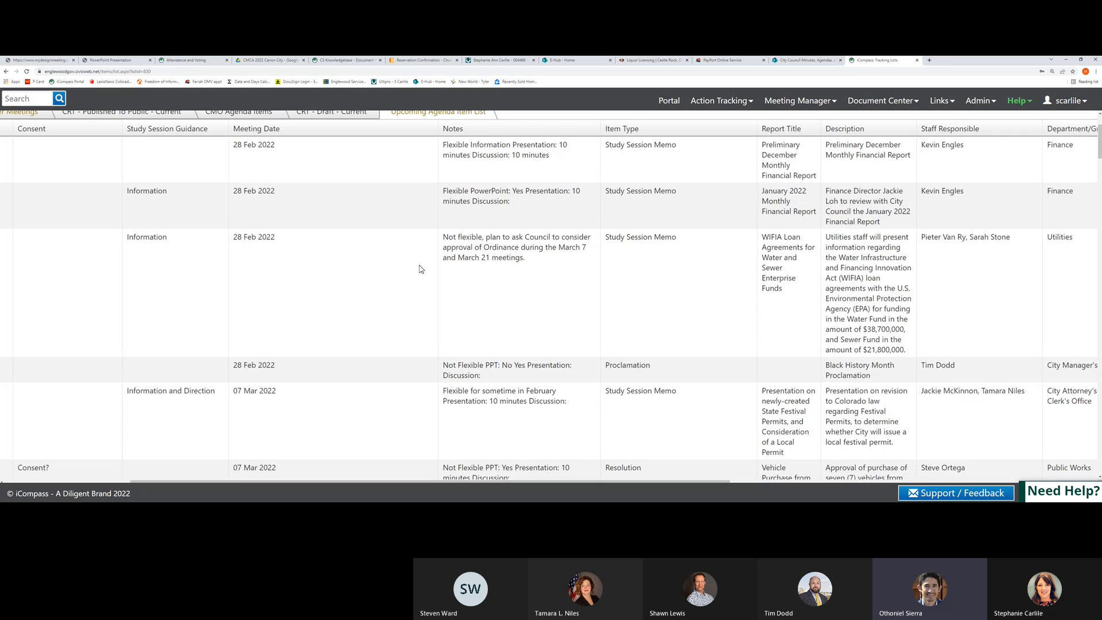
mouse_move(423, 264)
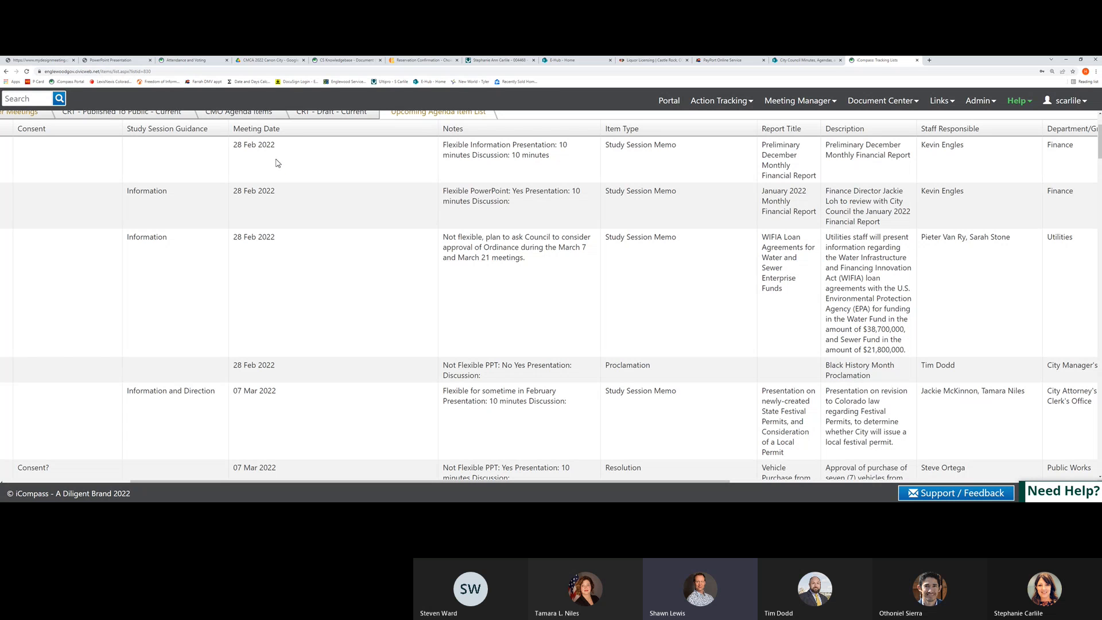
mouse_move(289, 195)
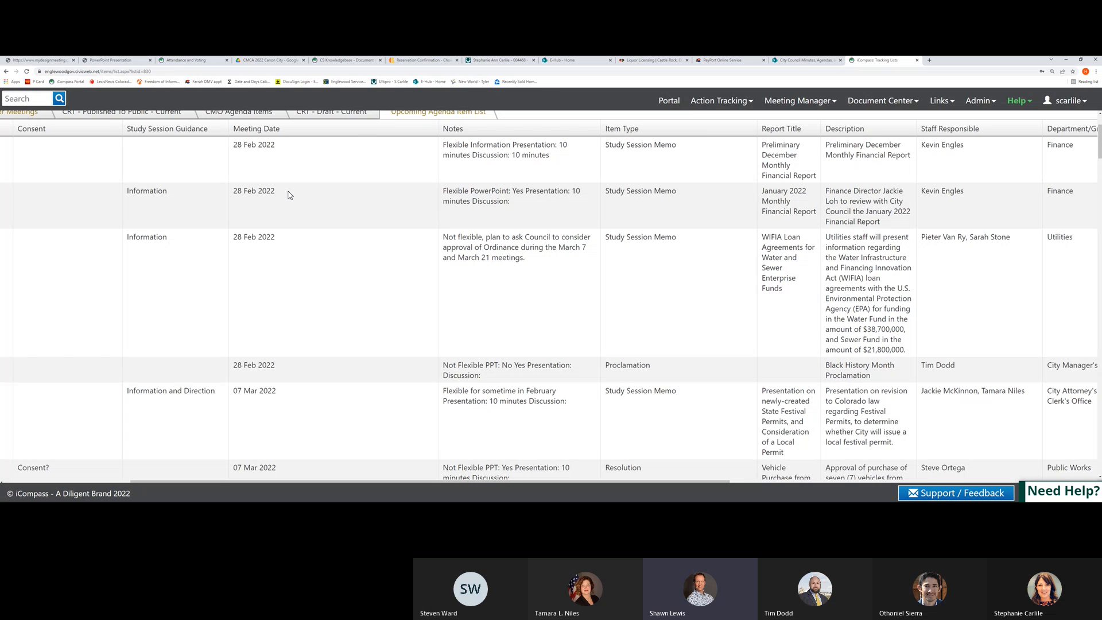
mouse_move(317, 202)
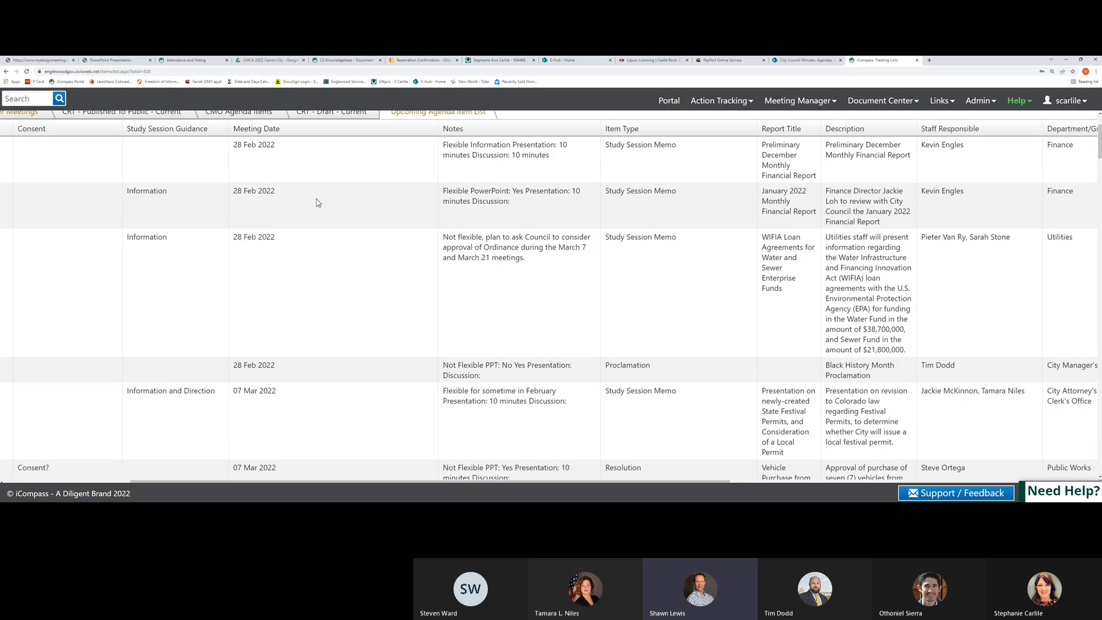
mouse_move(363, 303)
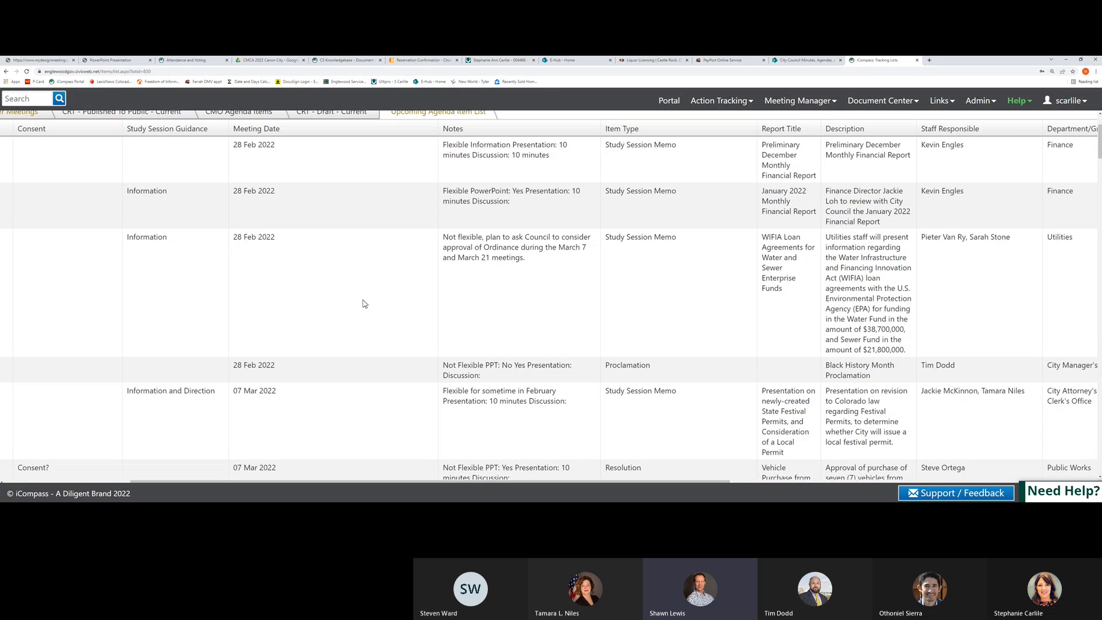
mouse_move(874, 291)
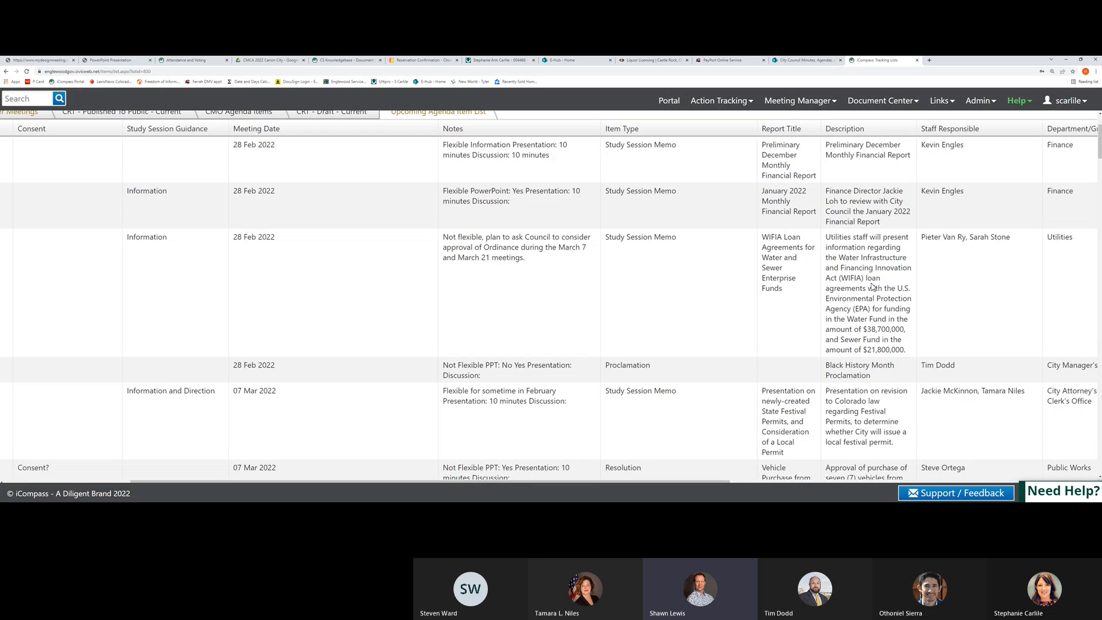
mouse_move(531, 293)
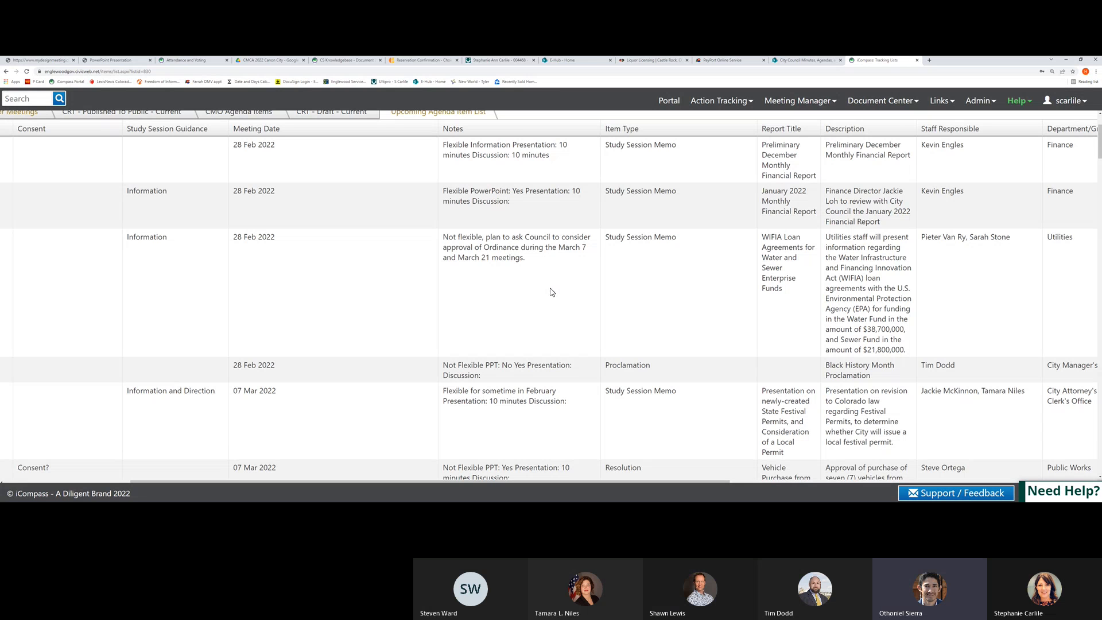
mouse_move(397, 274)
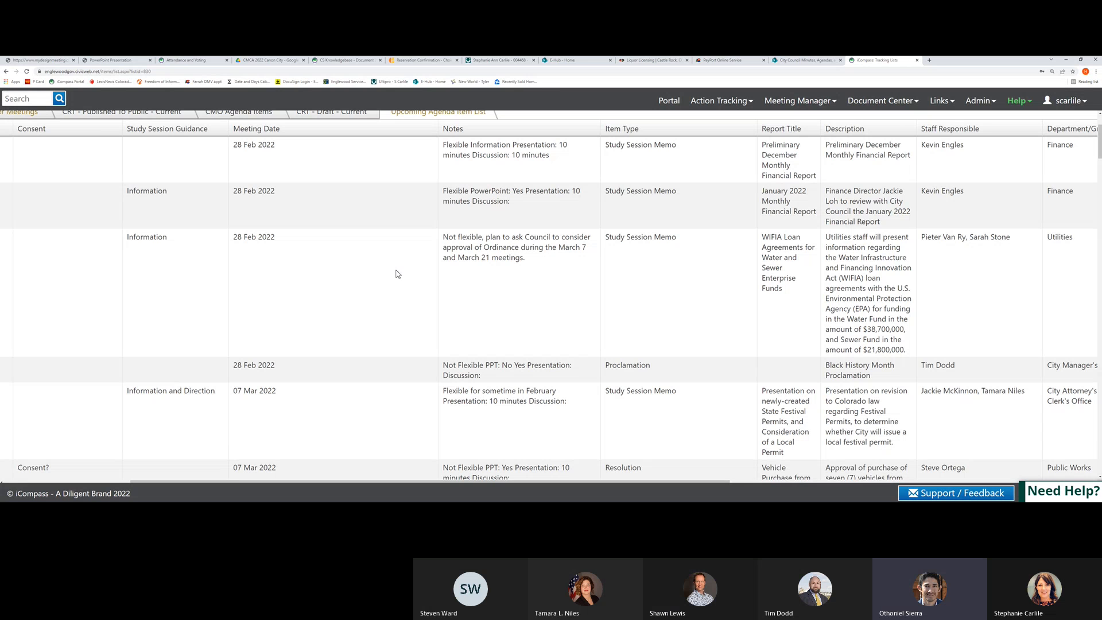
mouse_move(530, 288)
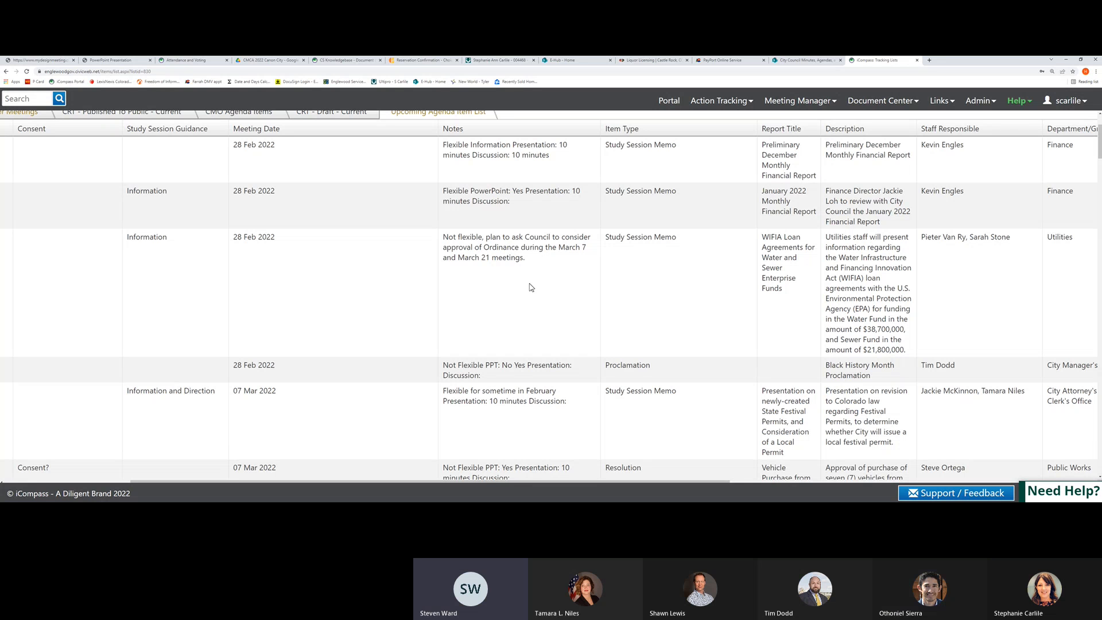
mouse_move(527, 282)
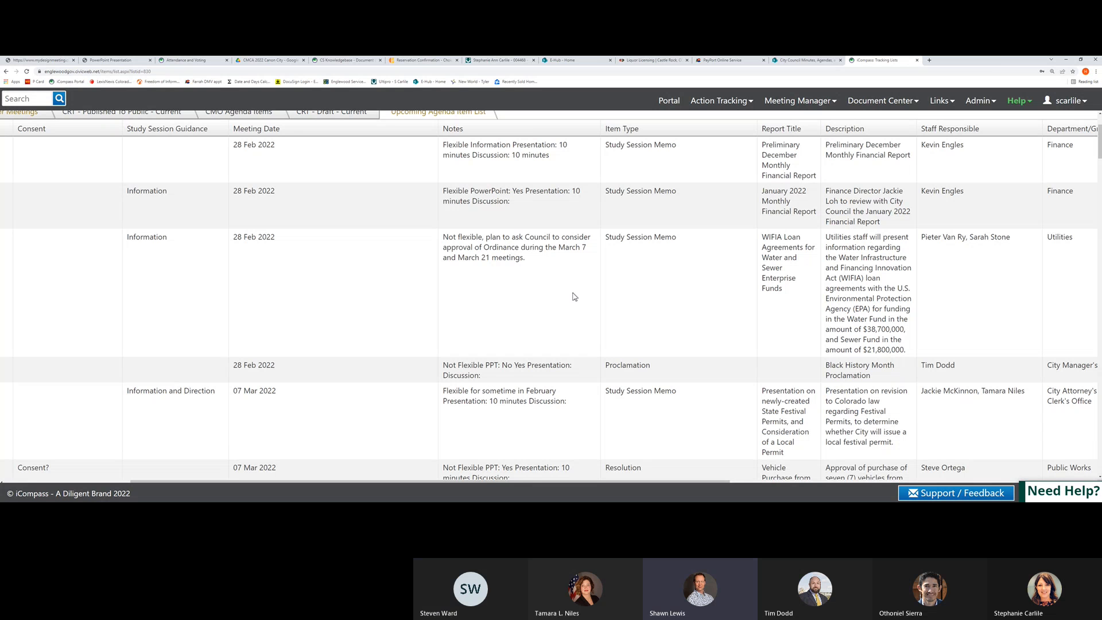
mouse_move(565, 296)
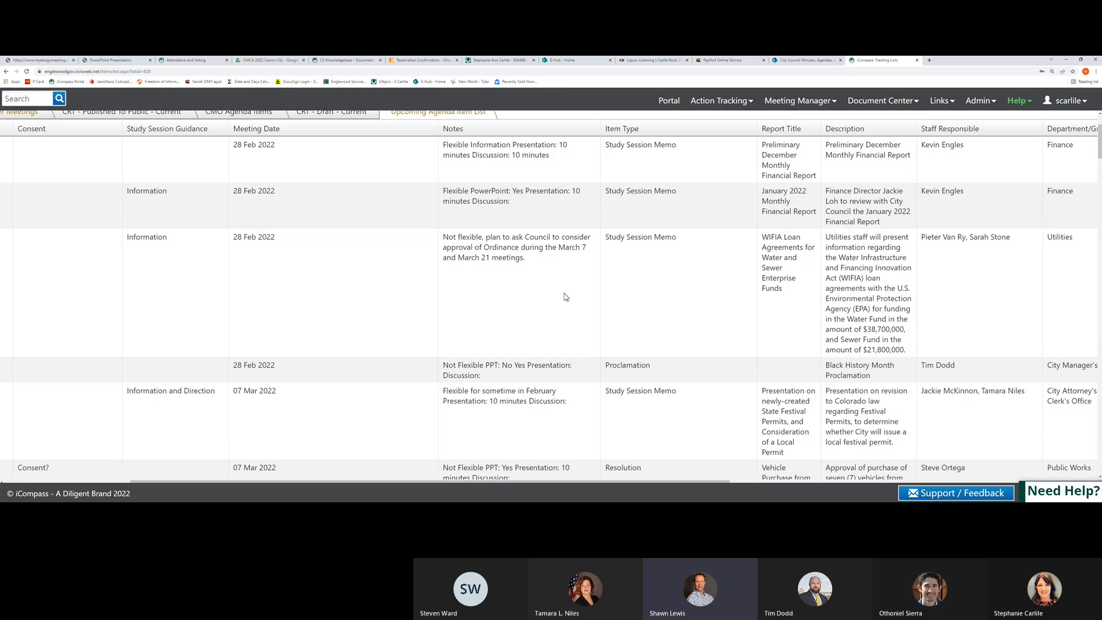
mouse_move(542, 370)
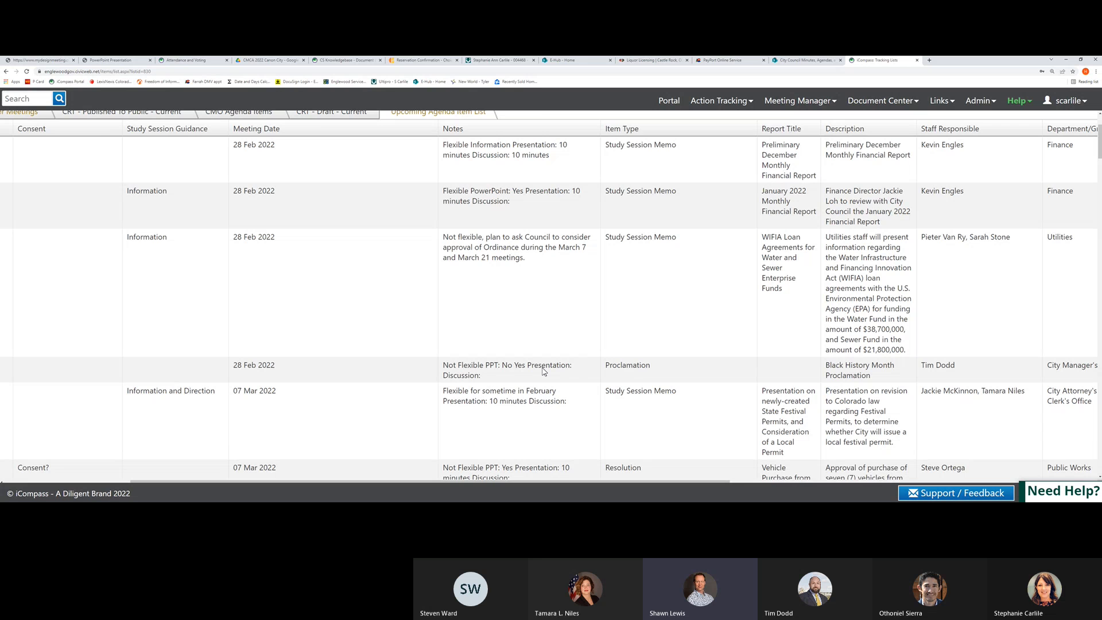
scroll("down", 3)
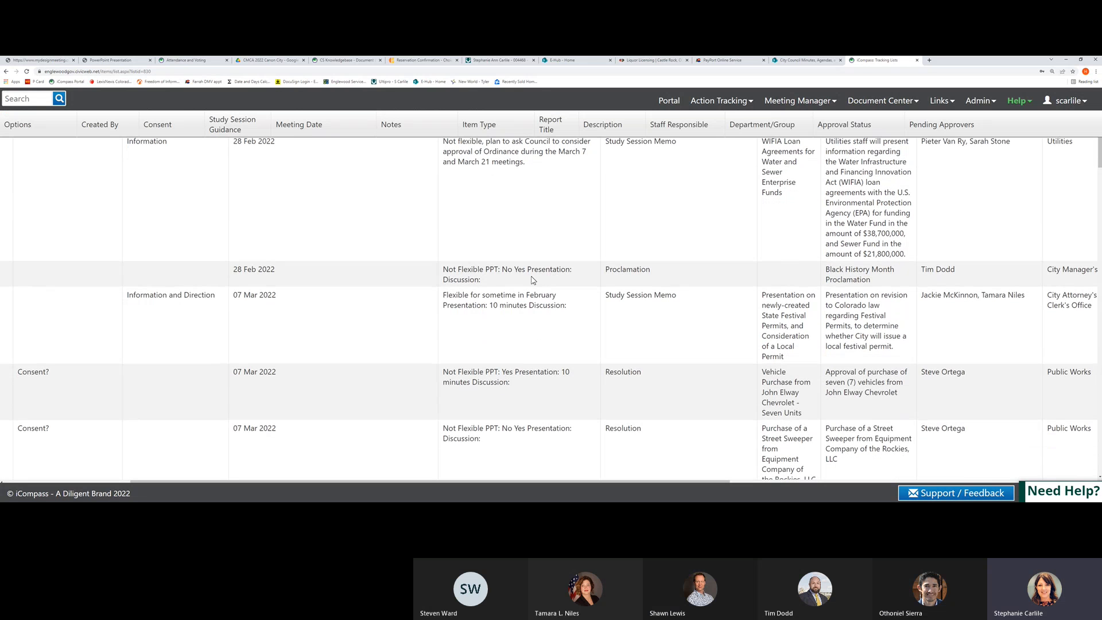
scroll("down", 3)
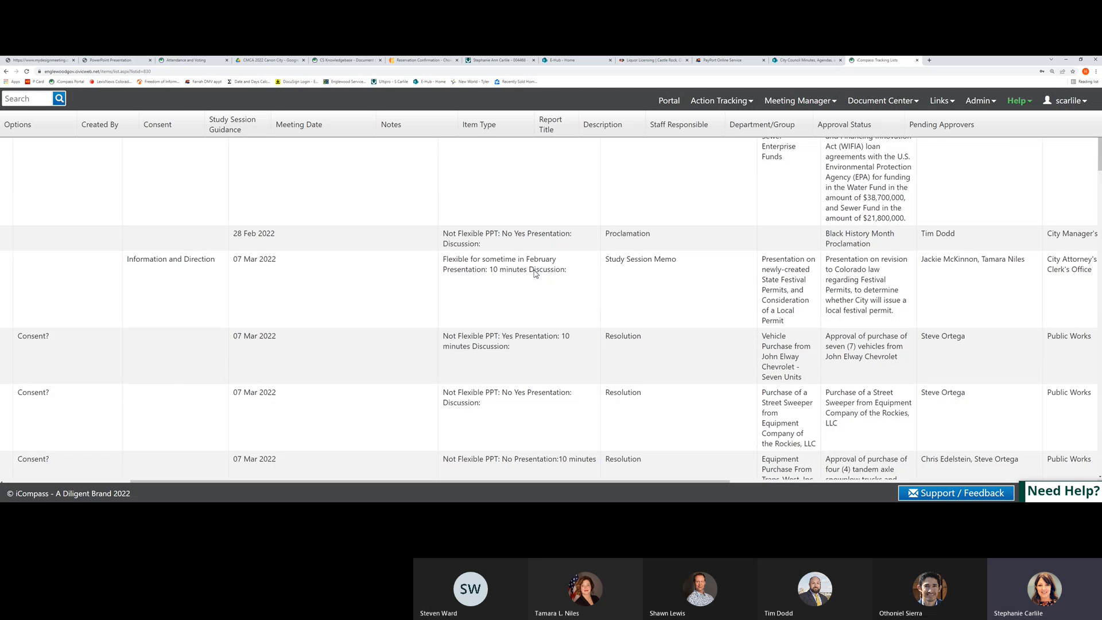
scroll("down", 3)
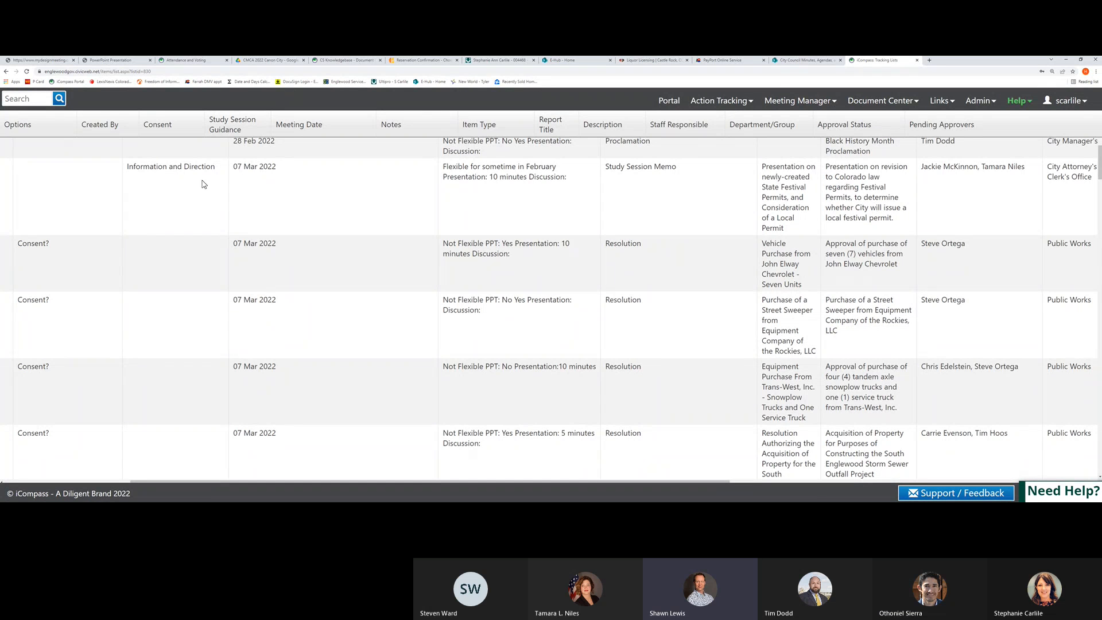
mouse_move(836, 204)
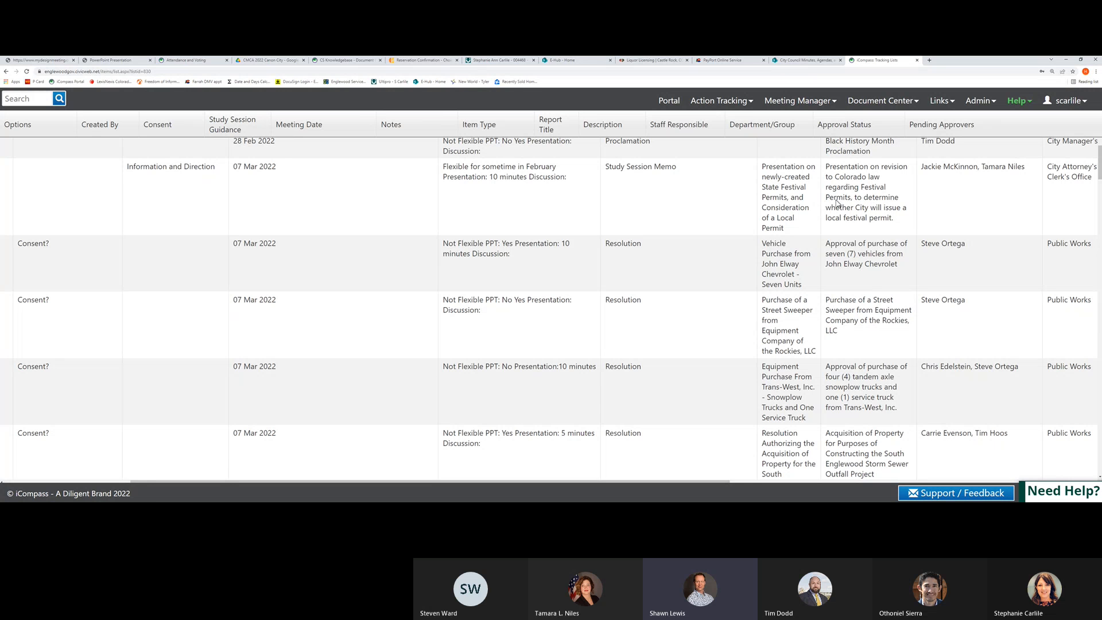
mouse_move(840, 208)
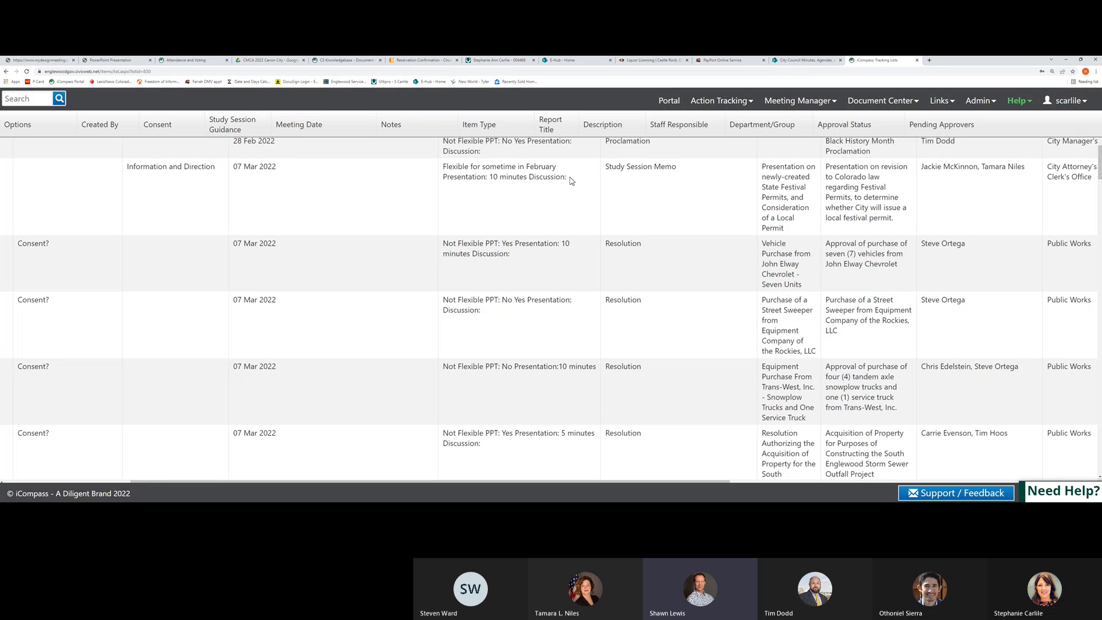
mouse_move(555, 183)
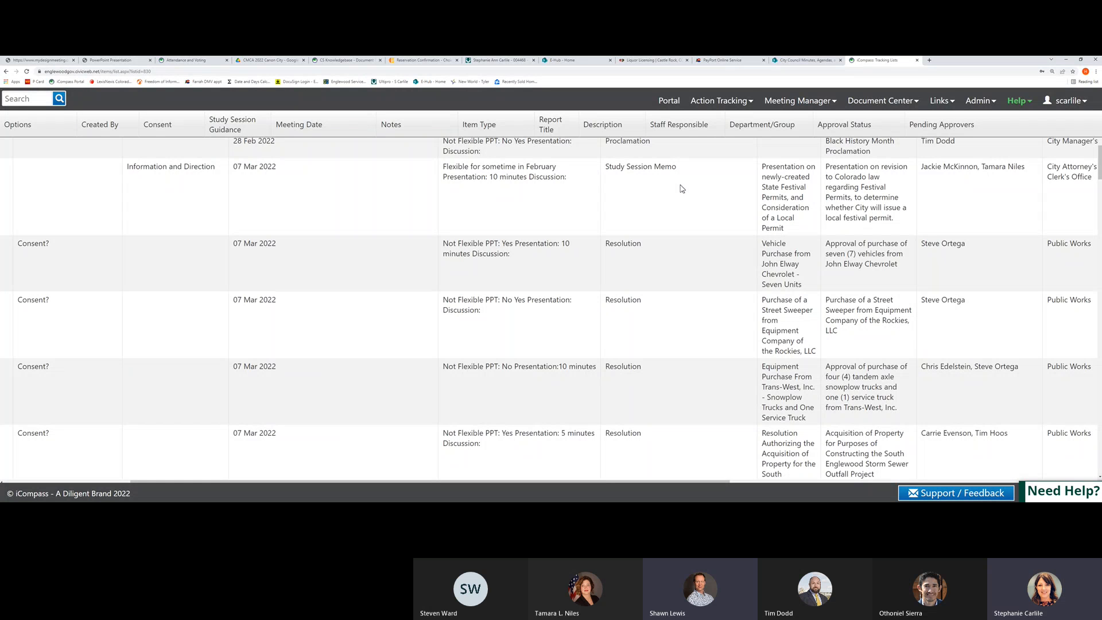
mouse_move(628, 195)
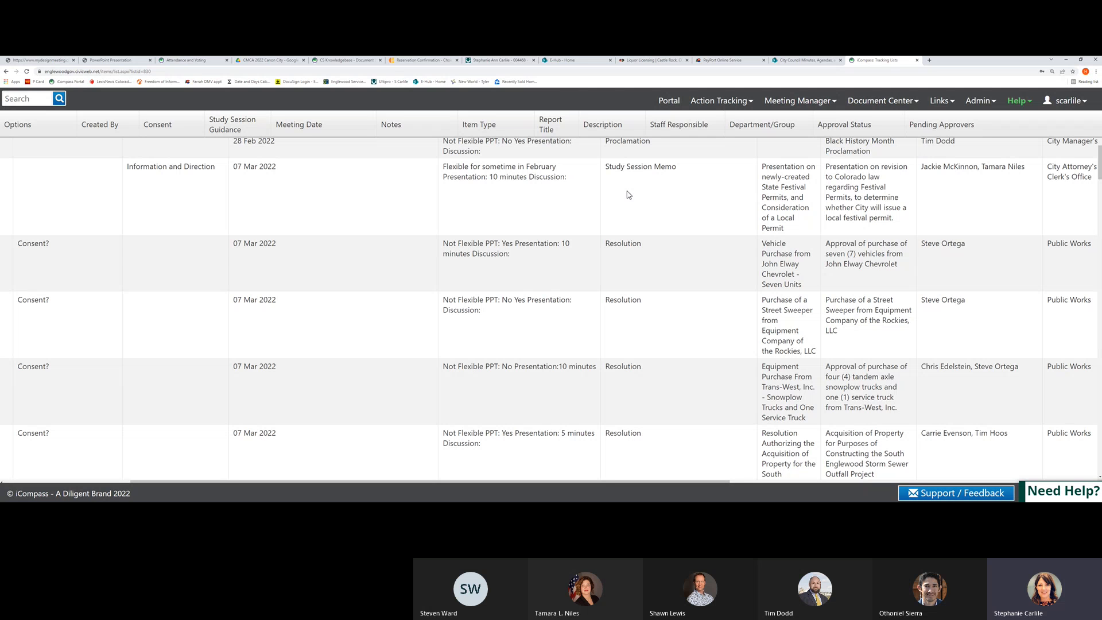
mouse_move(619, 193)
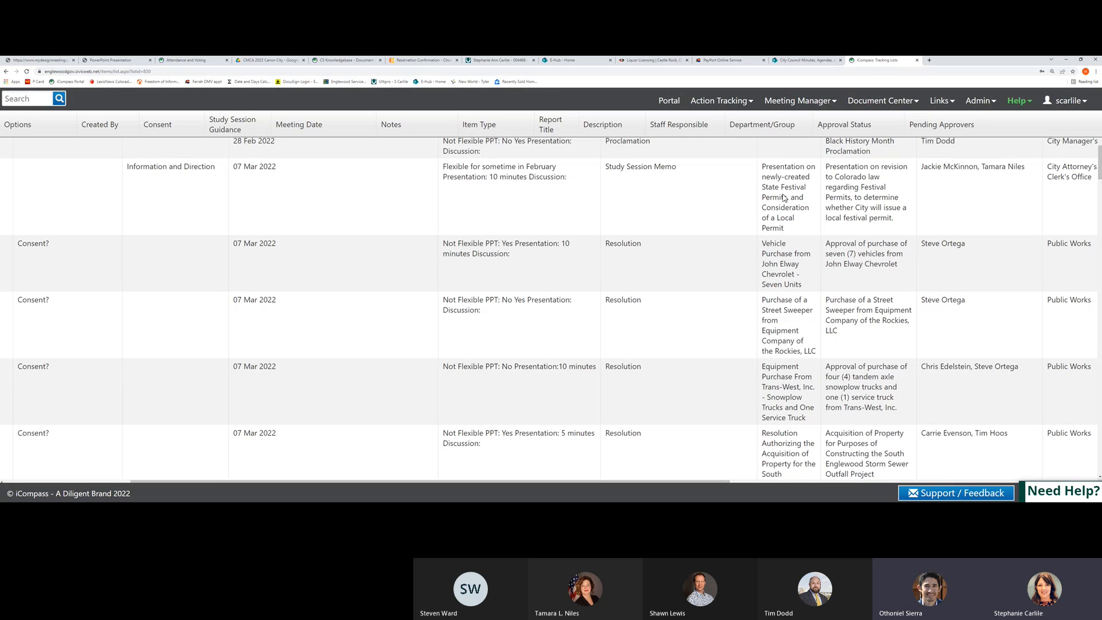
mouse_move(487, 261)
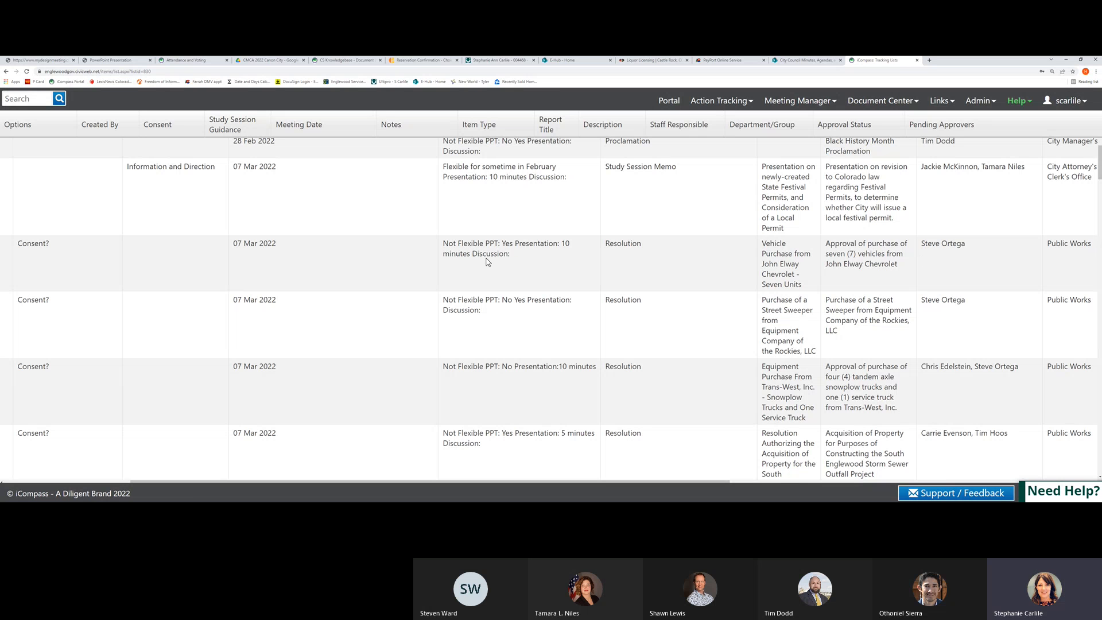
mouse_move(441, 264)
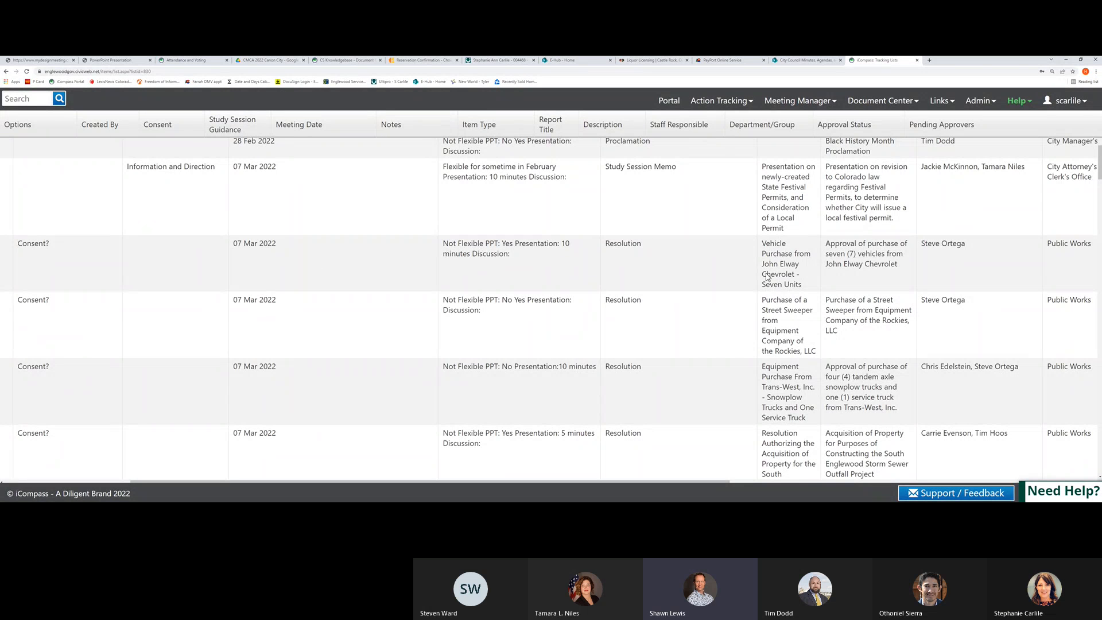
mouse_move(785, 265)
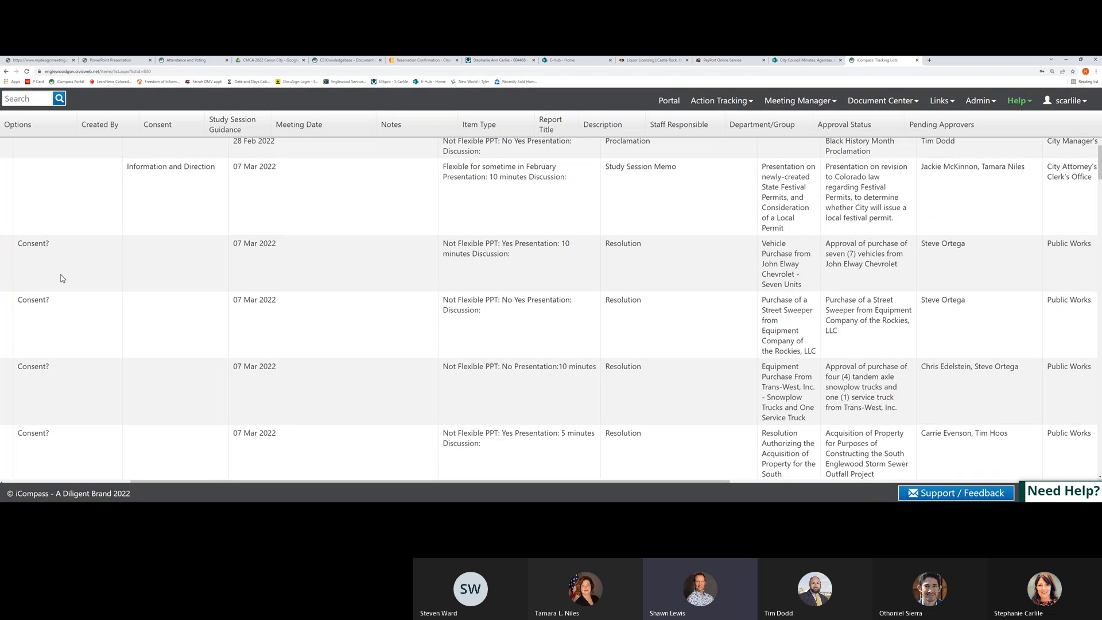
mouse_move(75, 321)
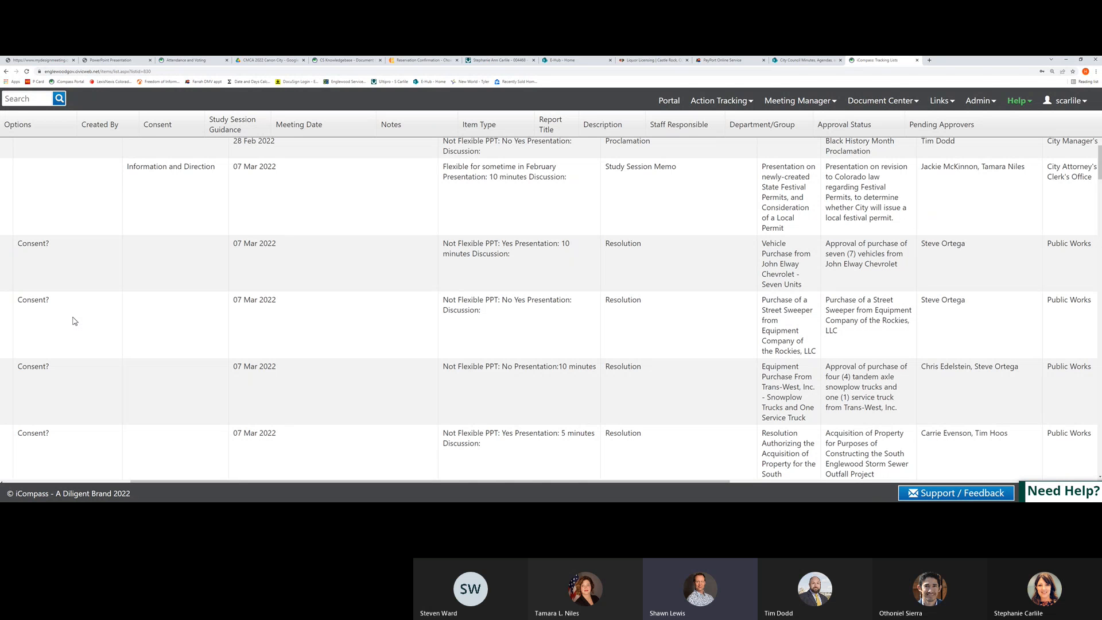
mouse_move(73, 383)
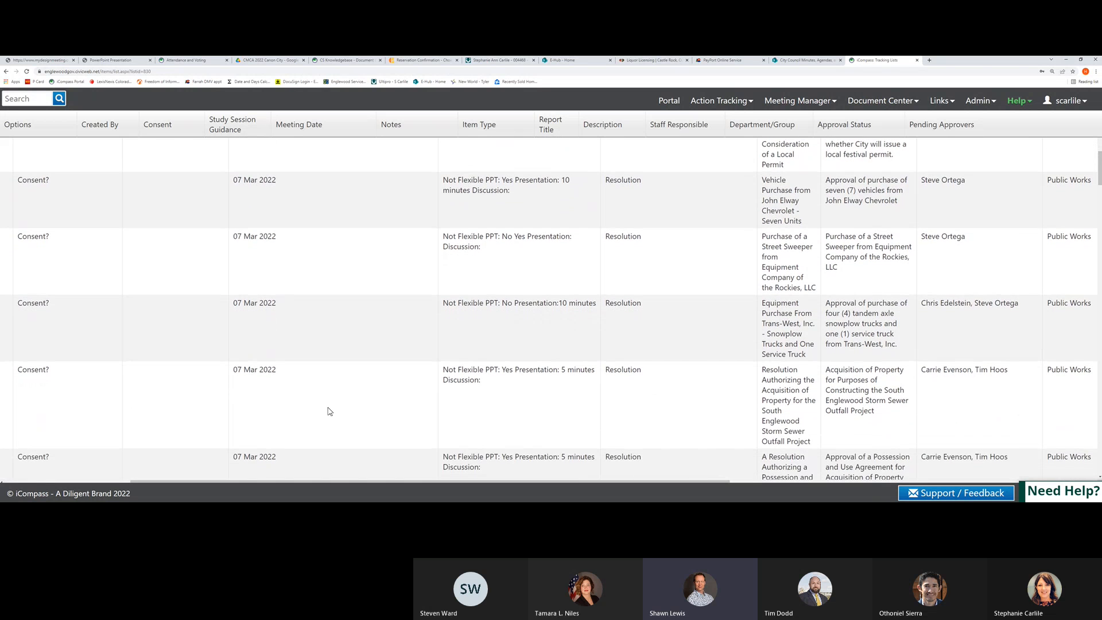
scroll("down", 3)
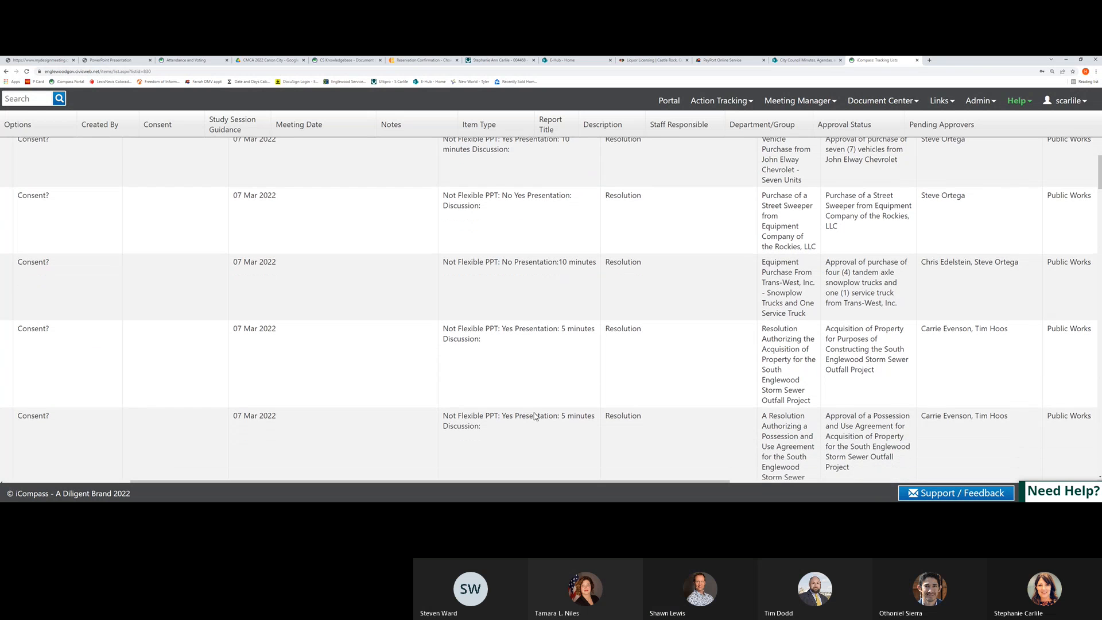
scroll("down", 3)
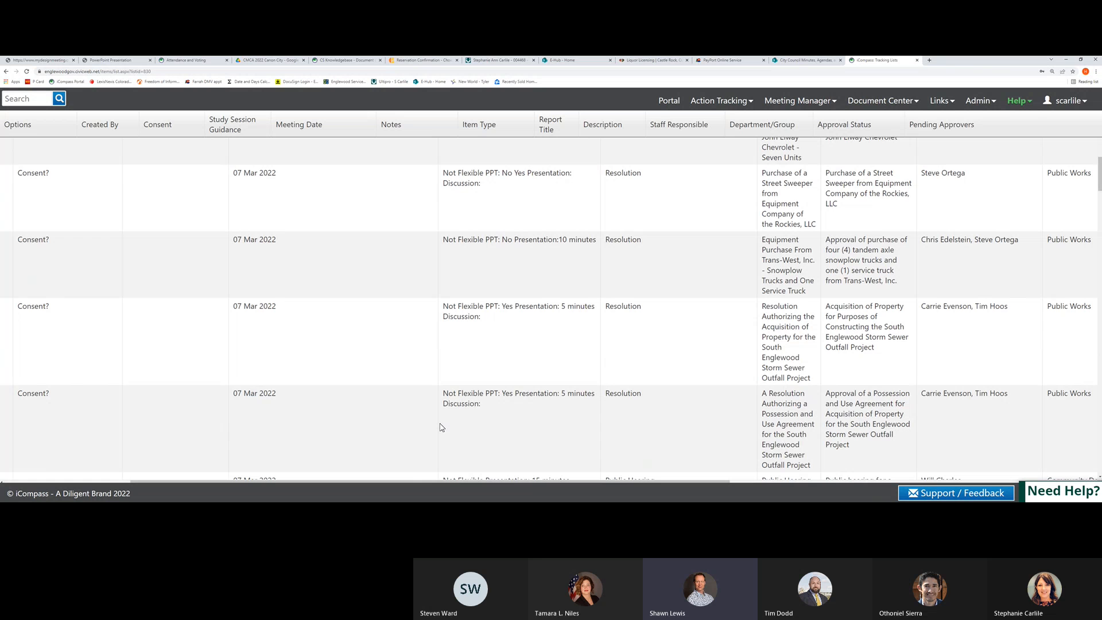
scroll("down", 3)
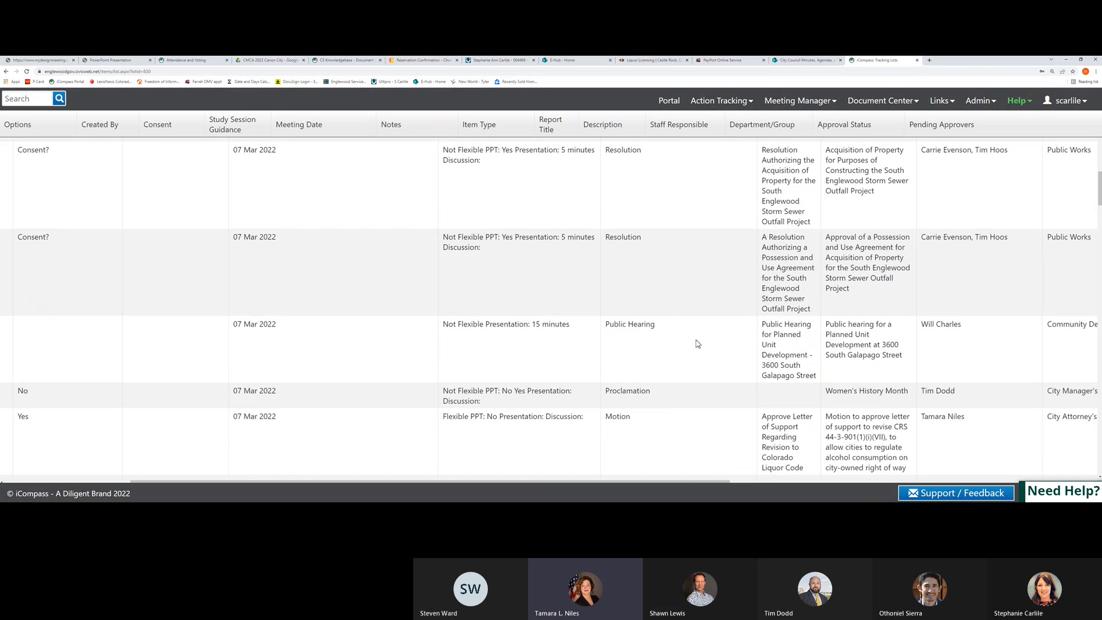
mouse_move(860, 334)
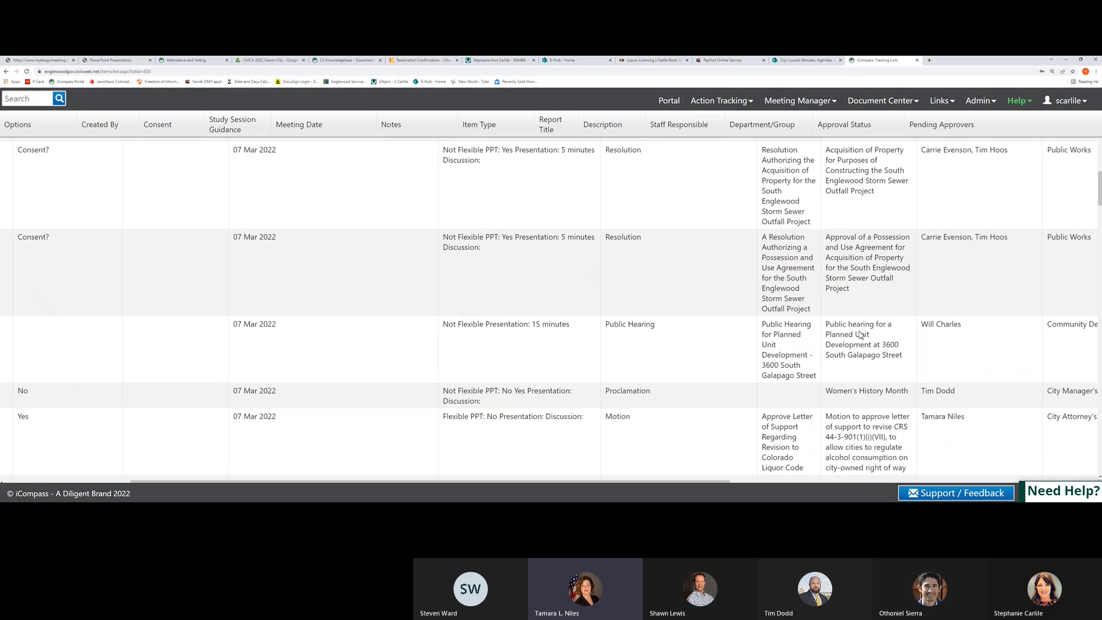
mouse_move(856, 342)
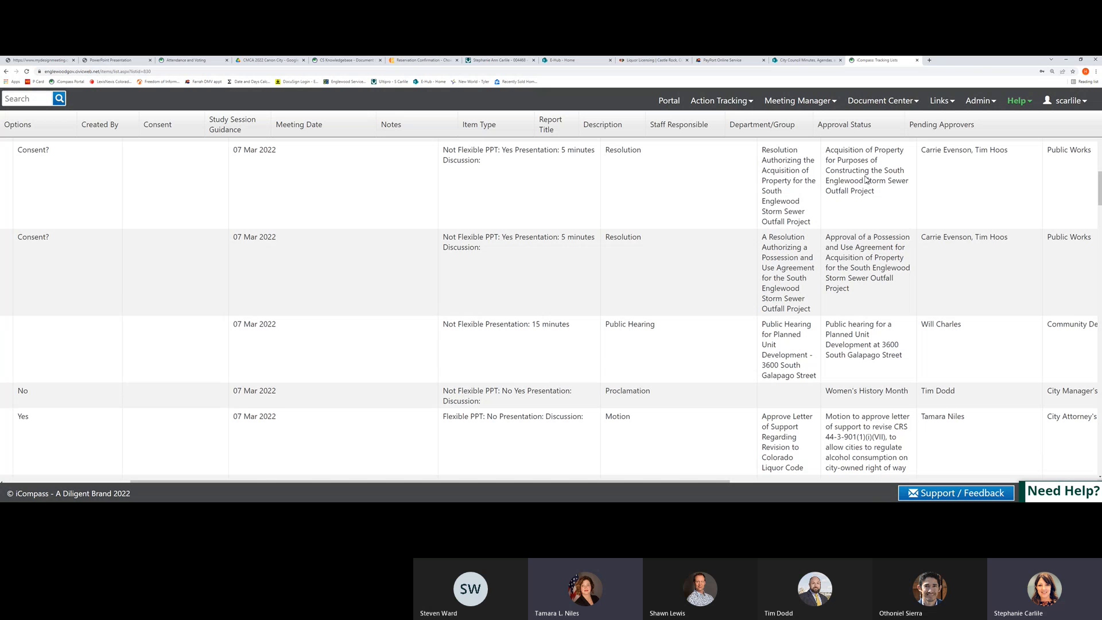
mouse_move(861, 214)
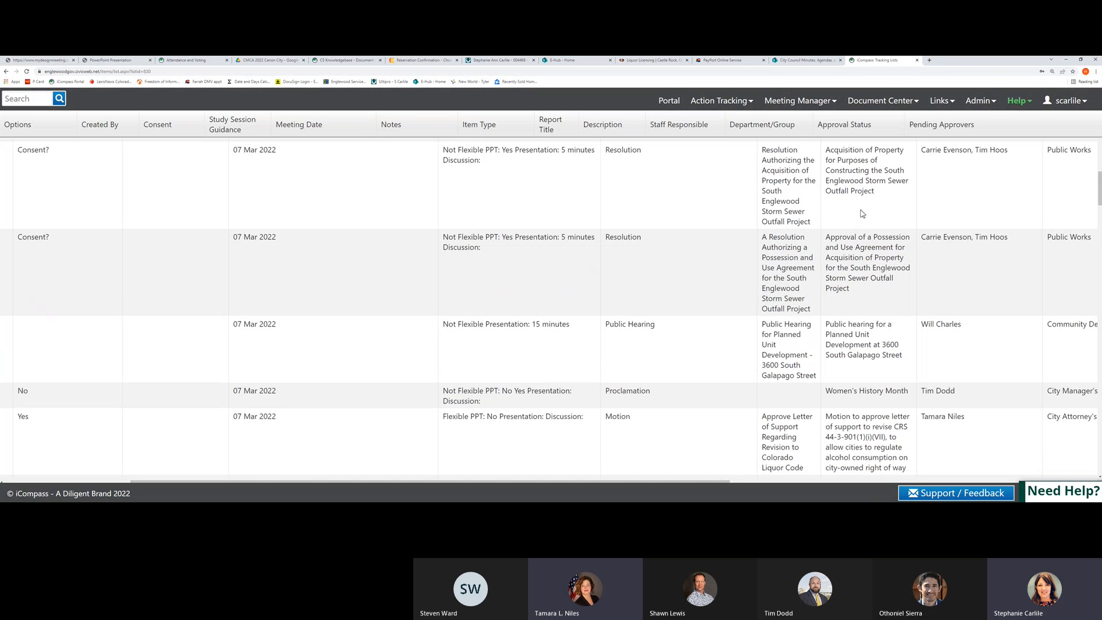
mouse_move(877, 270)
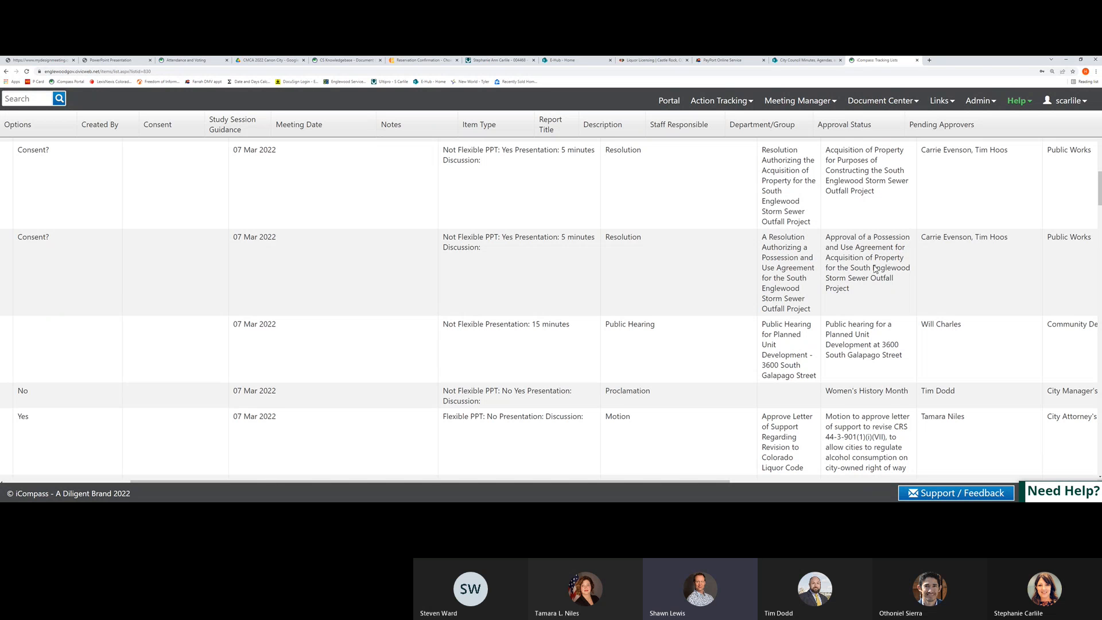
mouse_move(1034, 332)
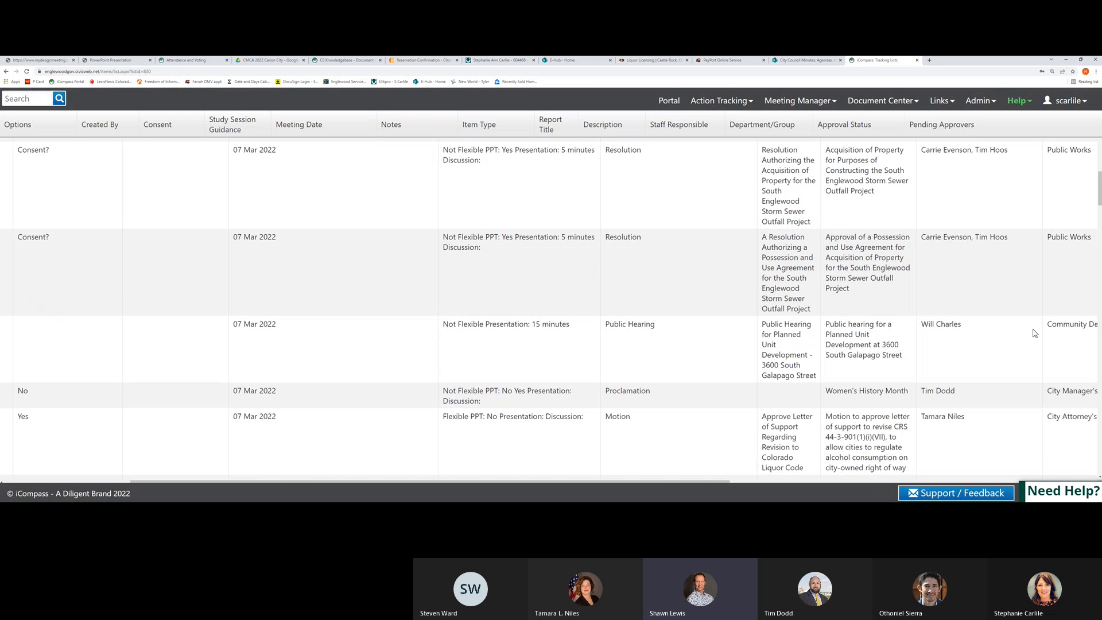
scroll("down", 3)
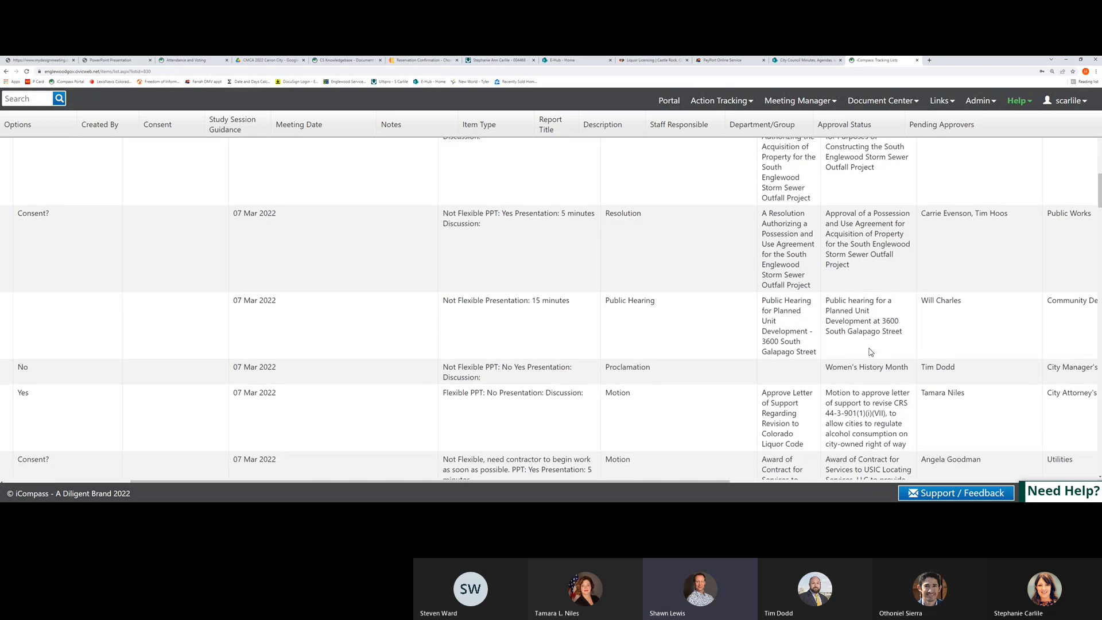
scroll("down", 3)
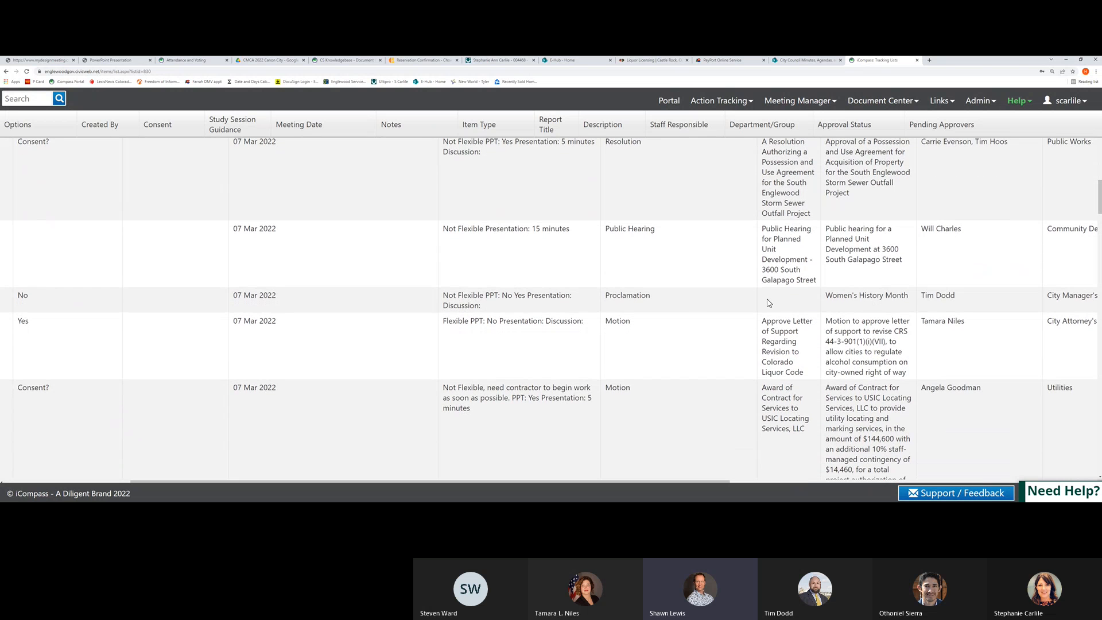
mouse_move(850, 358)
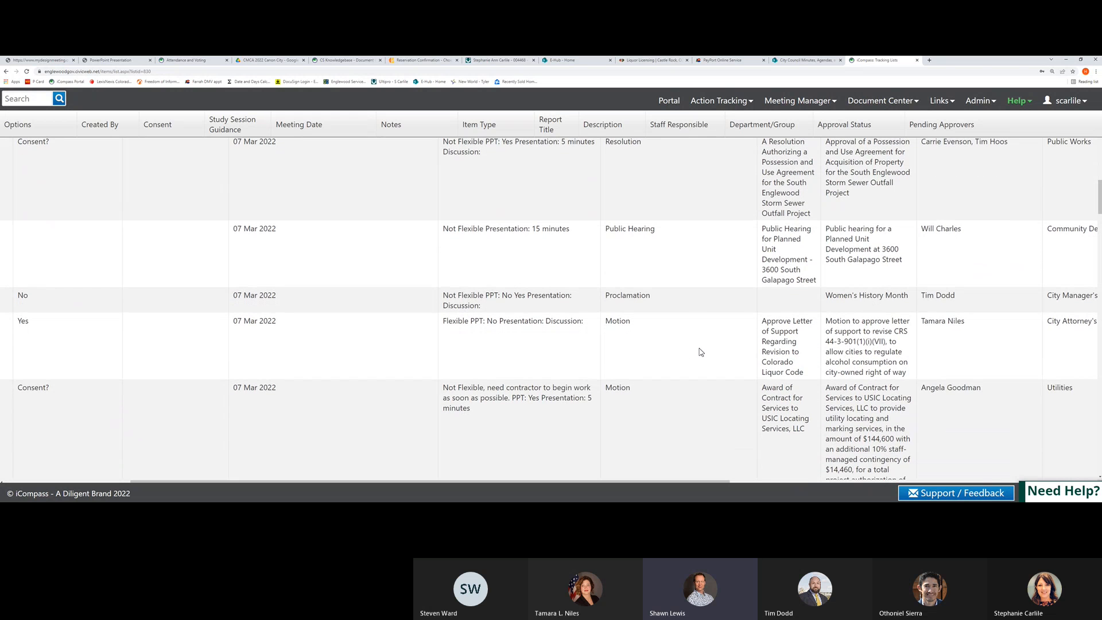
scroll("down", 3)
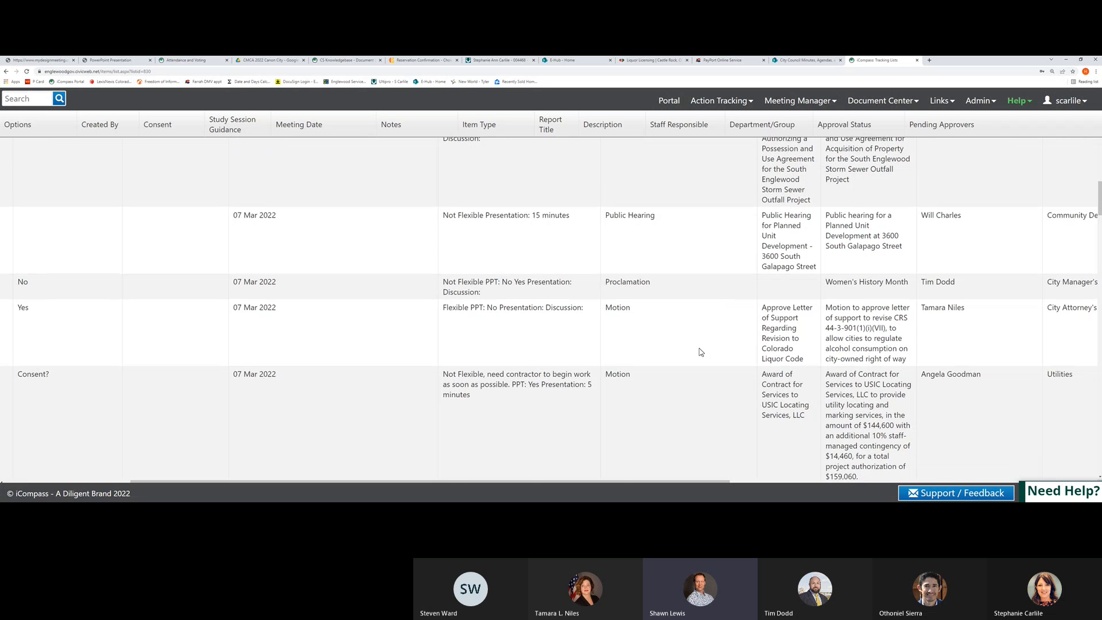
scroll("down", 3)
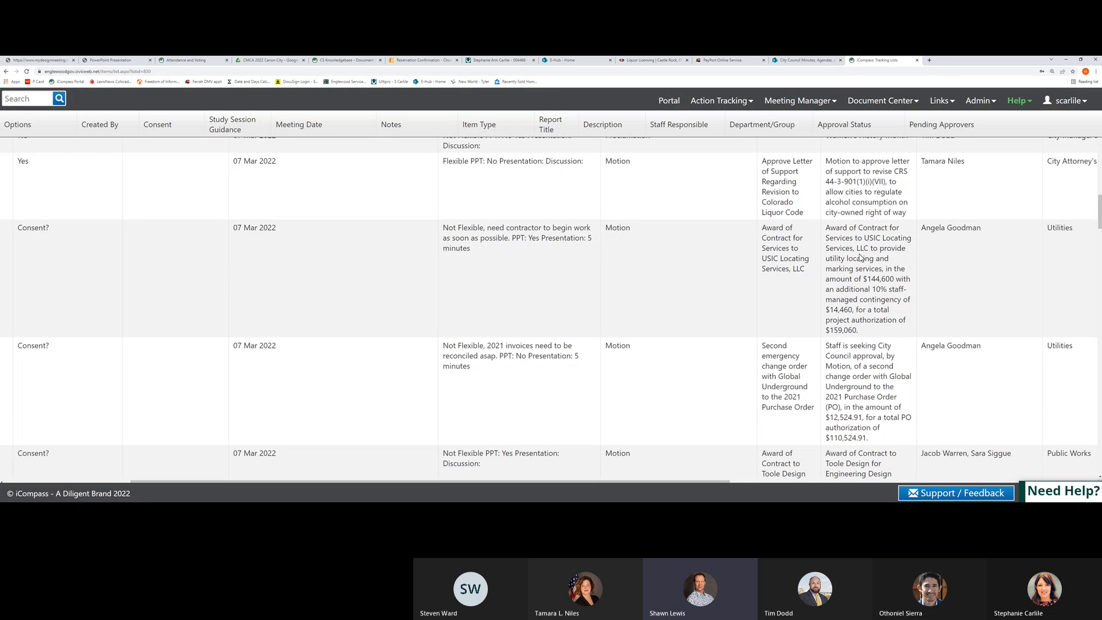
mouse_move(858, 265)
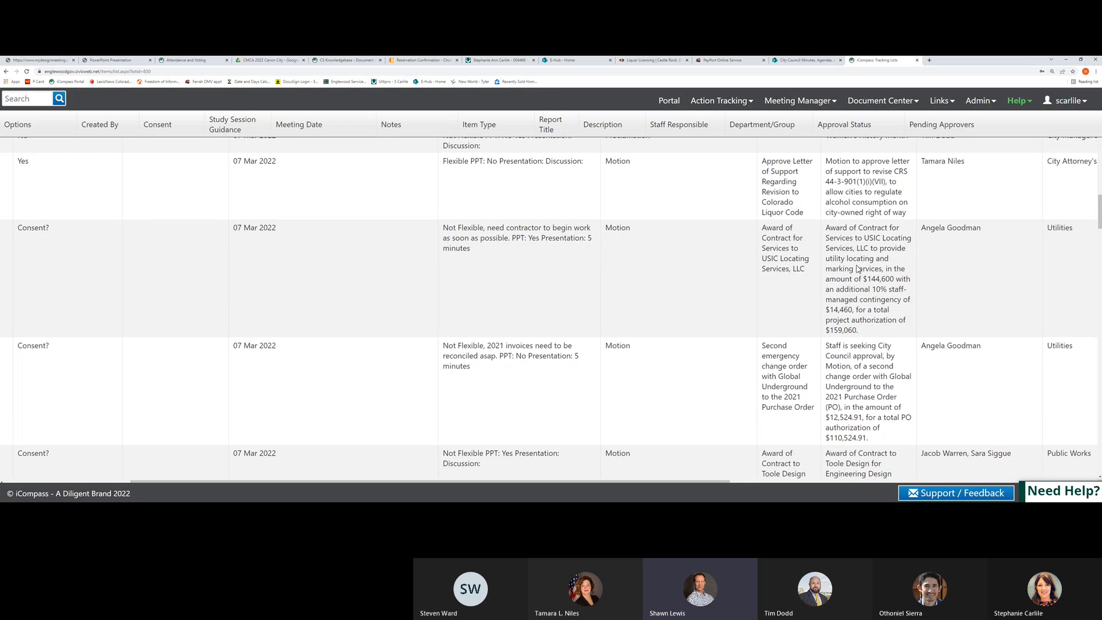
mouse_move(854, 377)
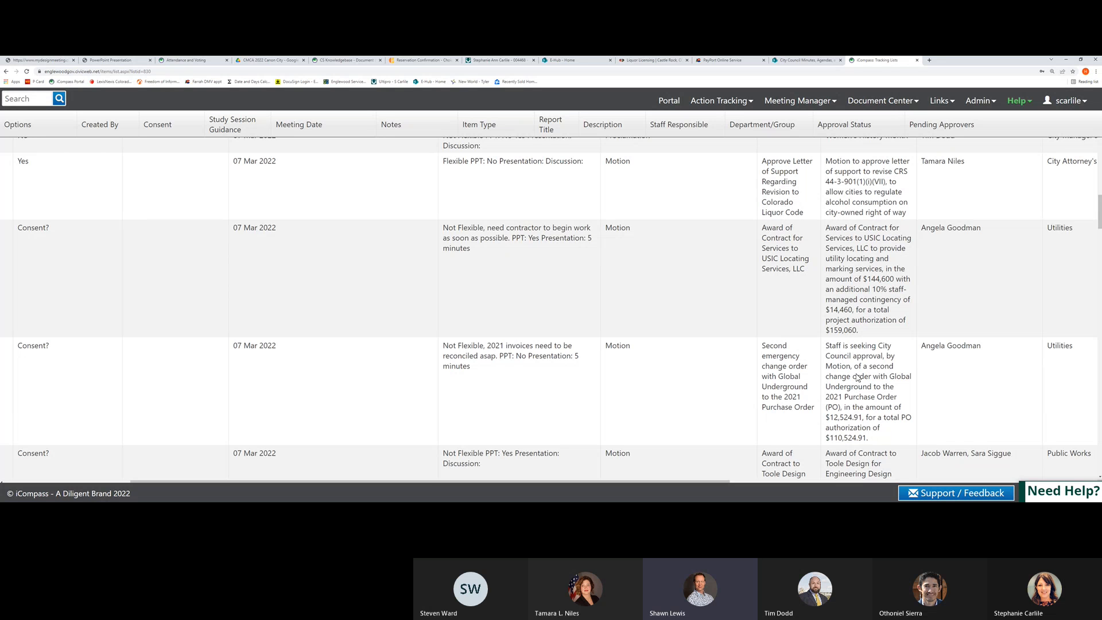
mouse_move(750, 385)
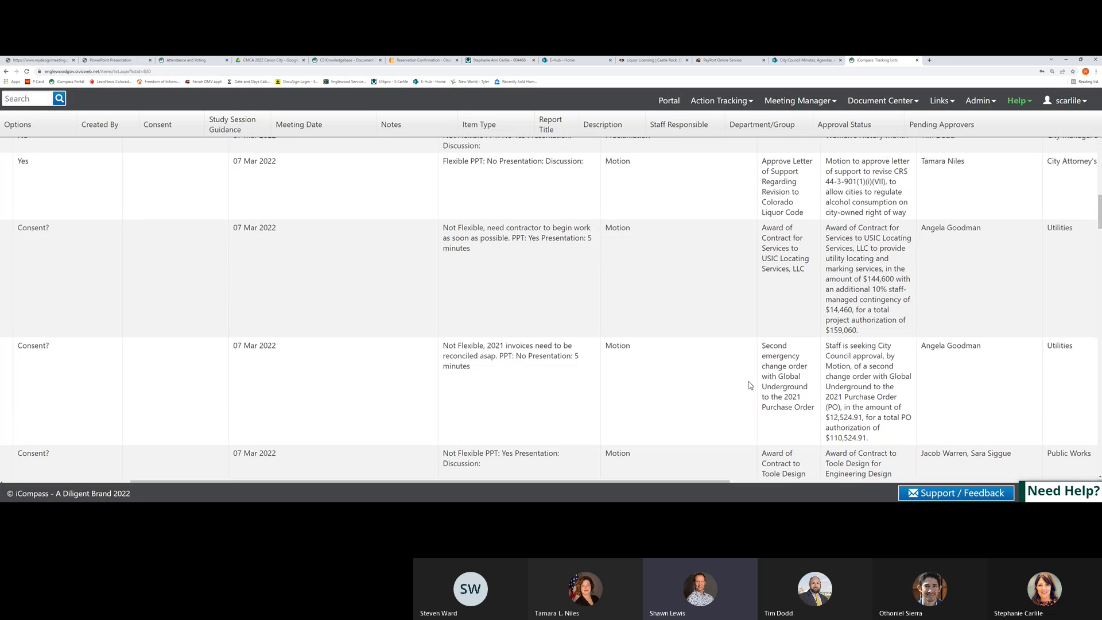
scroll("down", 3)
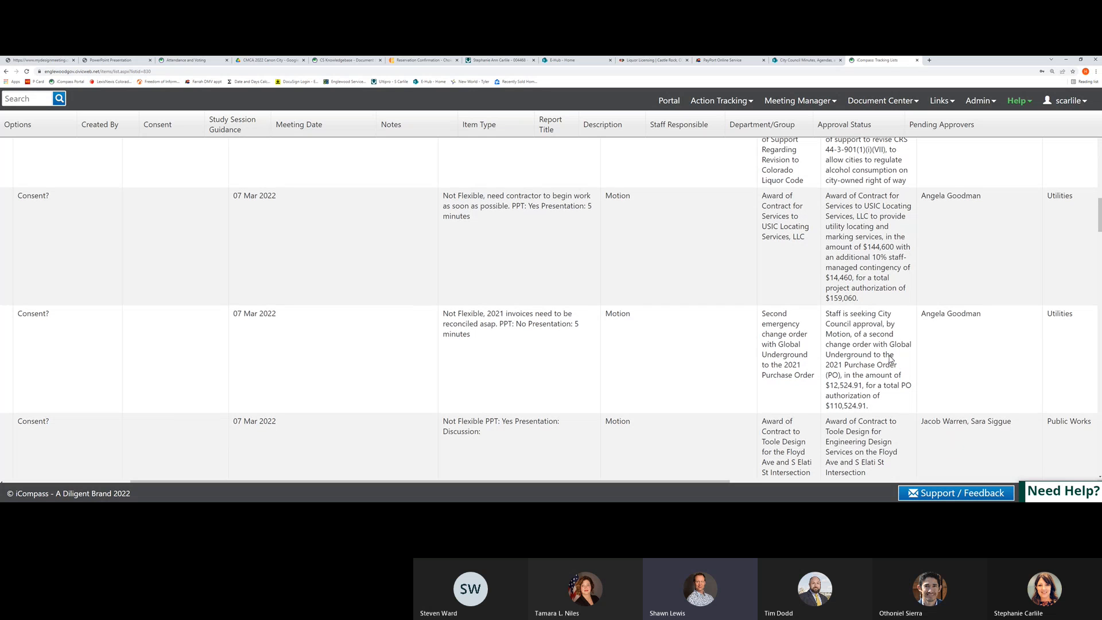
scroll("down", 3)
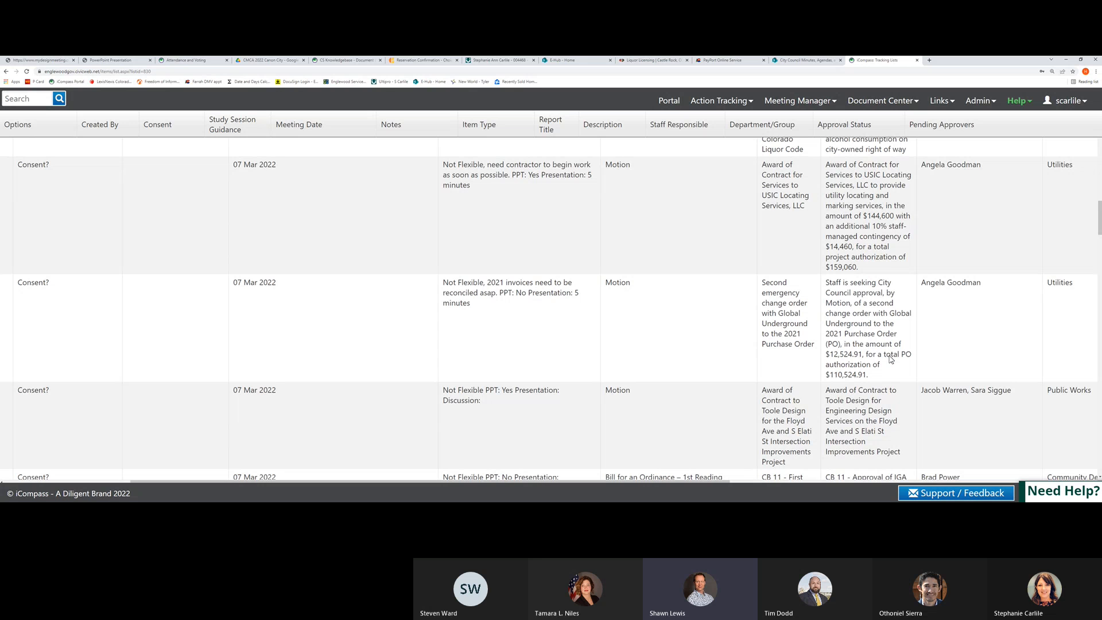
scroll("down", 3)
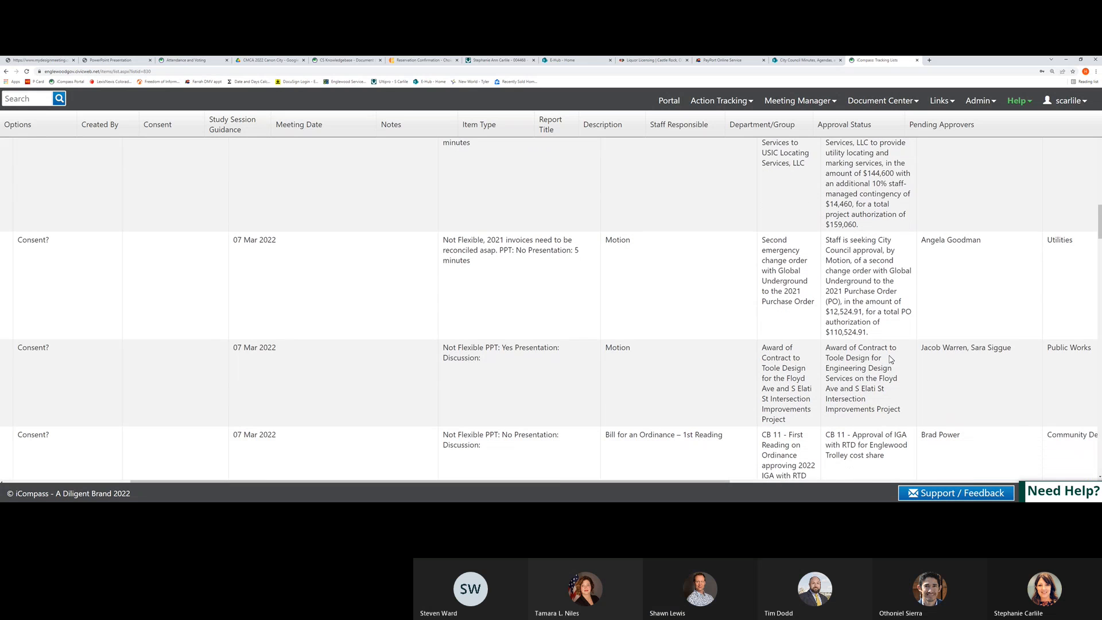
scroll("down", 3)
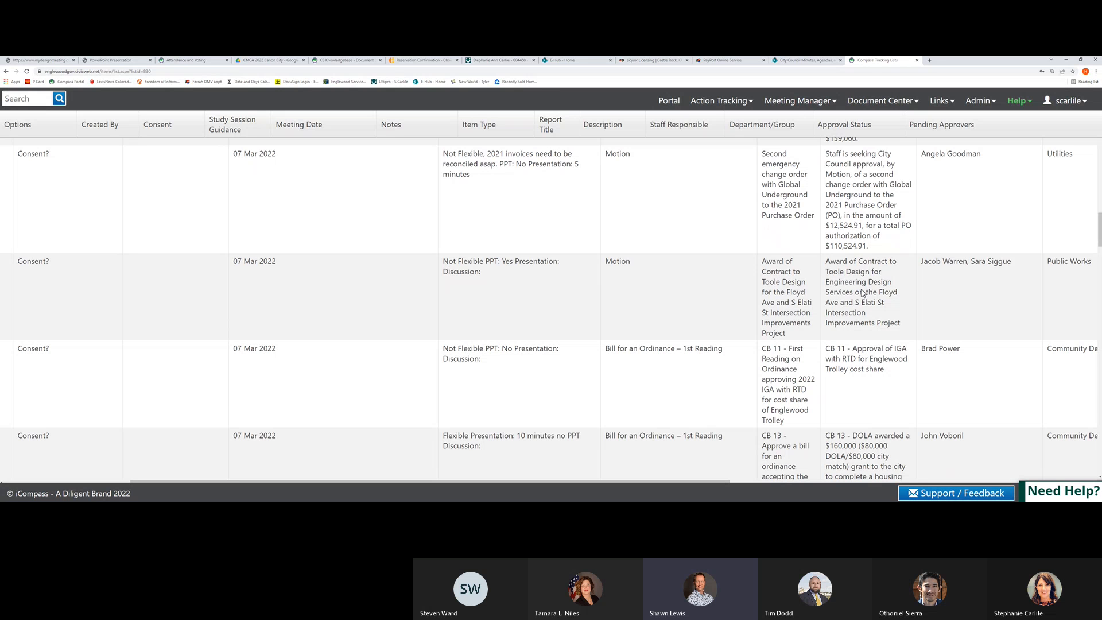
mouse_move(872, 363)
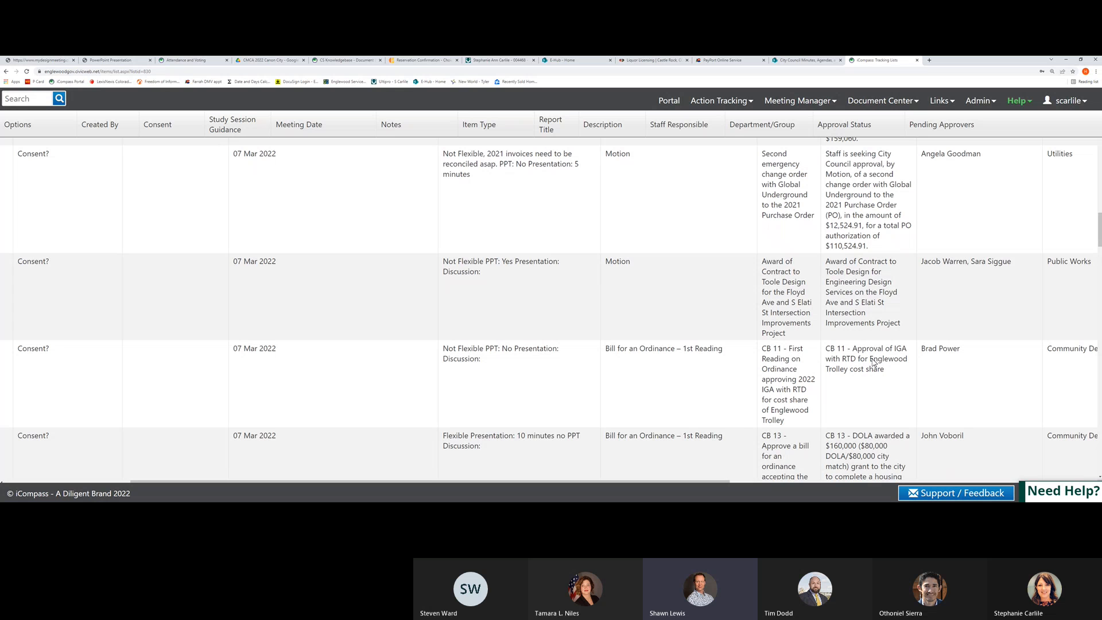
mouse_move(874, 364)
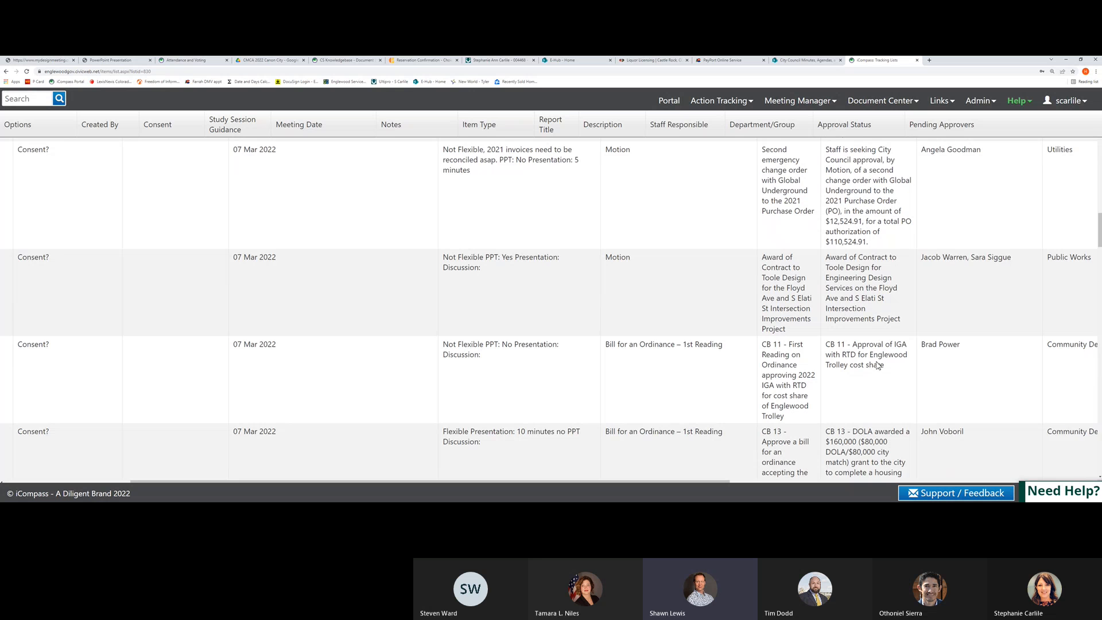
scroll("down", 3)
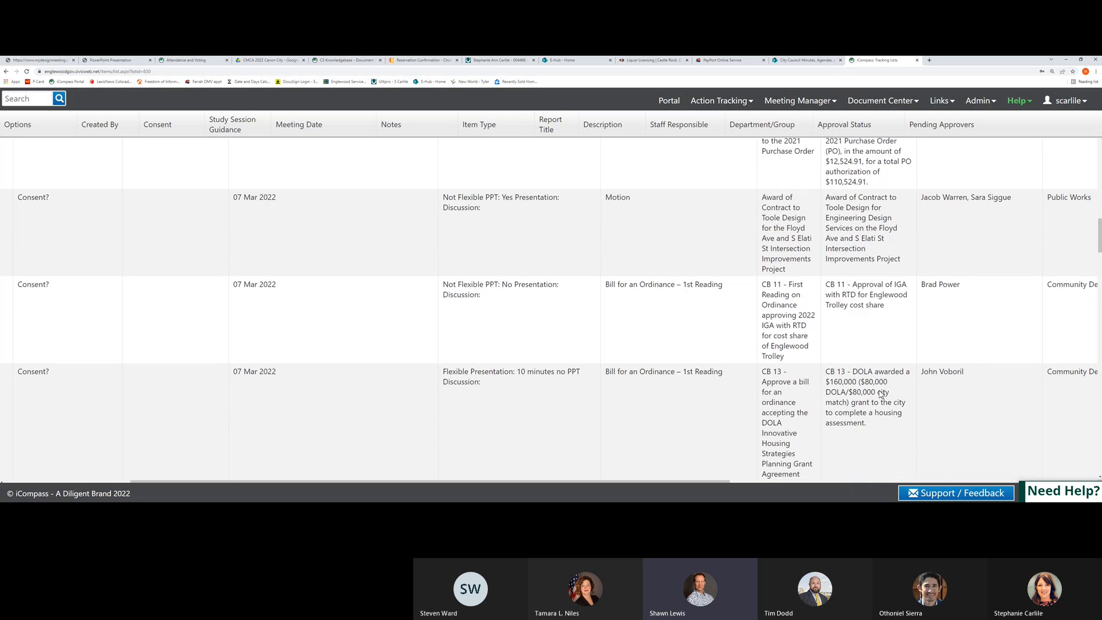
scroll("down", 3)
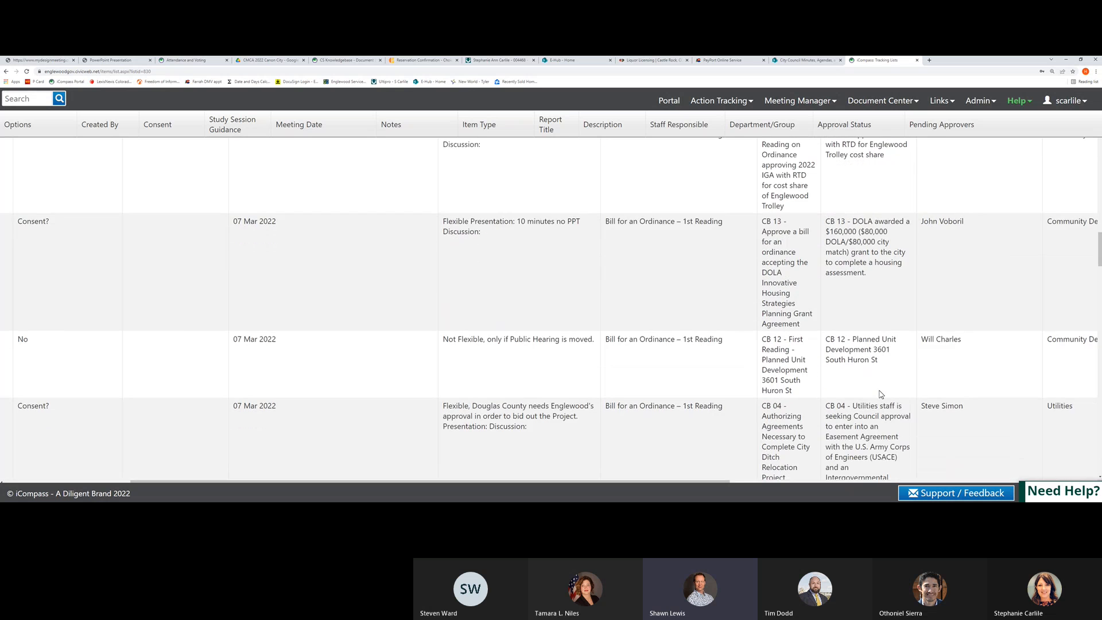
scroll("down", 3)
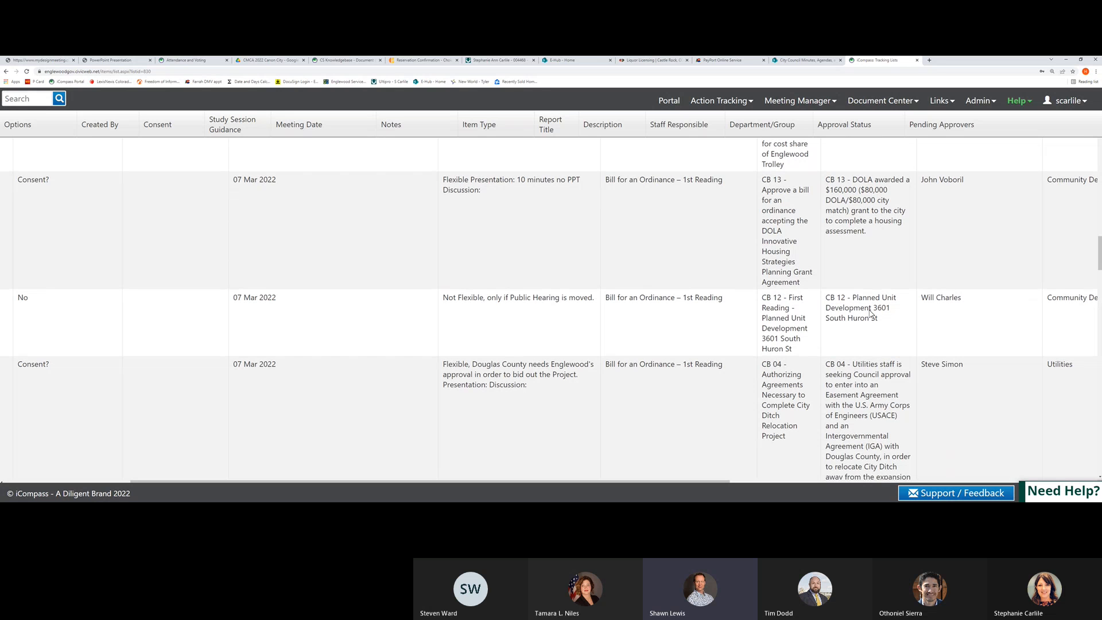
mouse_move(926, 344)
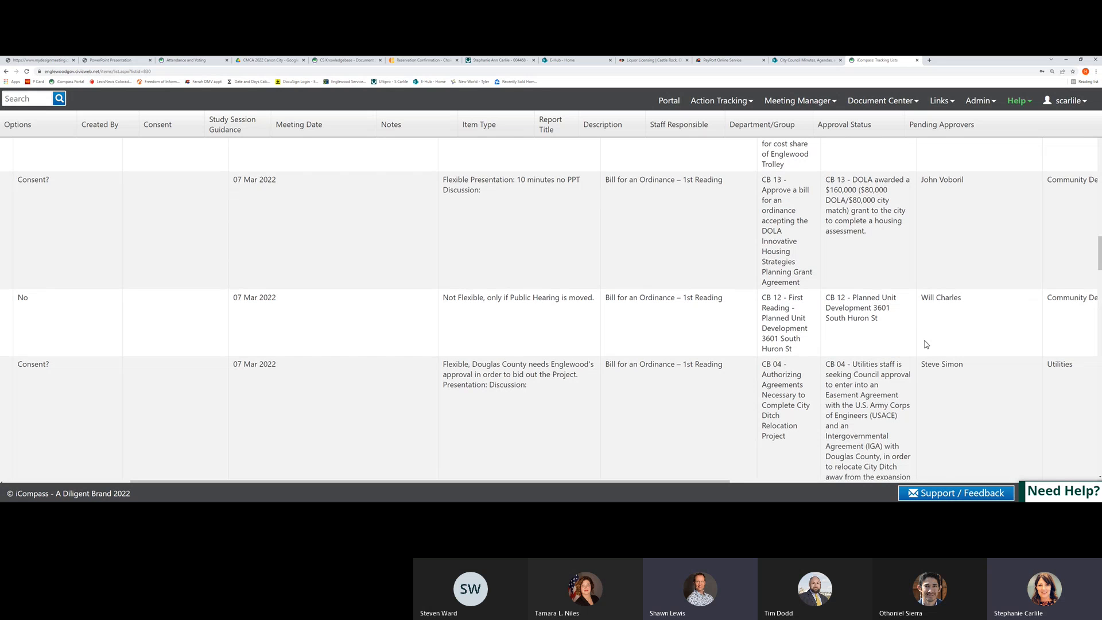
mouse_move(871, 337)
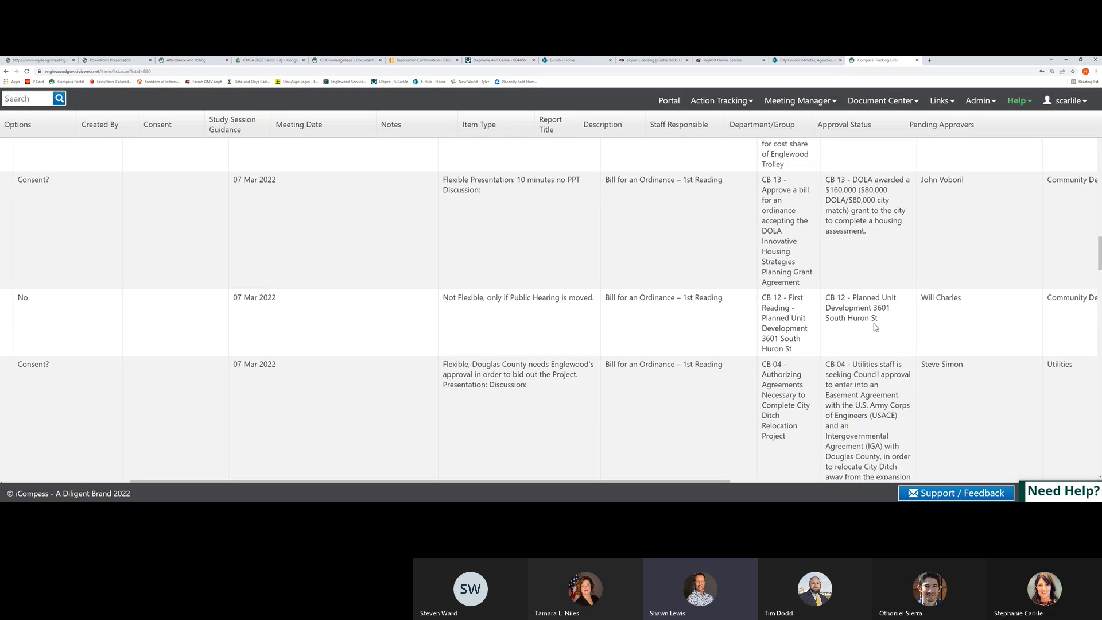
mouse_move(882, 356)
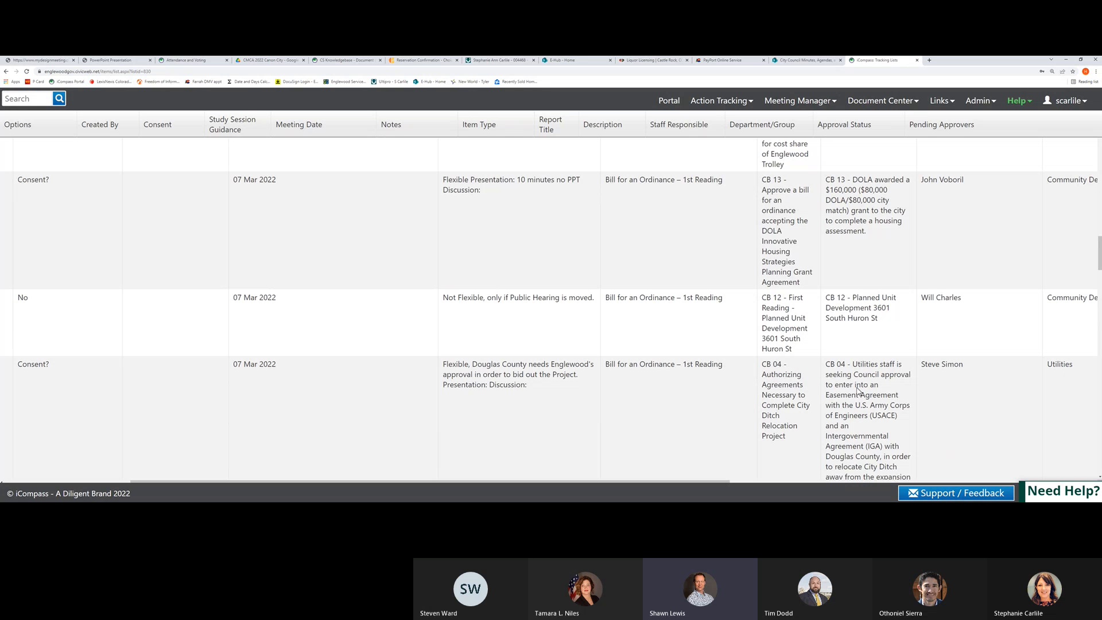
scroll("down", 3)
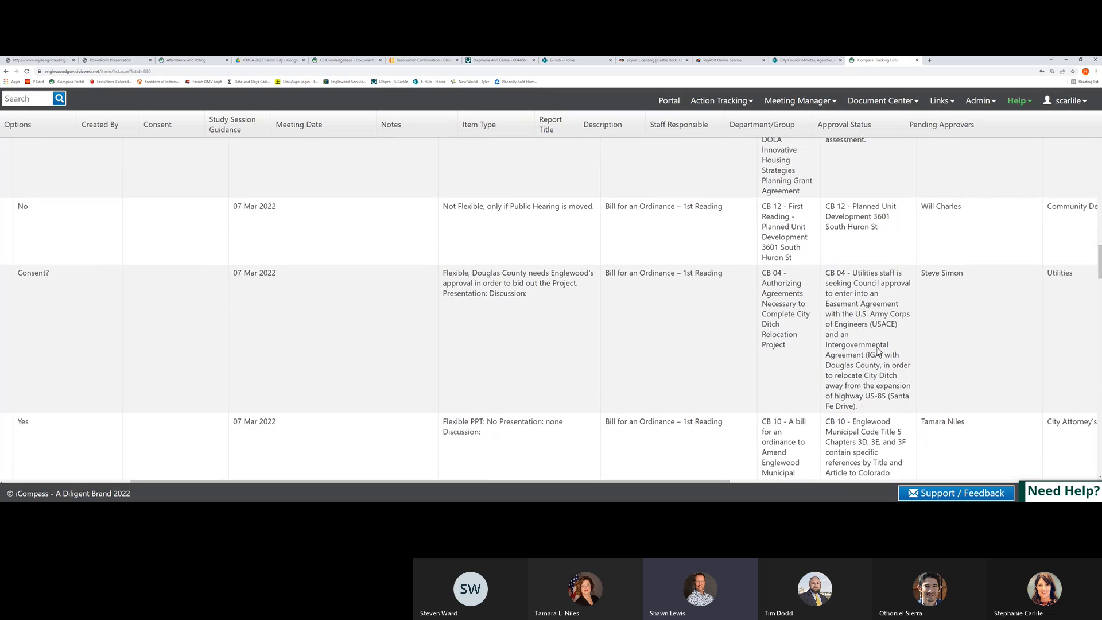
scroll("down", 3)
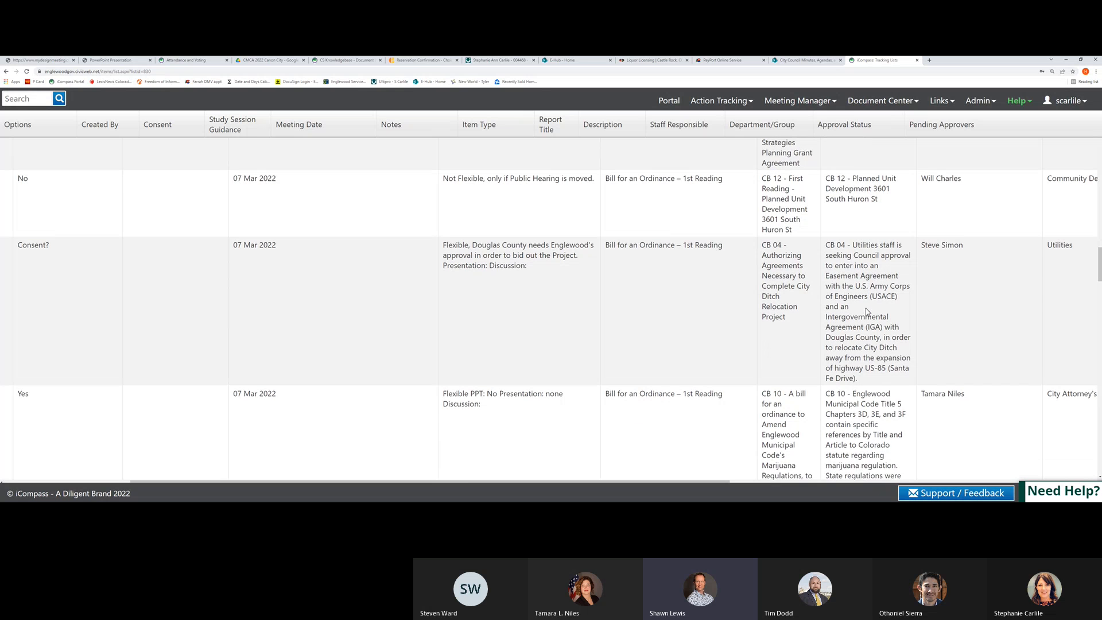
scroll("down", 3)
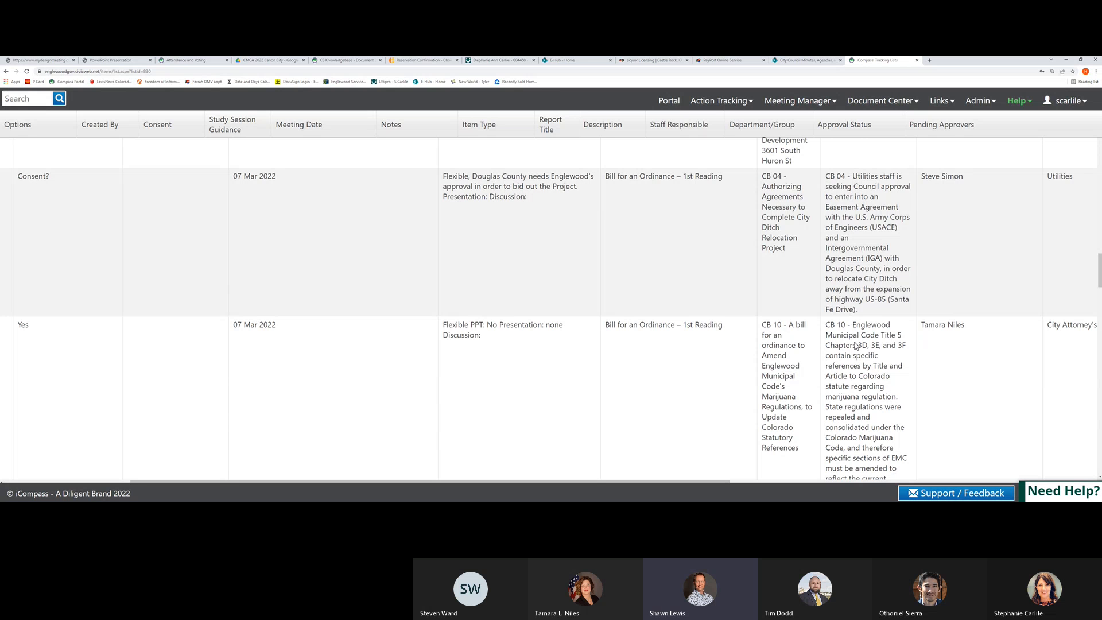
scroll("down", 3)
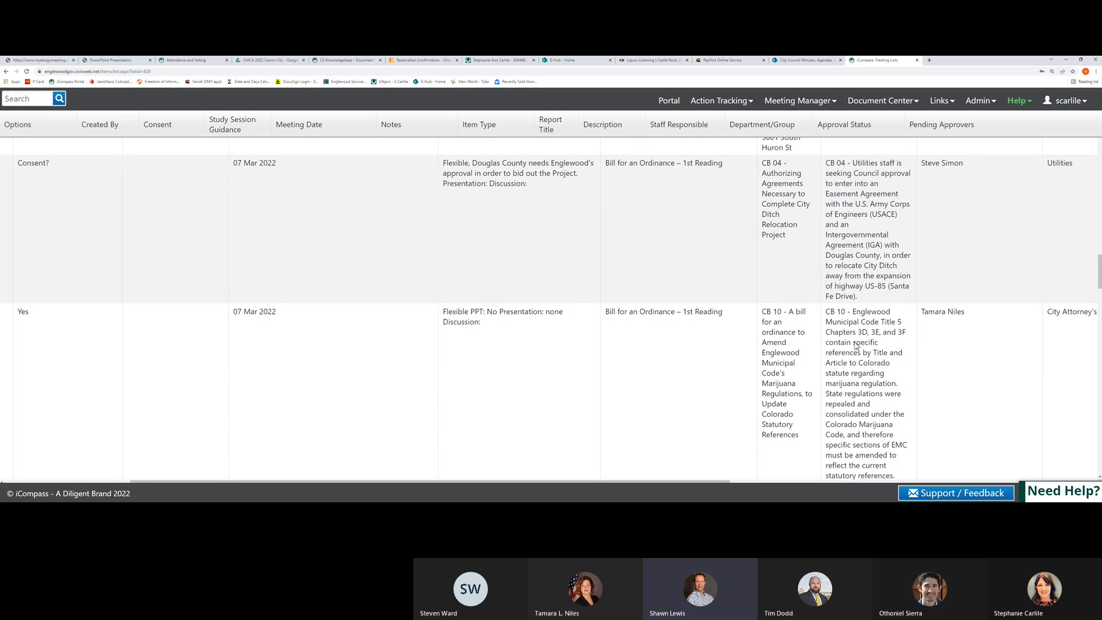
scroll("down", 3)
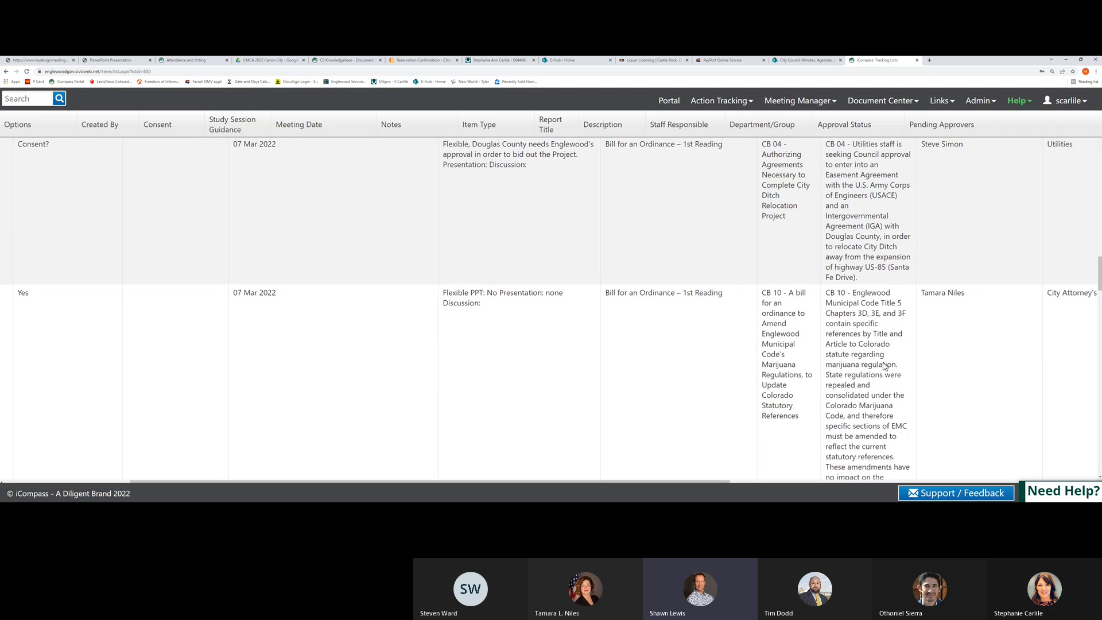
scroll("down", 3)
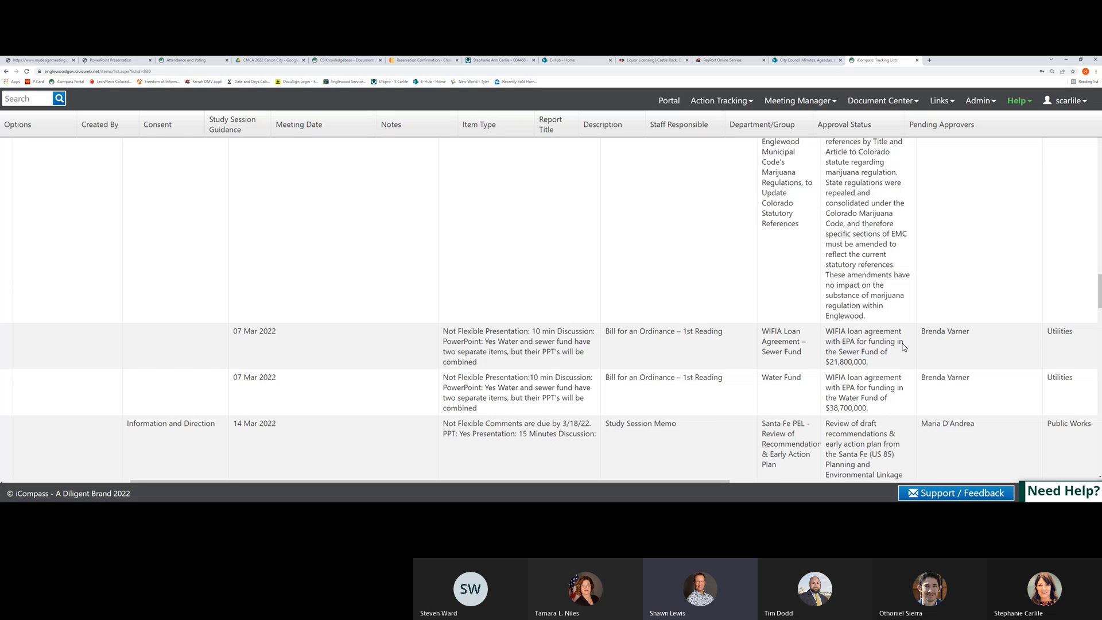
mouse_move(891, 348)
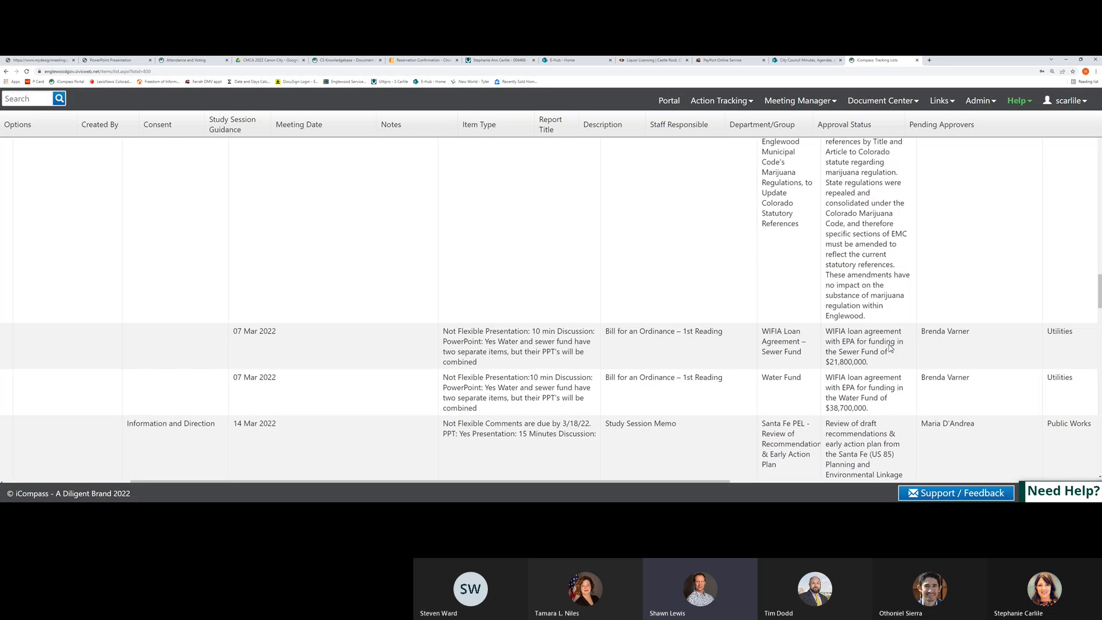
mouse_move(887, 405)
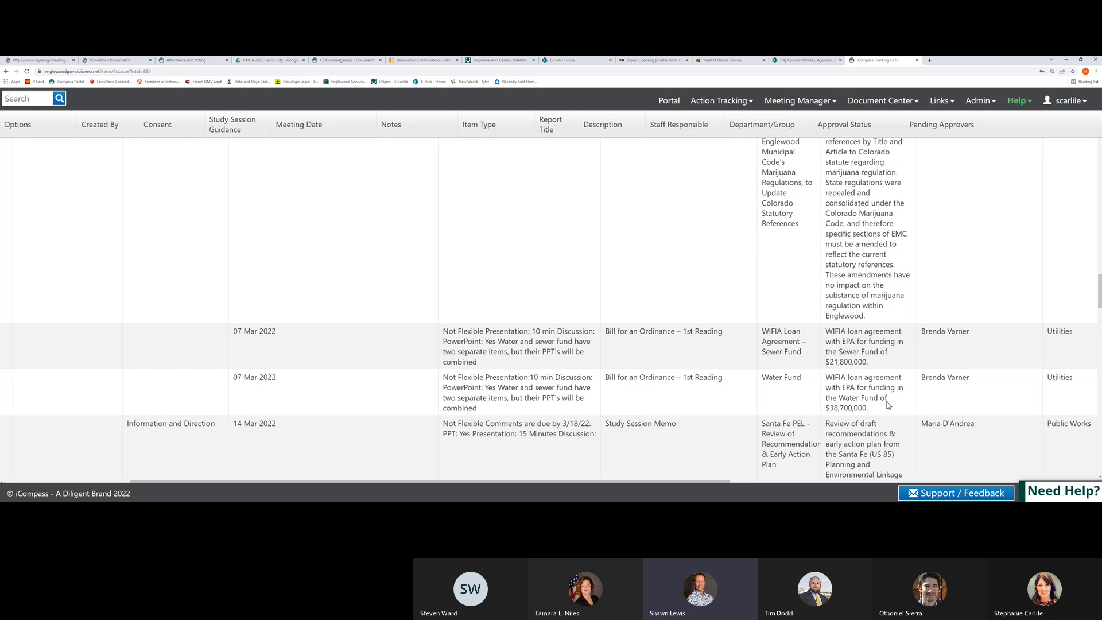
mouse_move(418, 452)
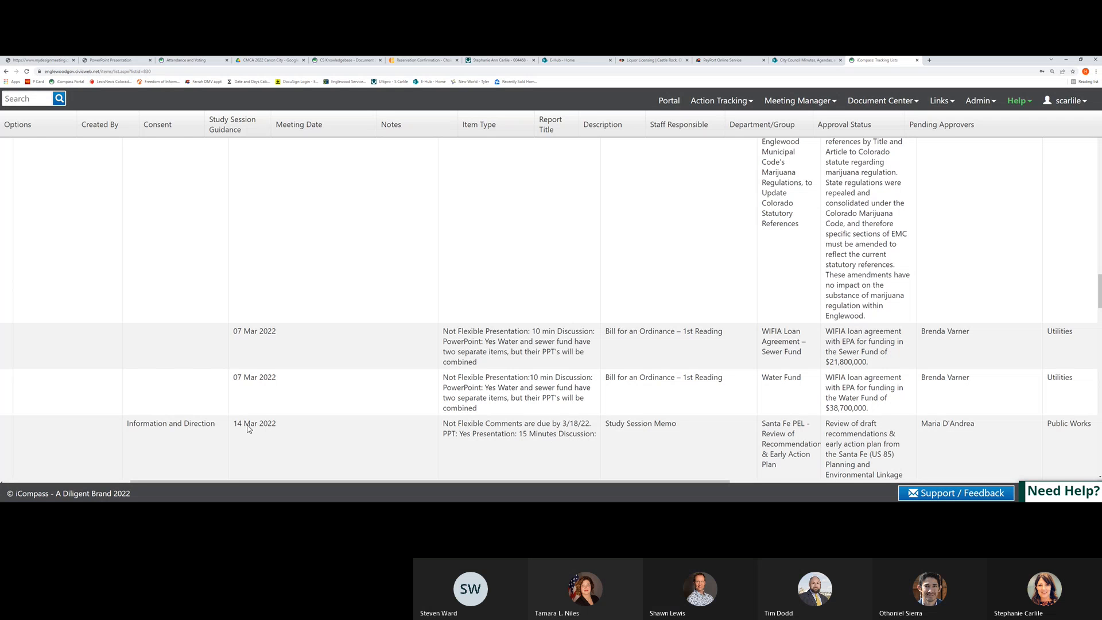
mouse_move(265, 429)
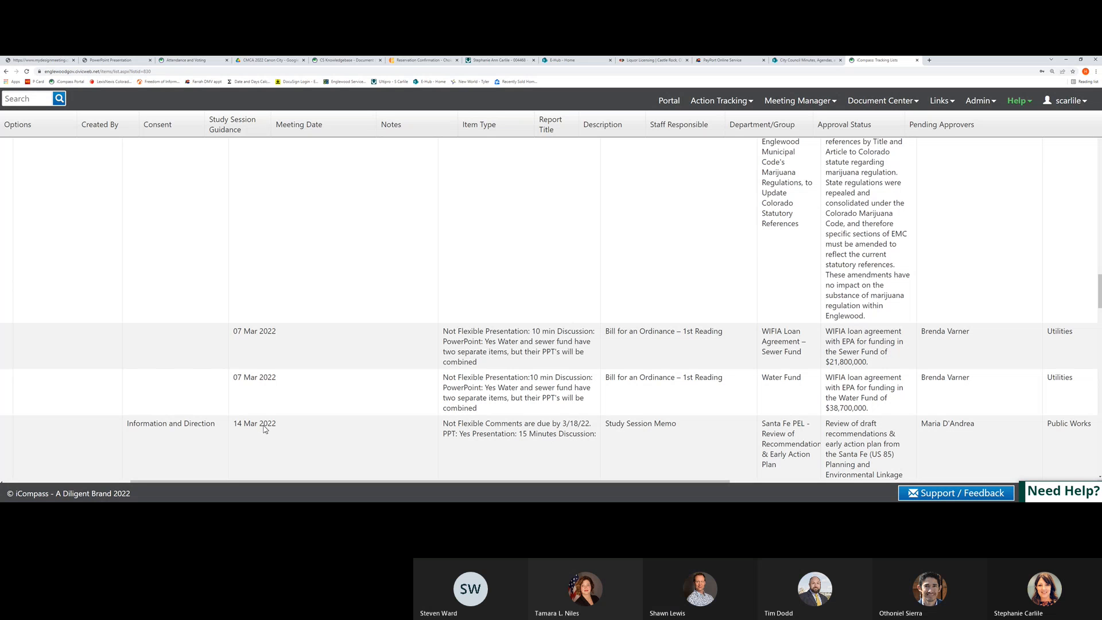
mouse_move(414, 358)
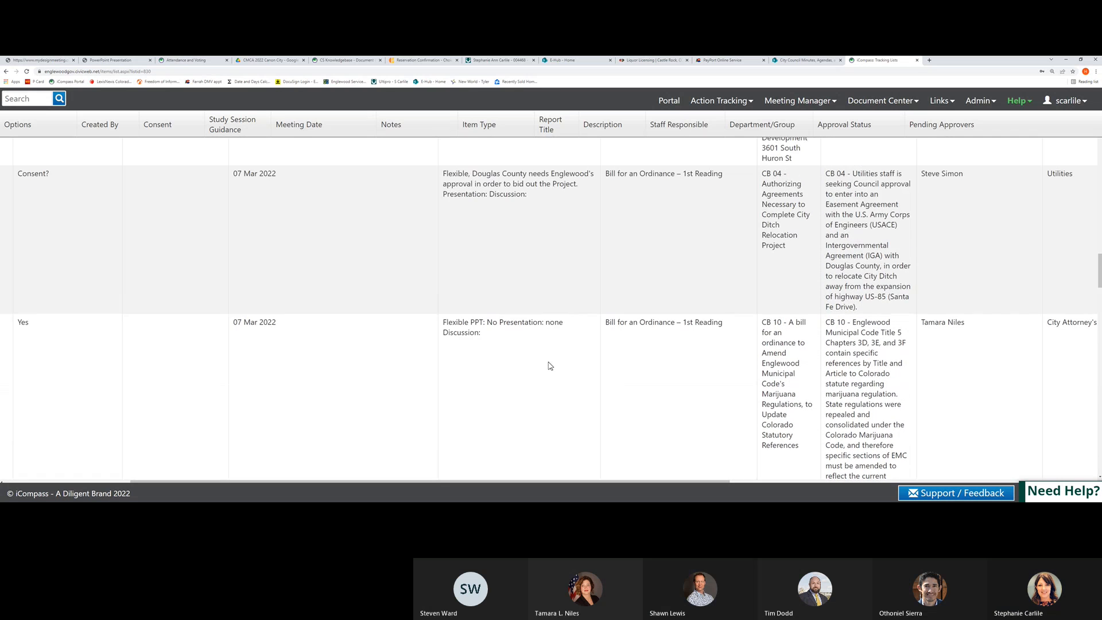
scroll("down", 3)
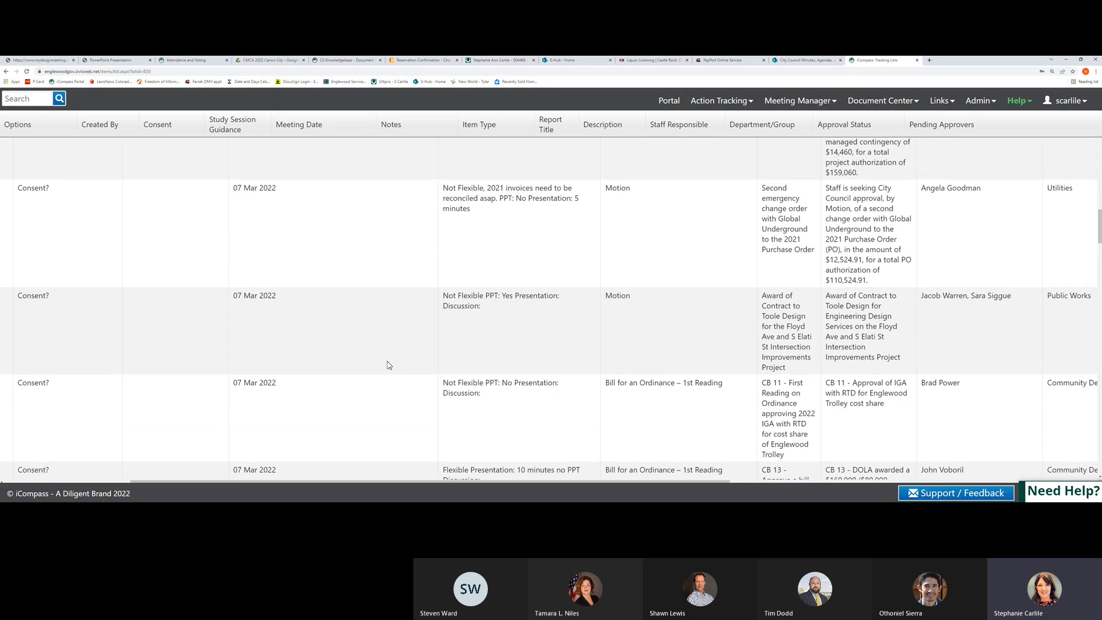
scroll("down", 3)
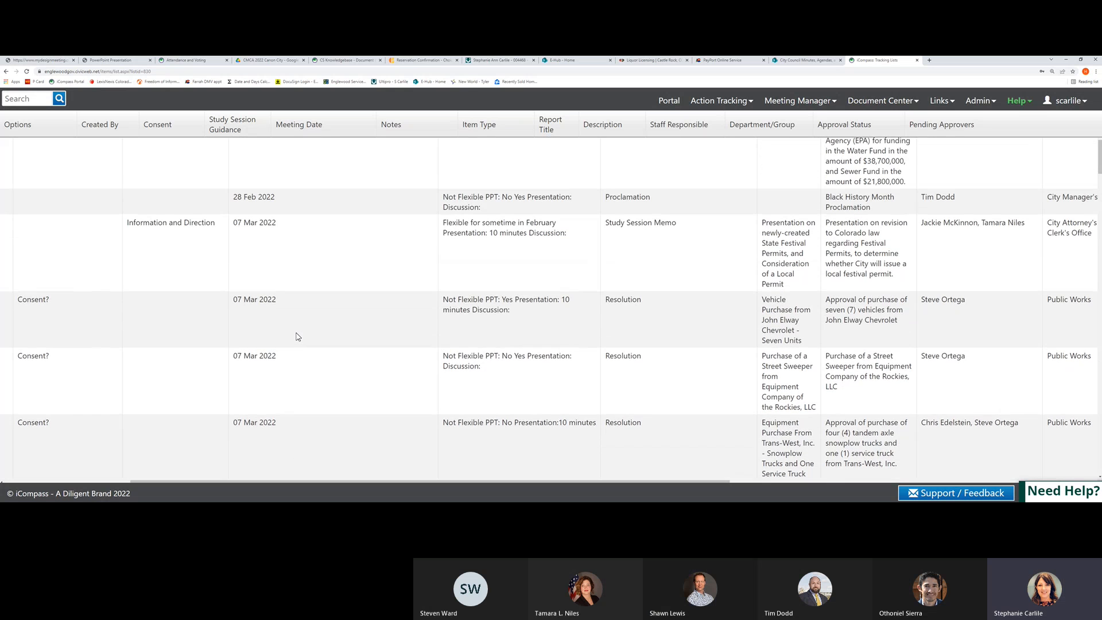
scroll("down", 3)
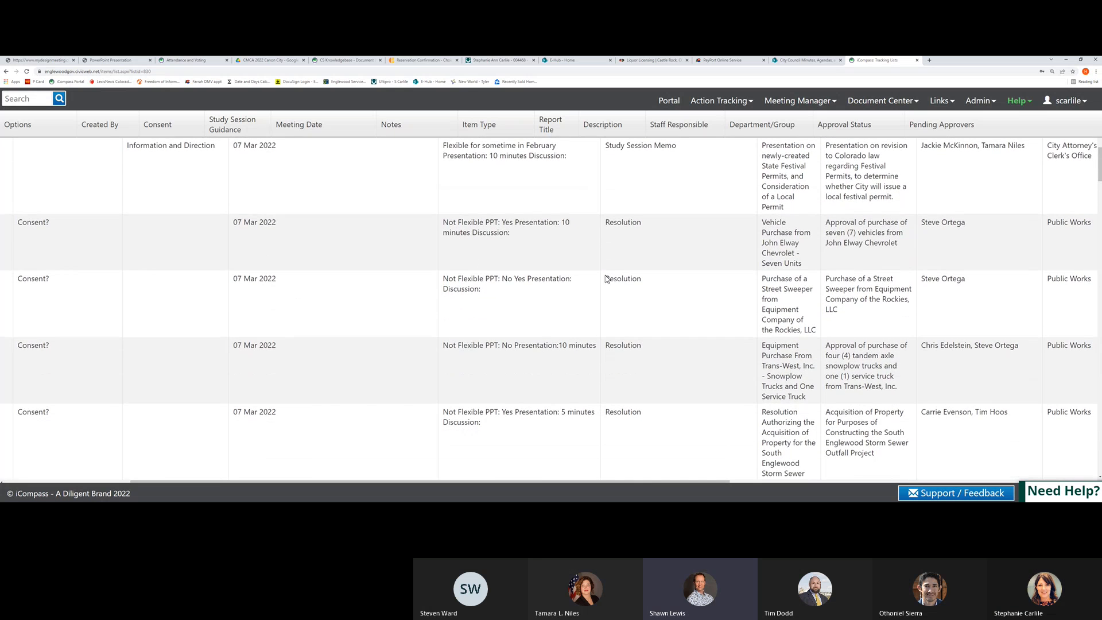
mouse_move(333, 256)
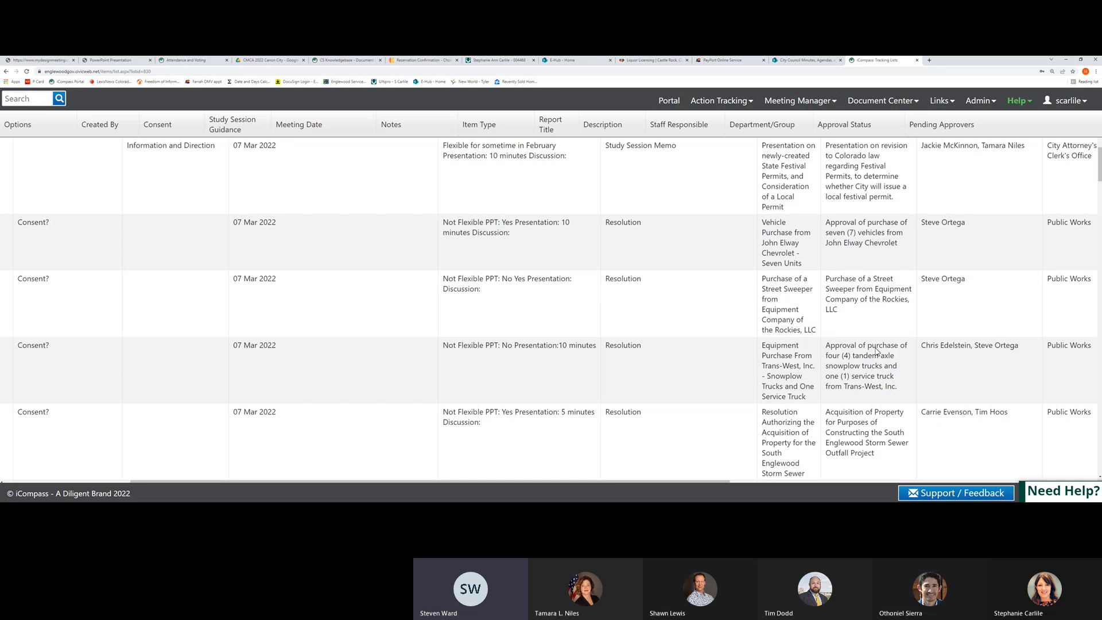
mouse_move(864, 391)
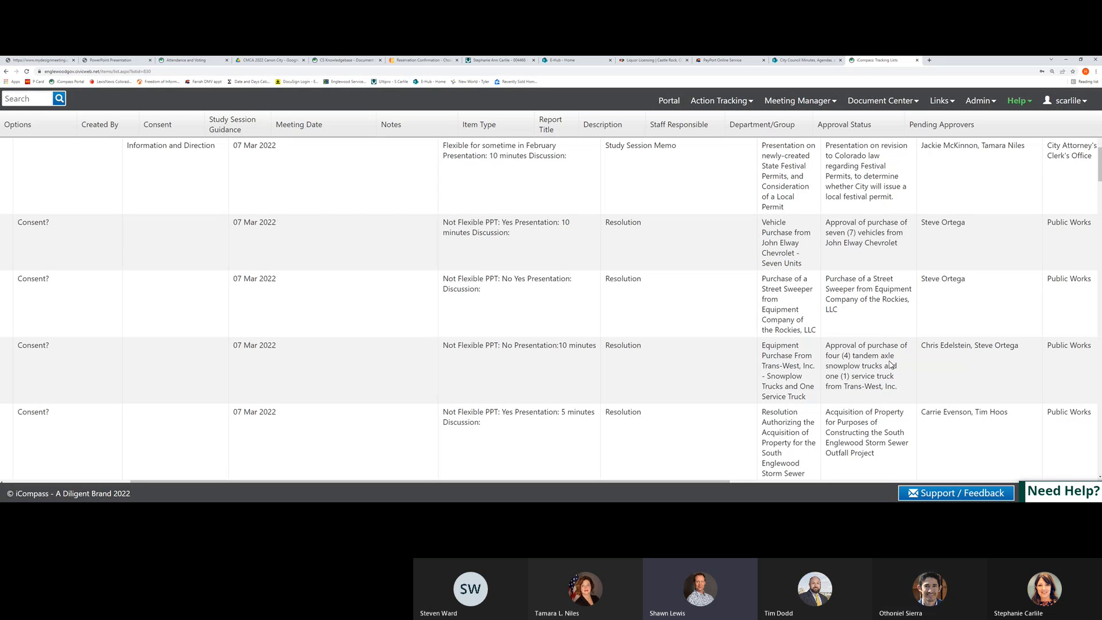
mouse_move(859, 372)
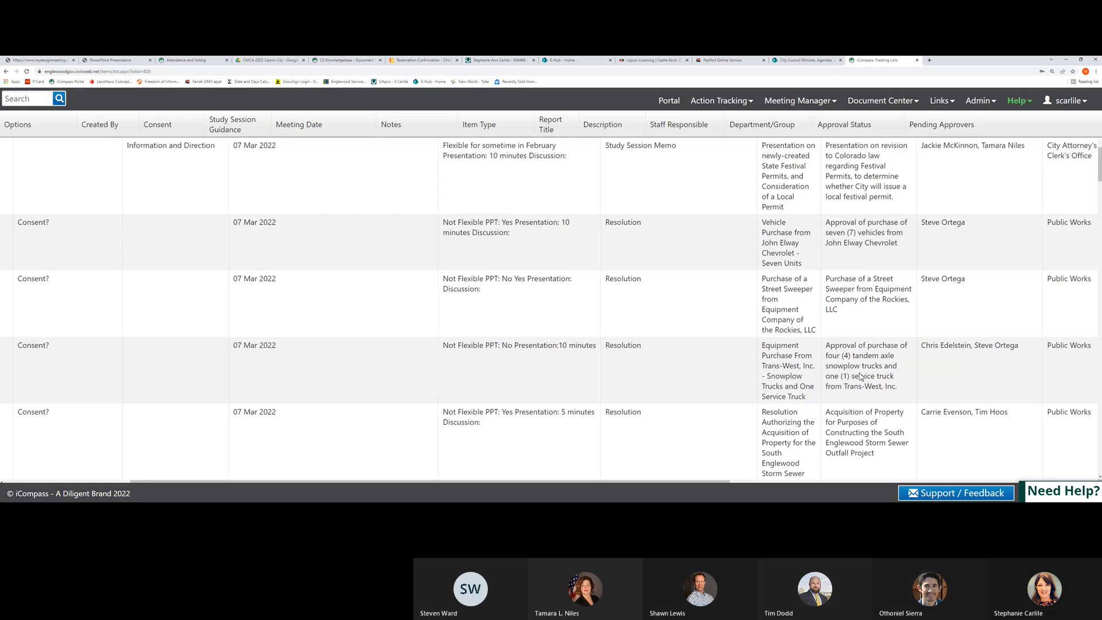
mouse_move(866, 376)
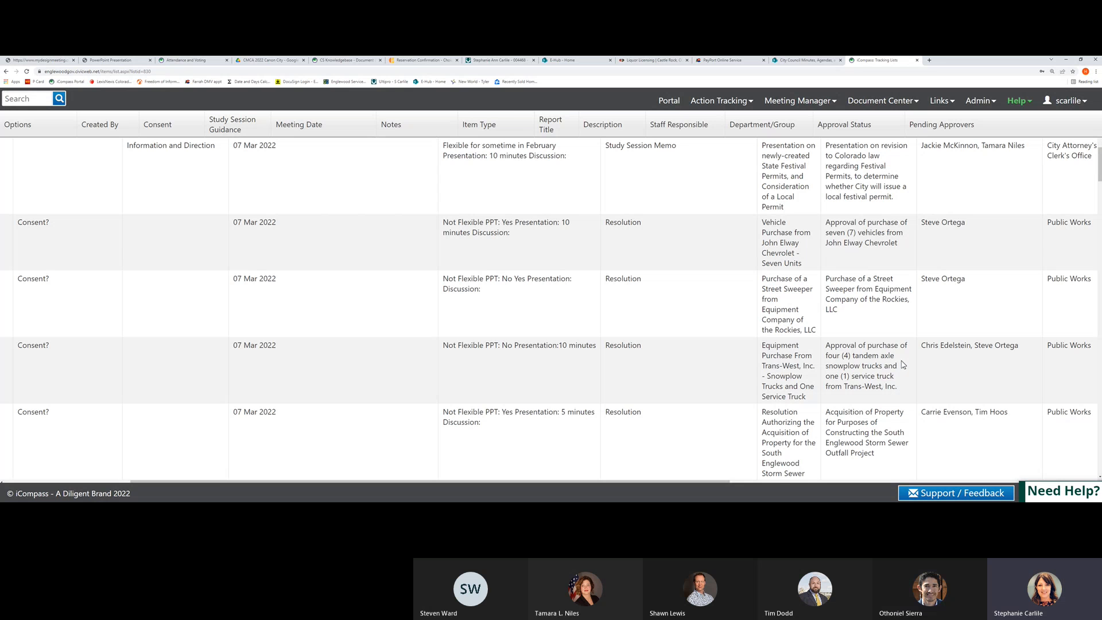
scroll("down", 3)
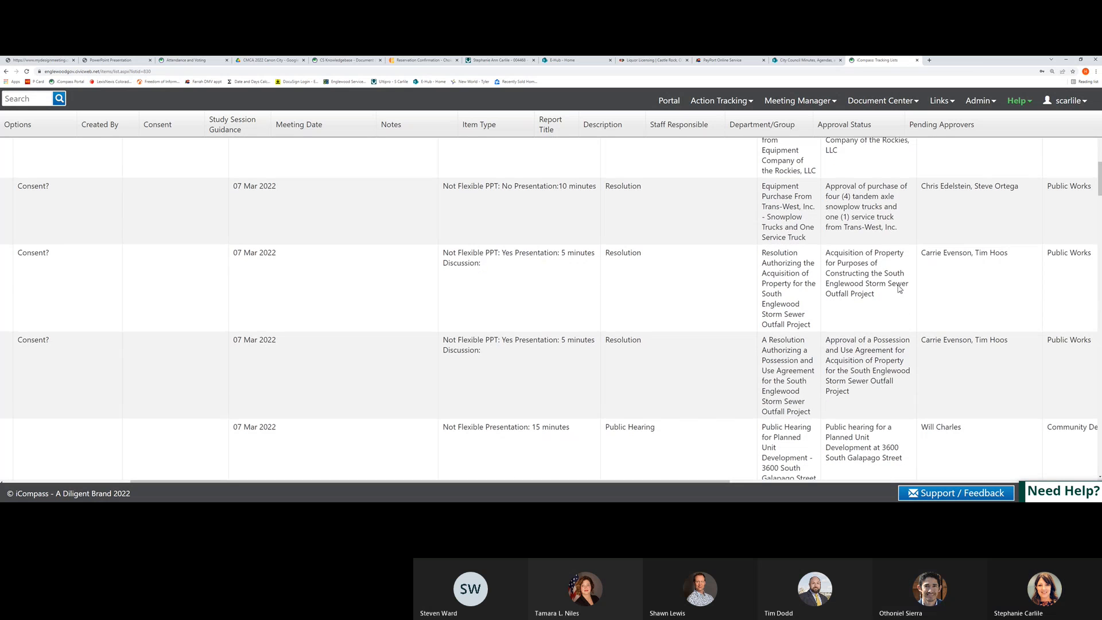
scroll("down", 3)
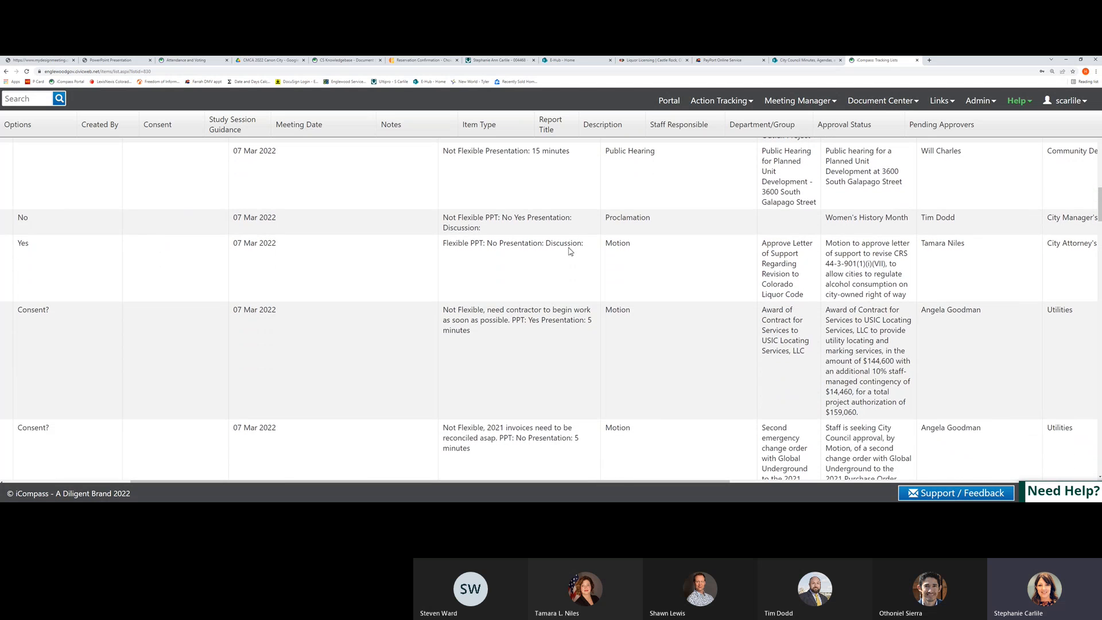
scroll("down", 3)
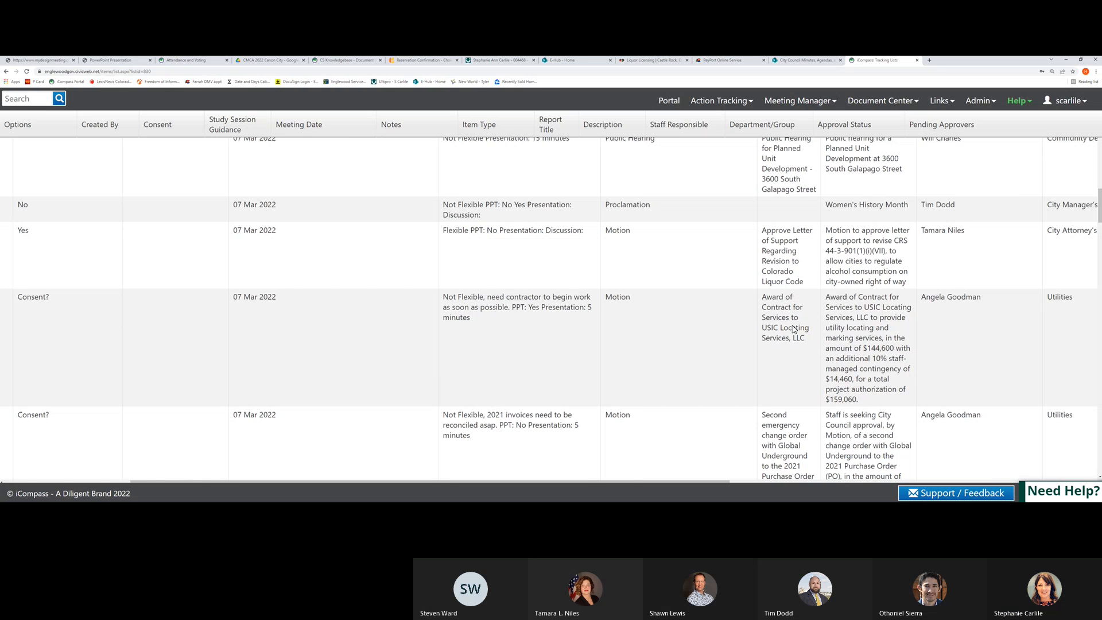
mouse_move(784, 329)
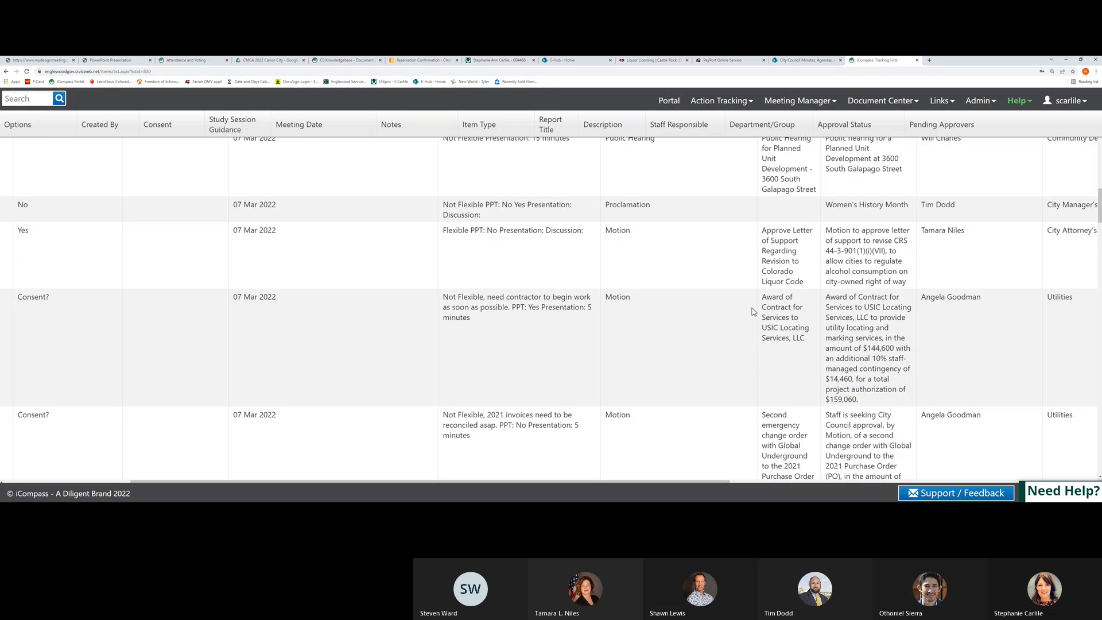
scroll("down", 3)
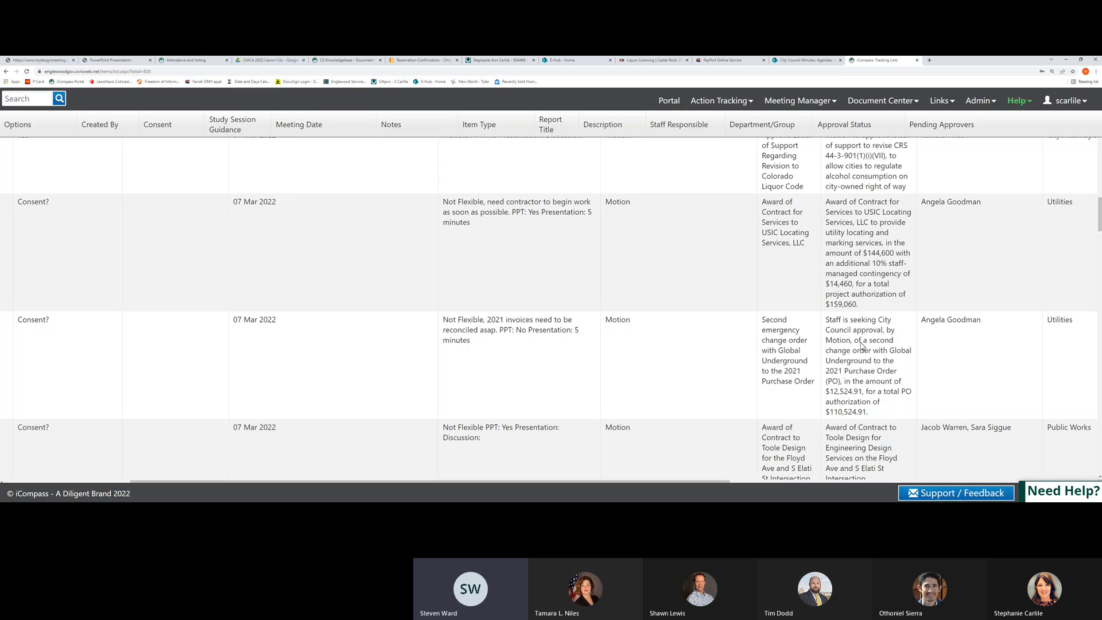
mouse_move(858, 342)
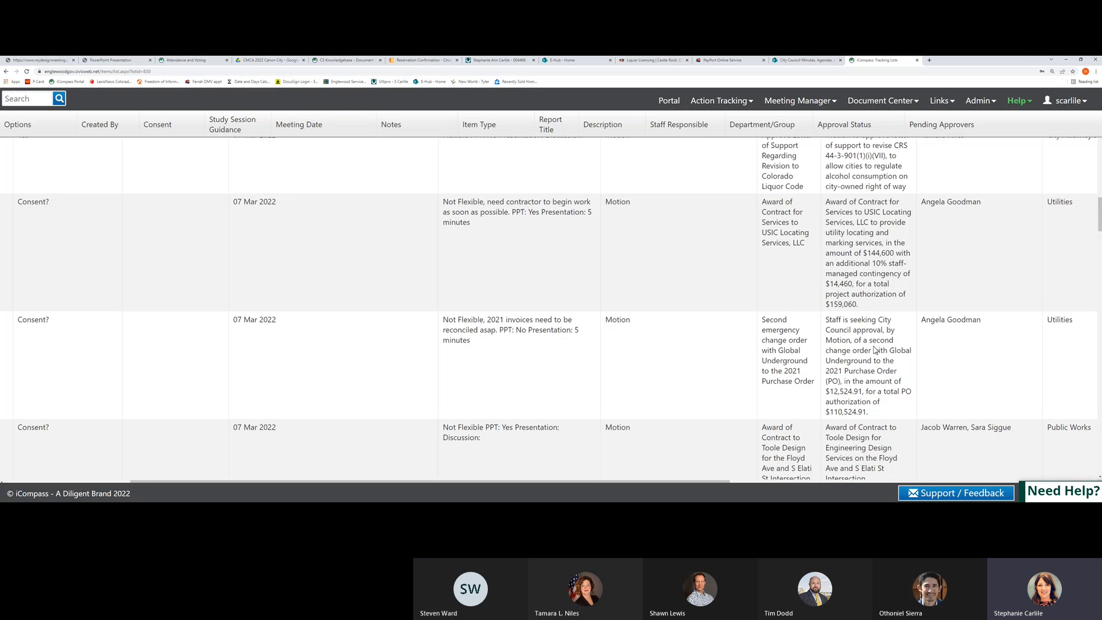
mouse_move(865, 352)
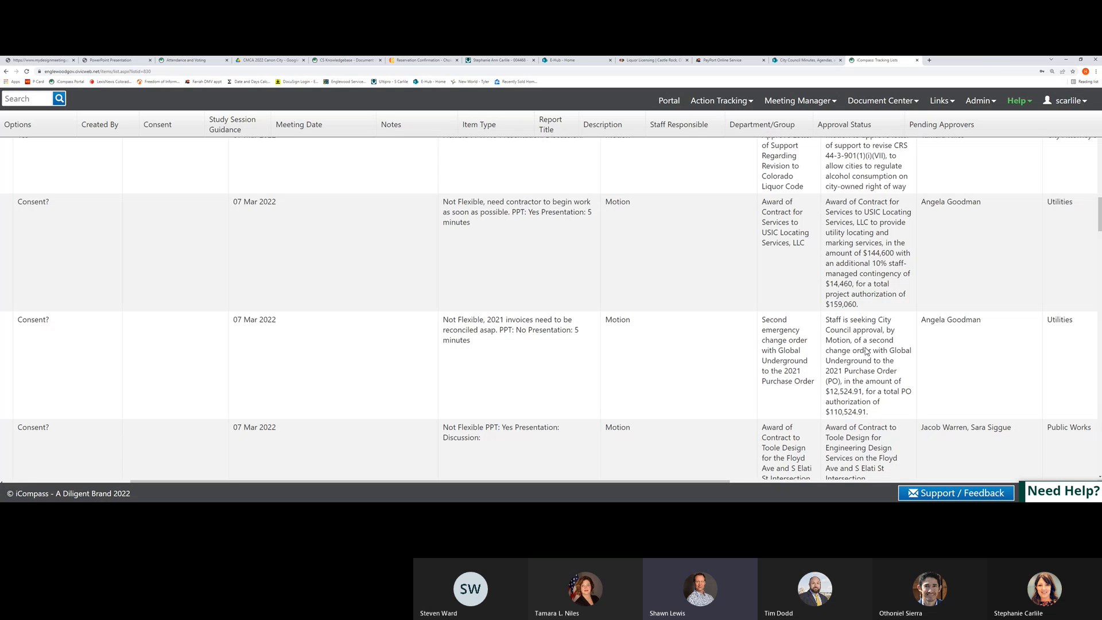
mouse_move(866, 351)
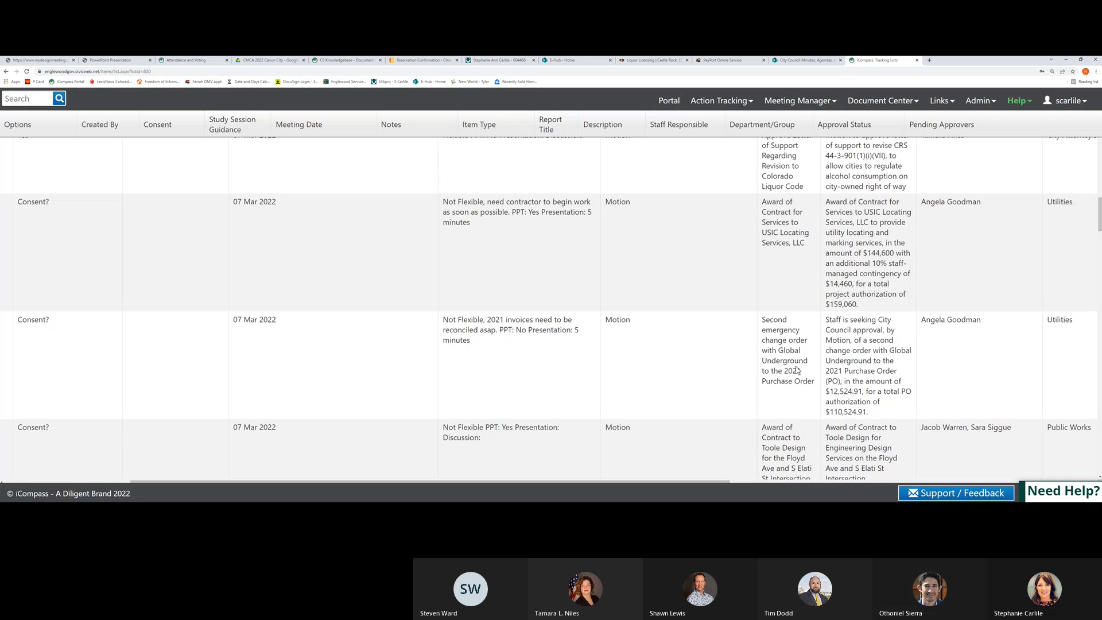
mouse_move(883, 361)
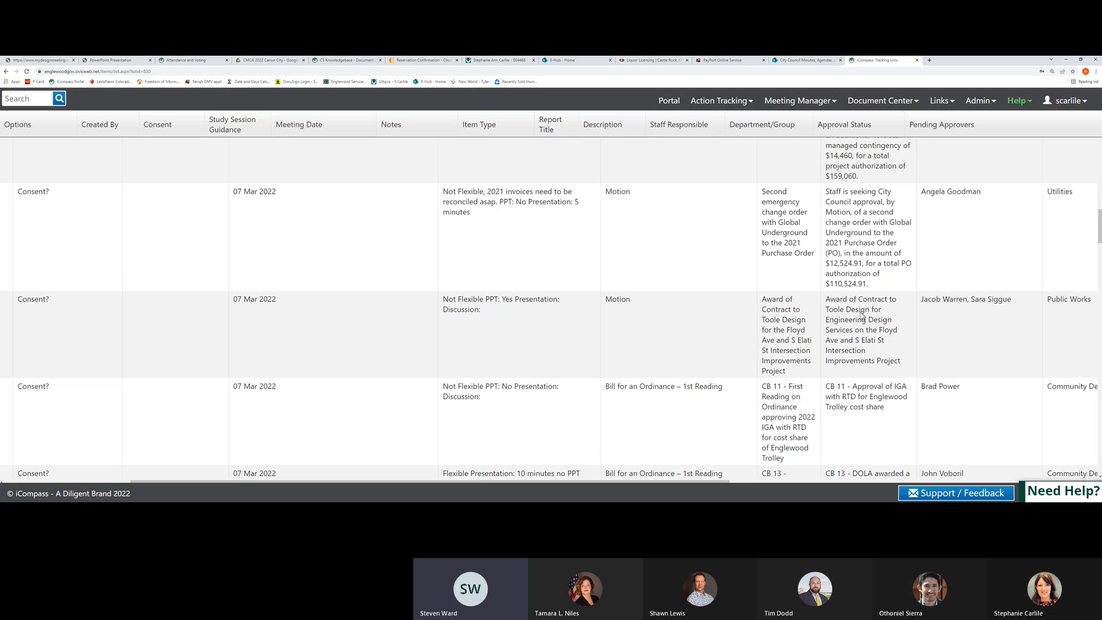
mouse_move(864, 342)
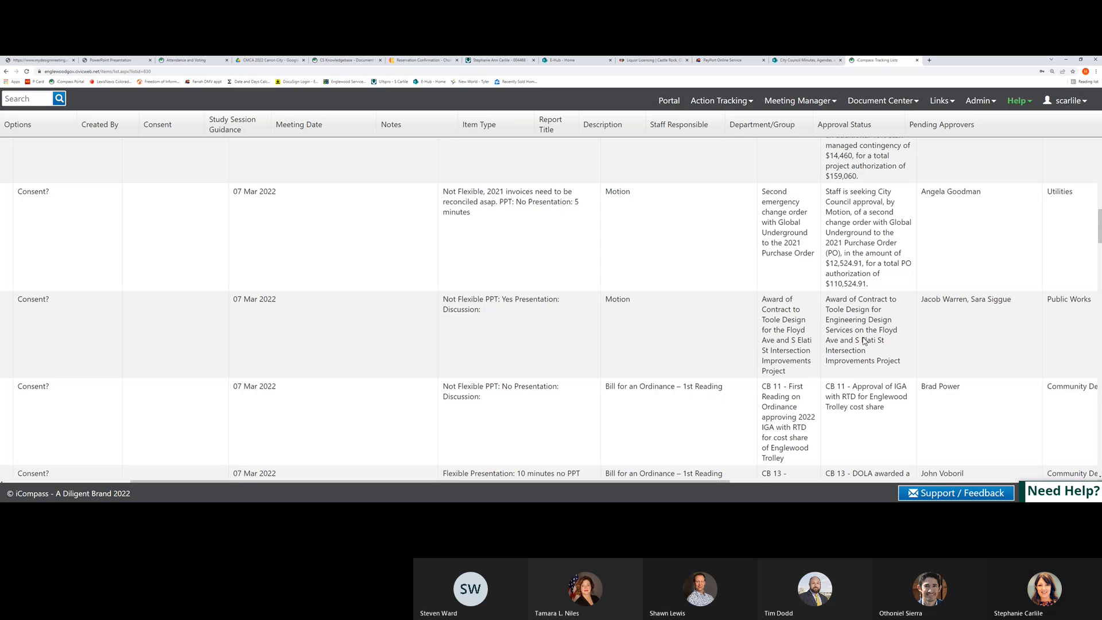
mouse_move(894, 336)
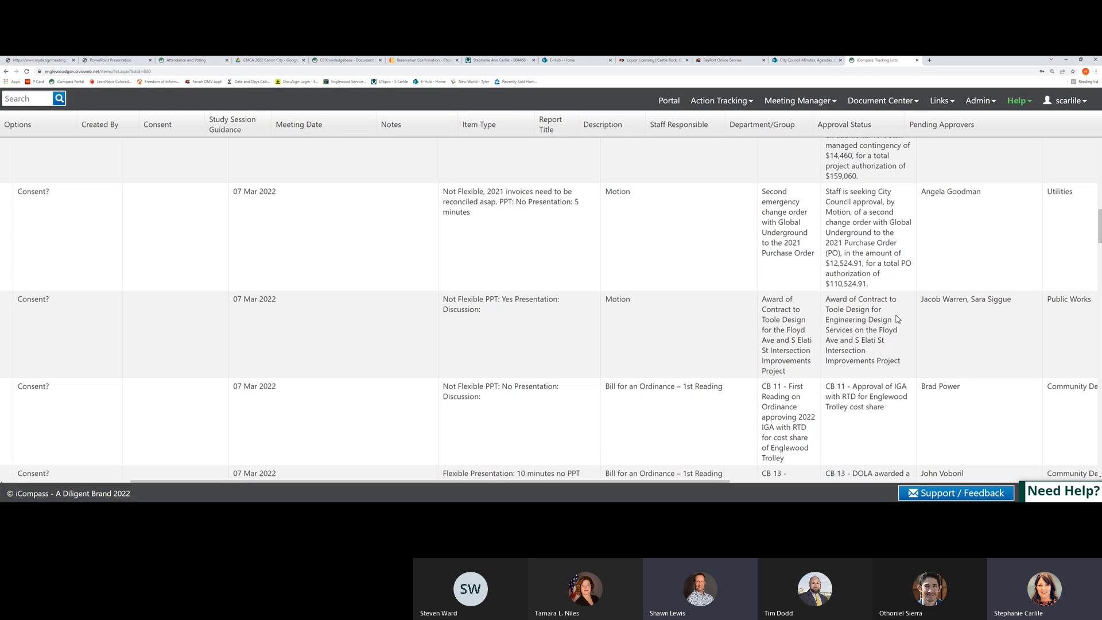
mouse_move(871, 312)
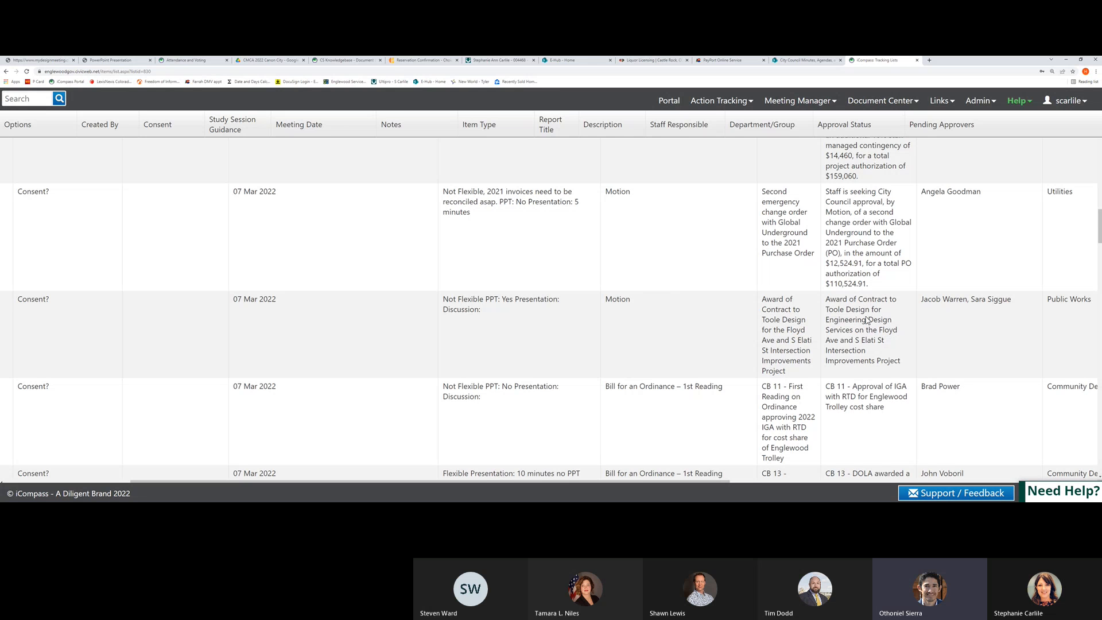
mouse_move(915, 323)
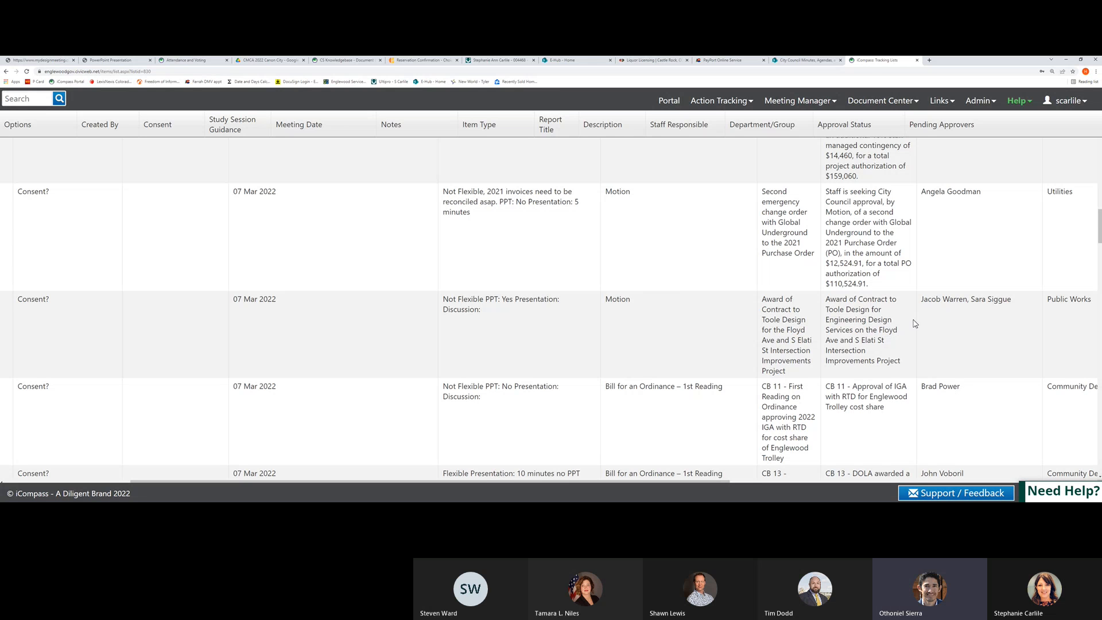
mouse_move(887, 330)
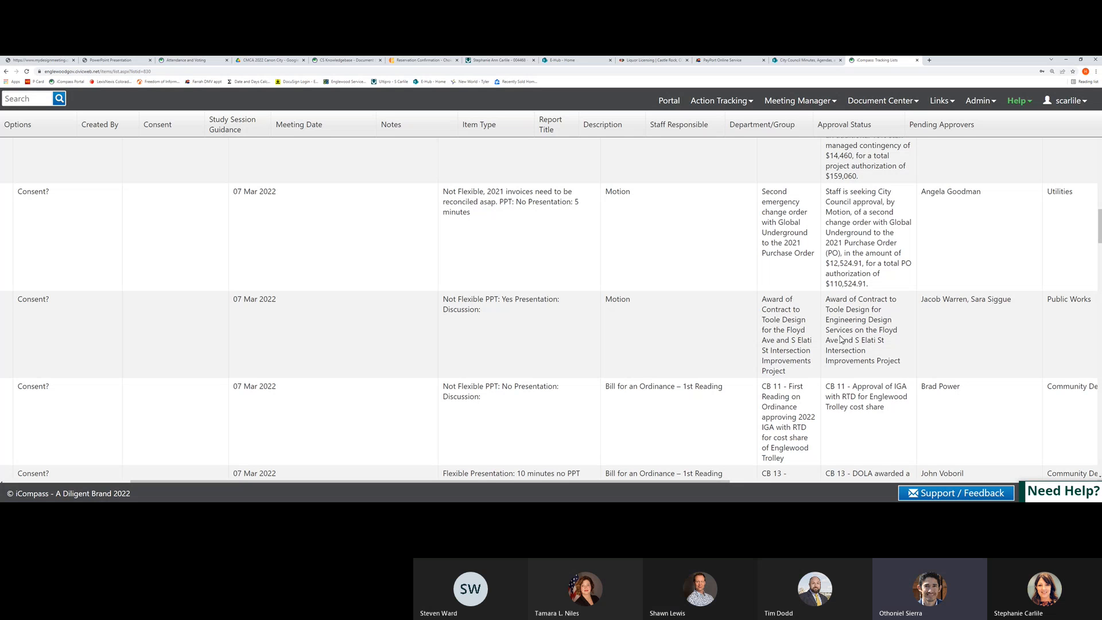
mouse_move(847, 317)
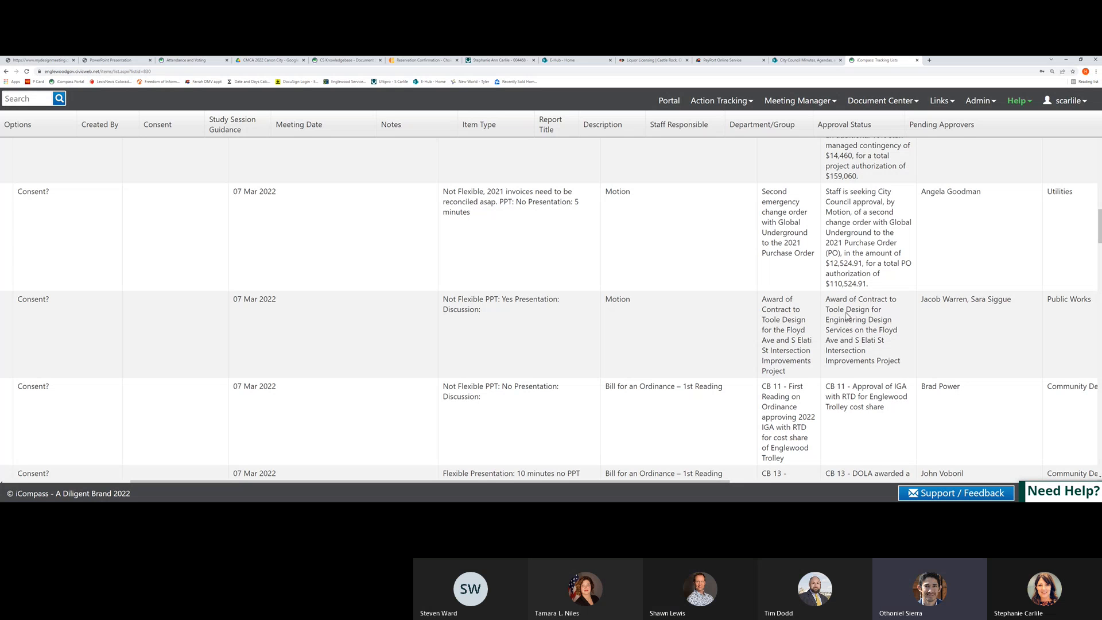
scroll("down", 3)
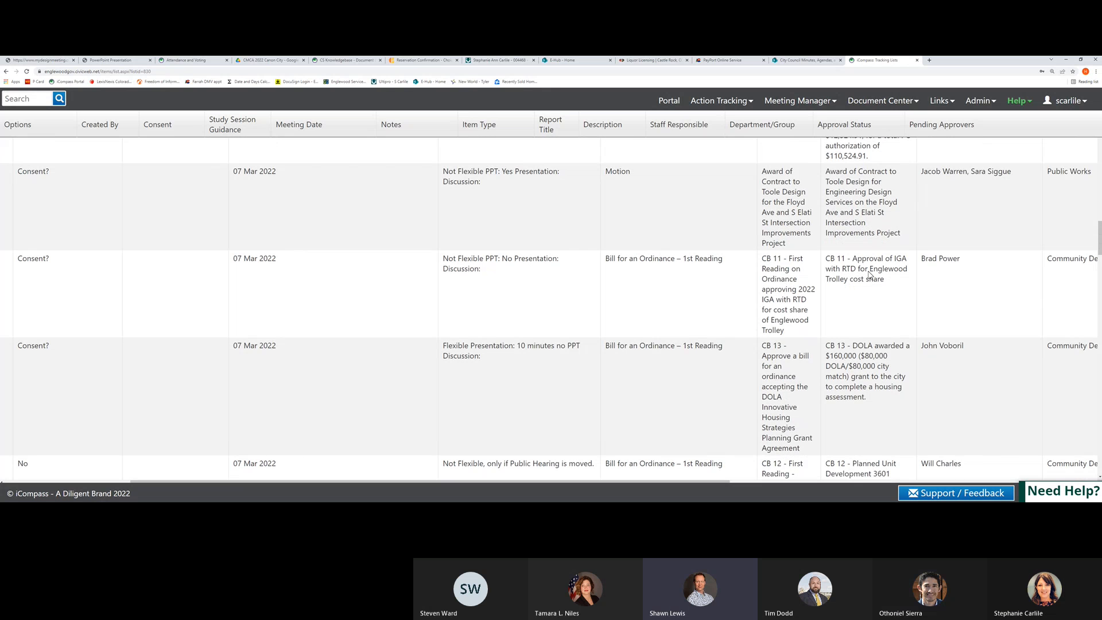
mouse_move(867, 290)
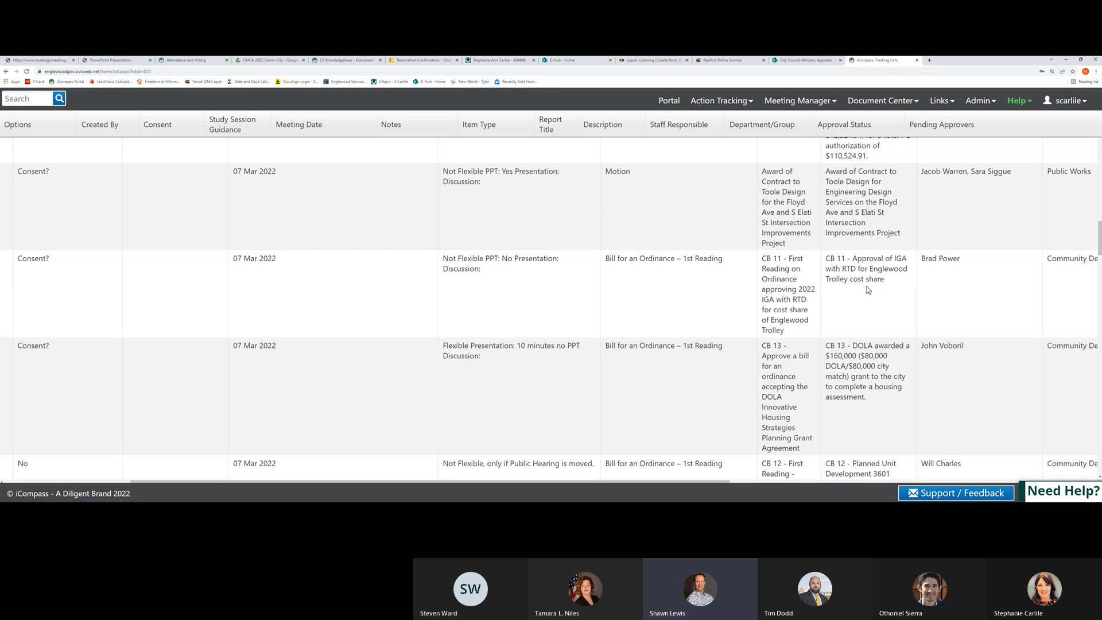
mouse_move(852, 289)
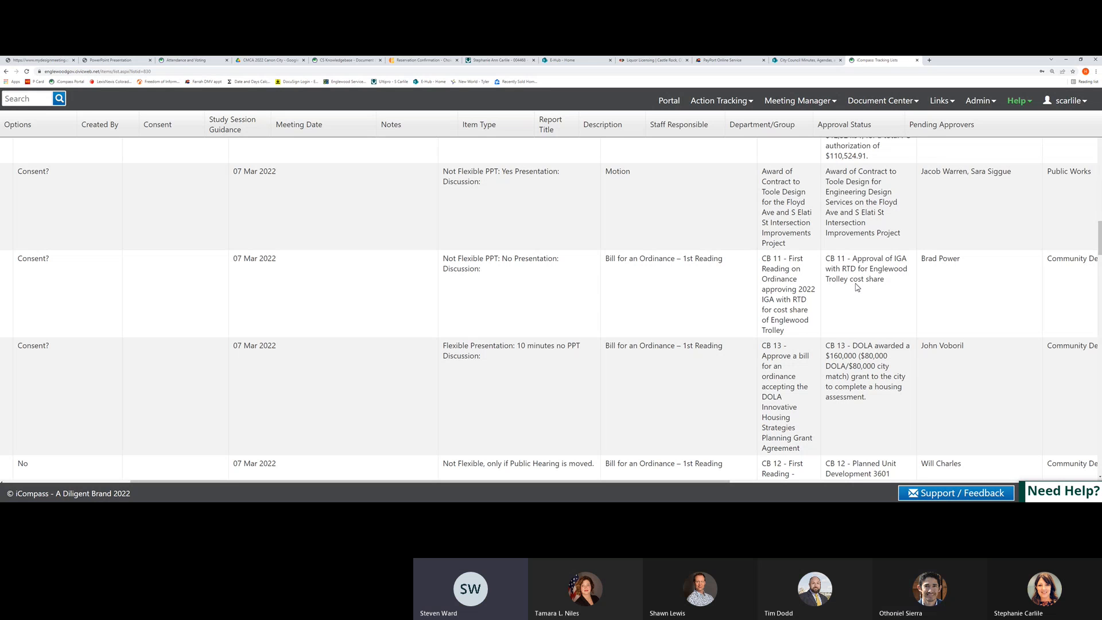
mouse_move(869, 277)
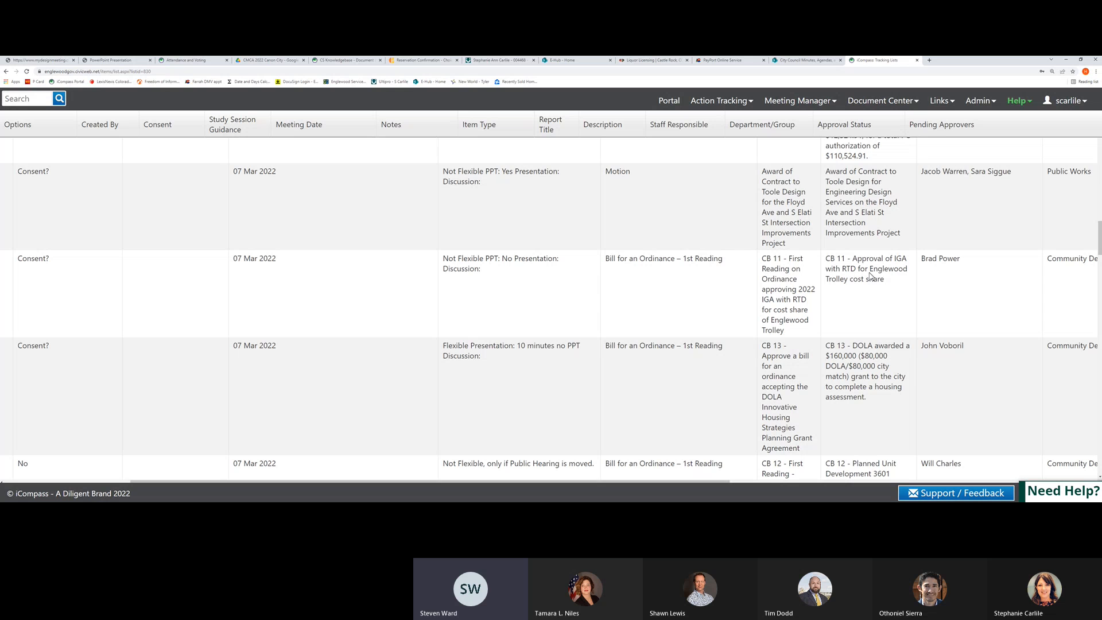
mouse_move(874, 320)
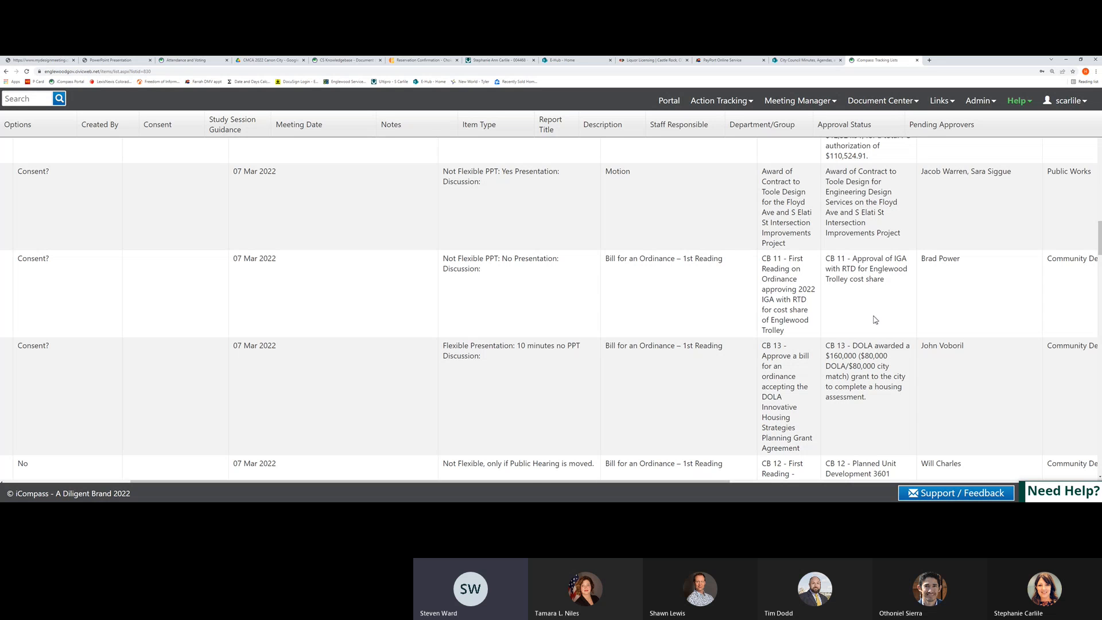
mouse_move(875, 307)
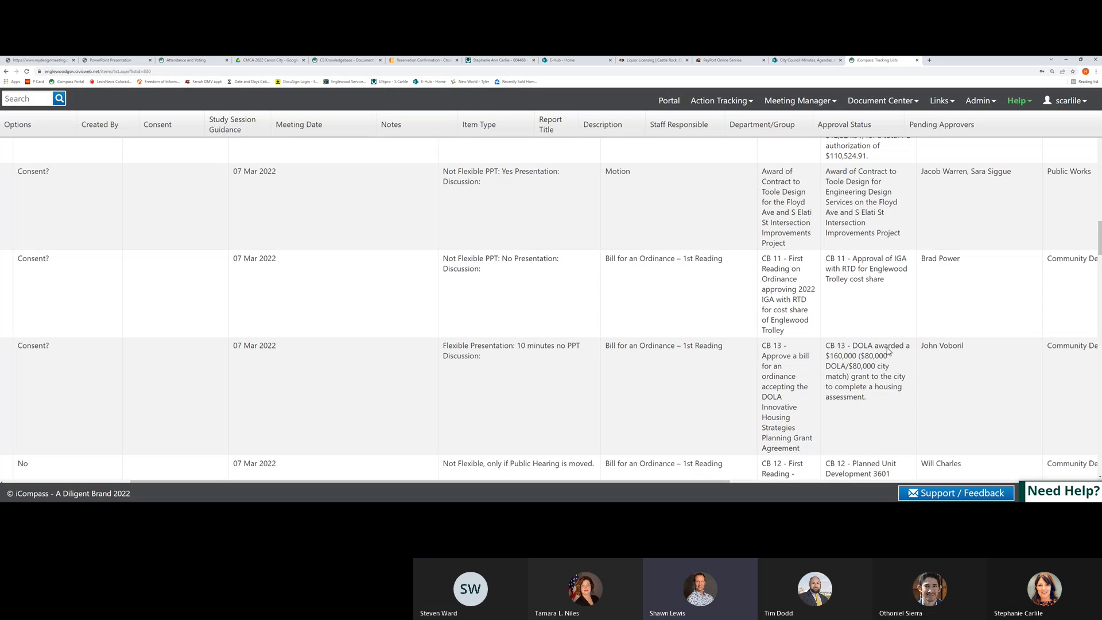
mouse_move(860, 374)
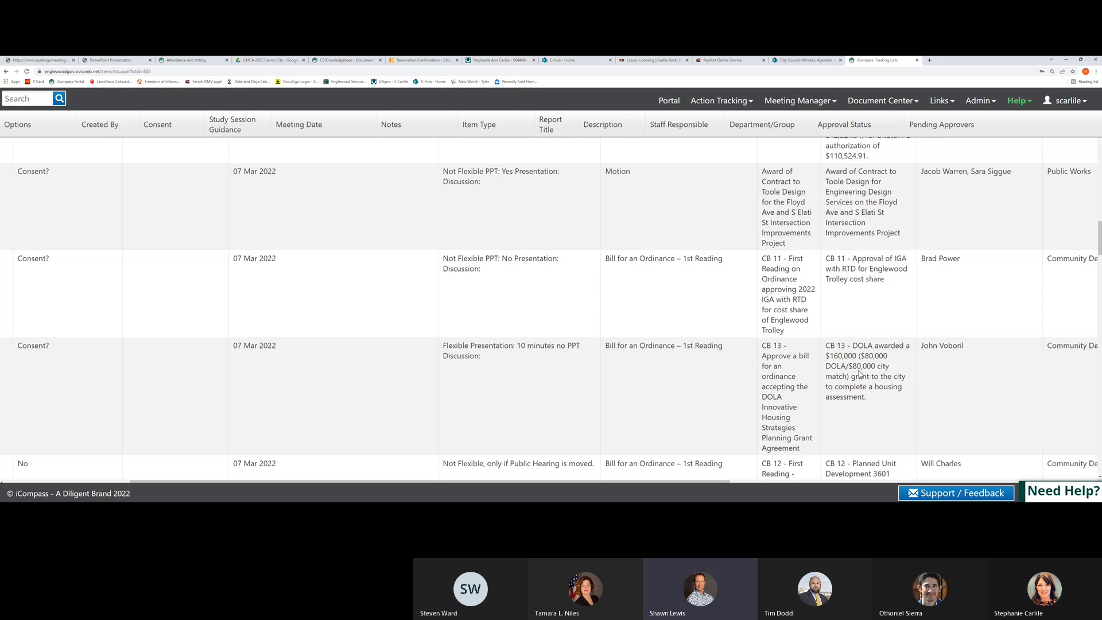
mouse_move(859, 374)
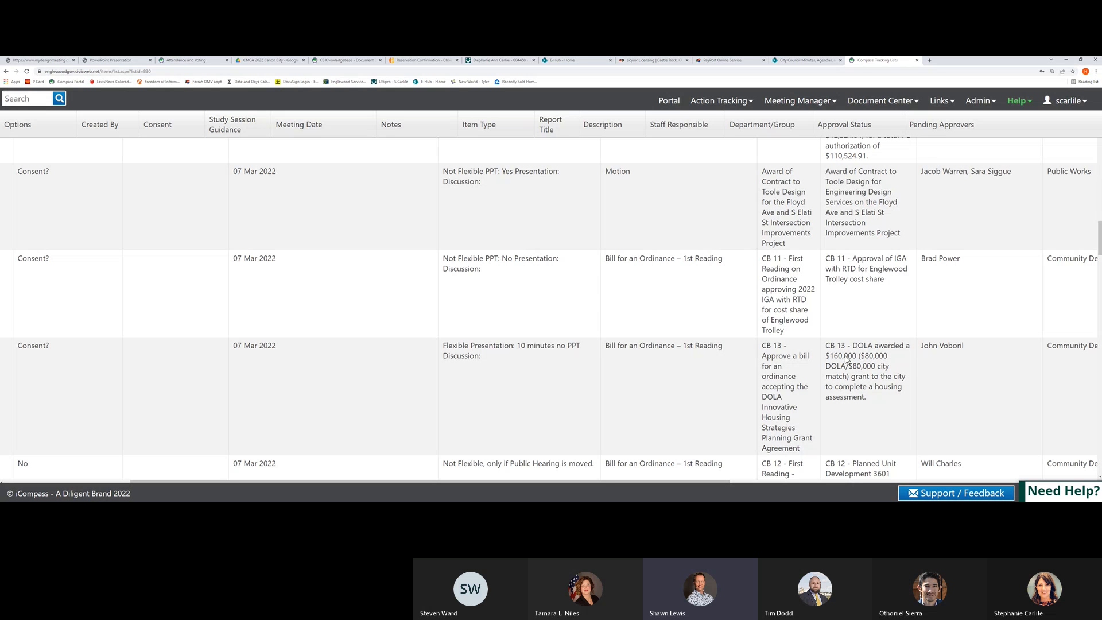
mouse_move(752, 365)
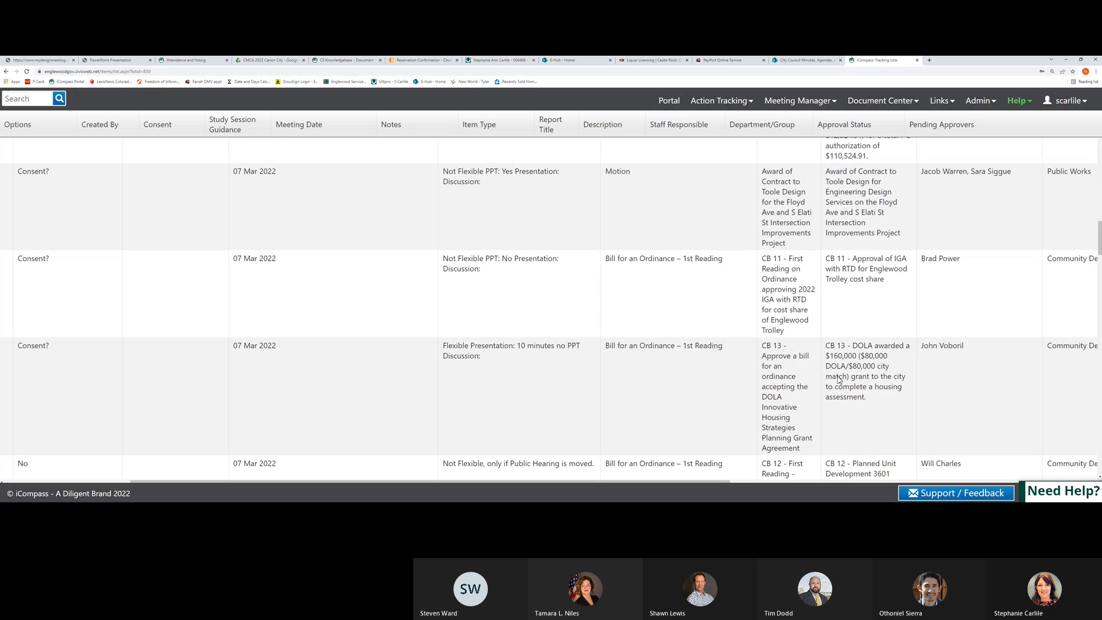
scroll("down", 3)
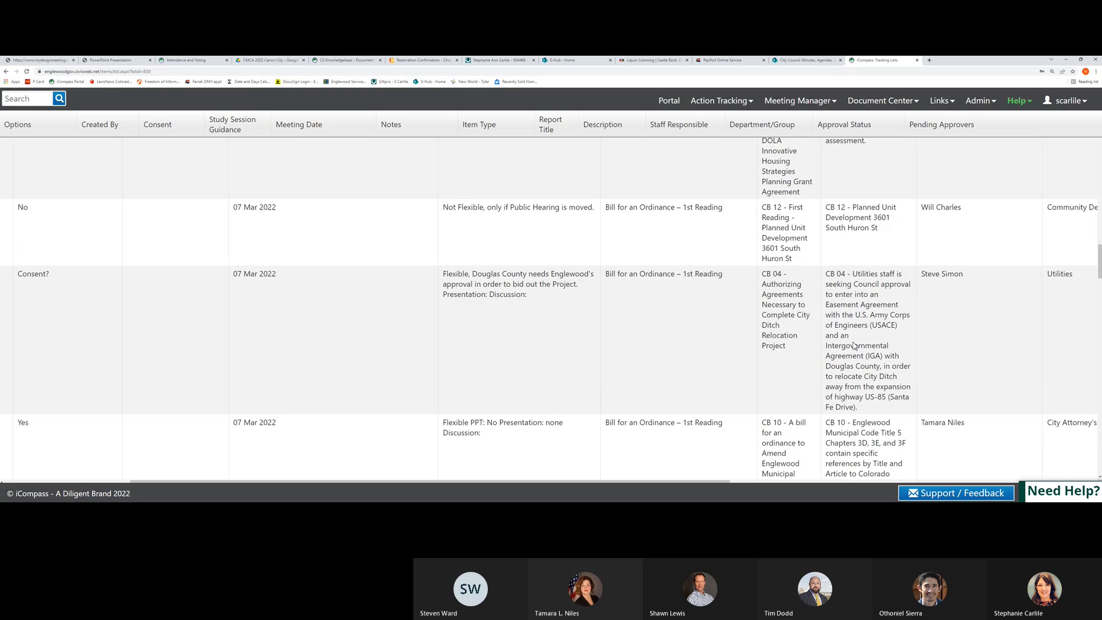
mouse_move(868, 305)
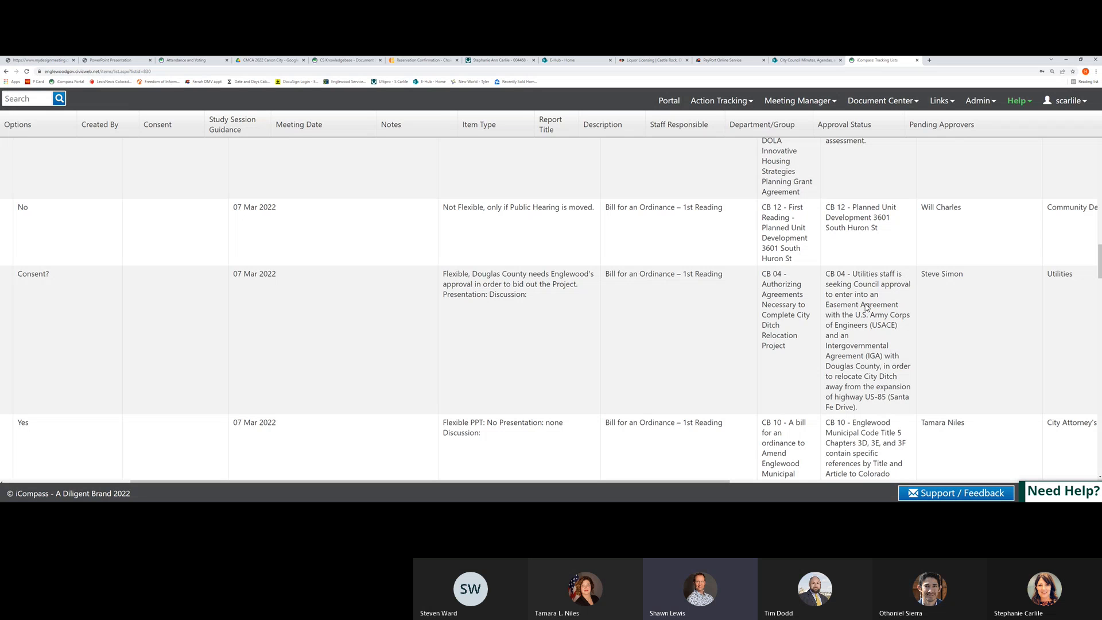
mouse_move(865, 311)
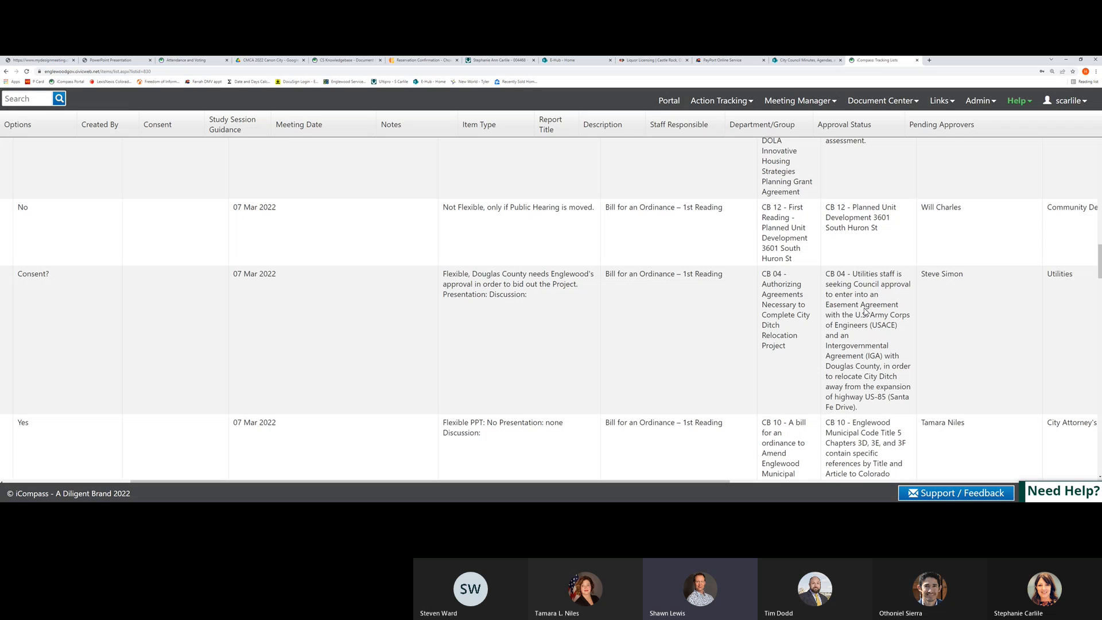
mouse_move(864, 351)
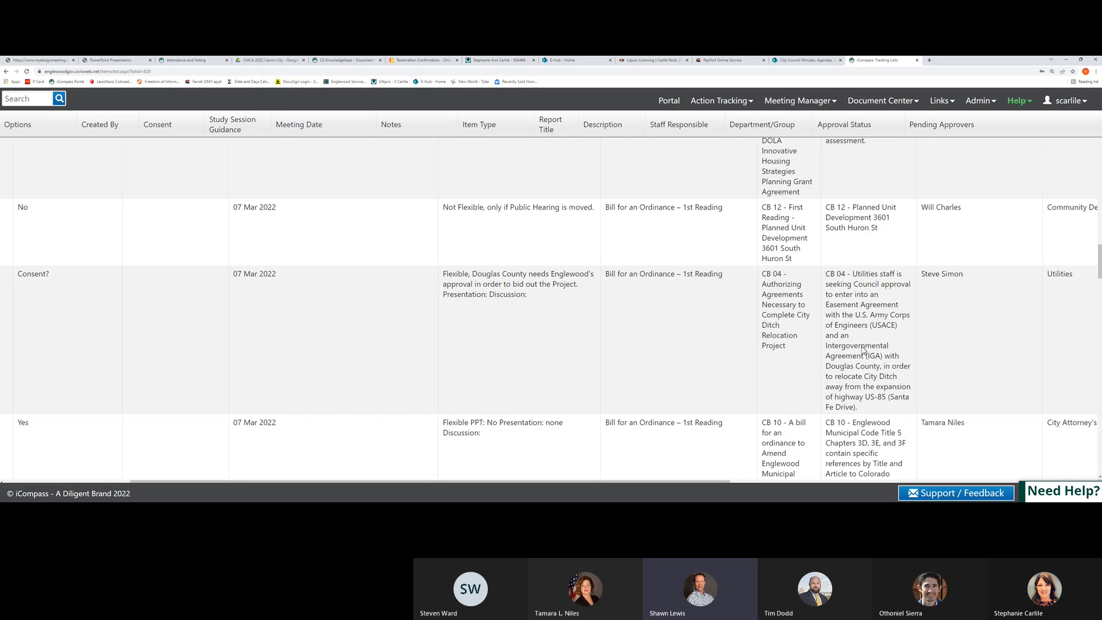
mouse_move(855, 339)
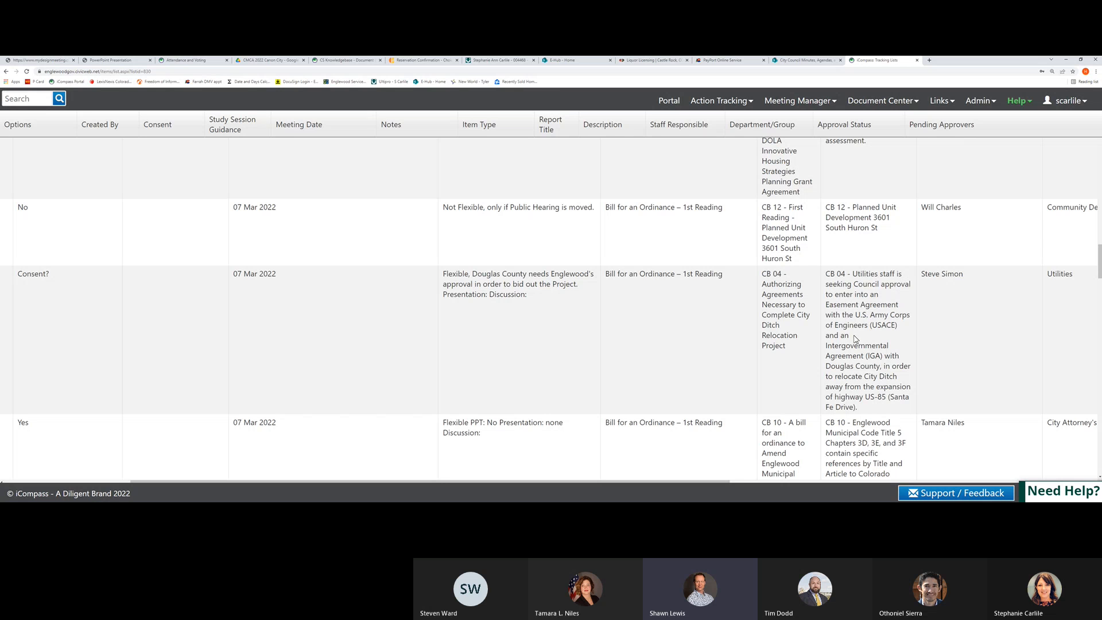
mouse_move(854, 343)
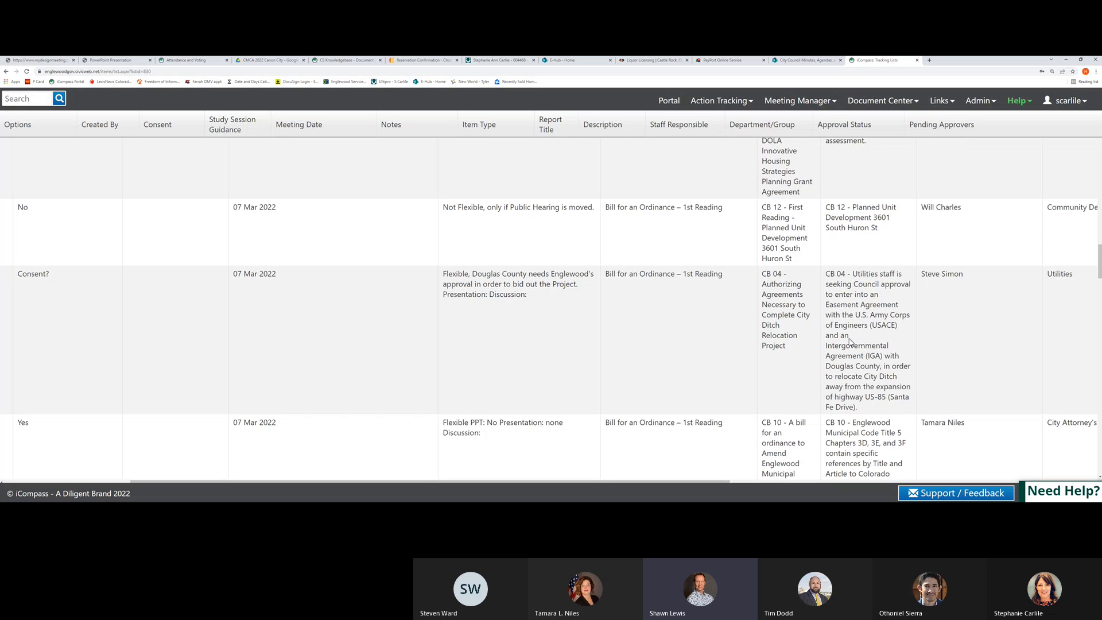
mouse_move(867, 325)
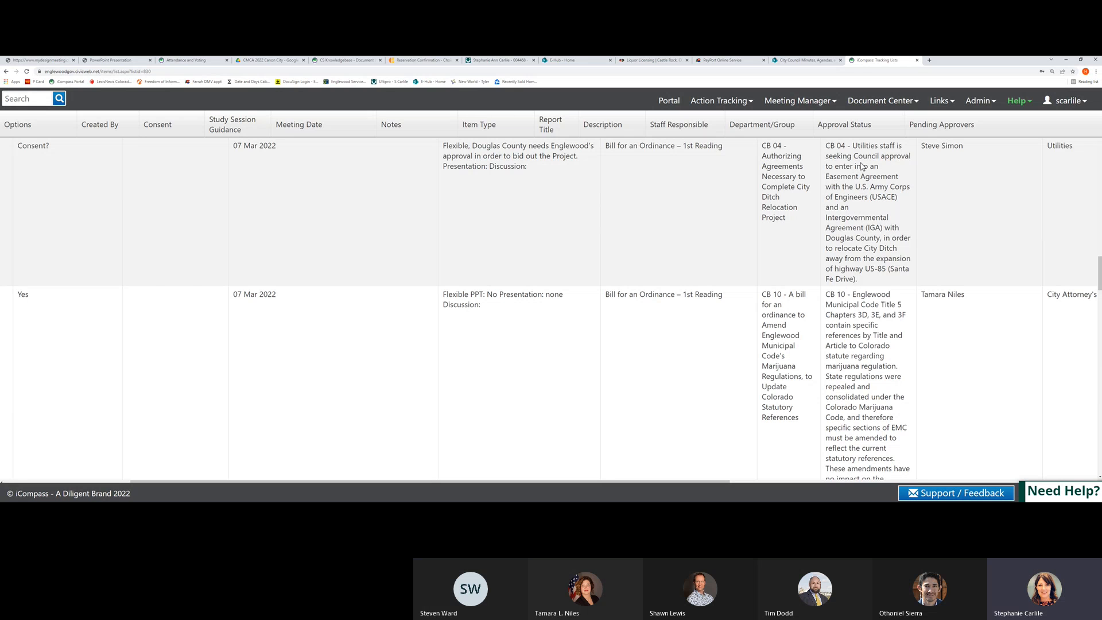
scroll("down", 3)
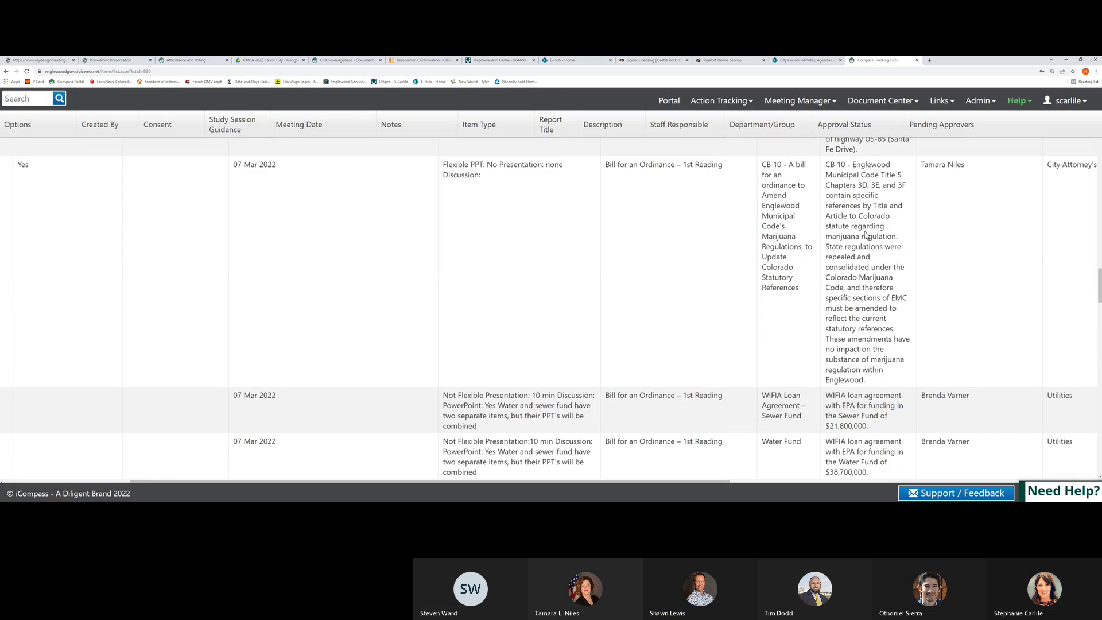
scroll("down", 3)
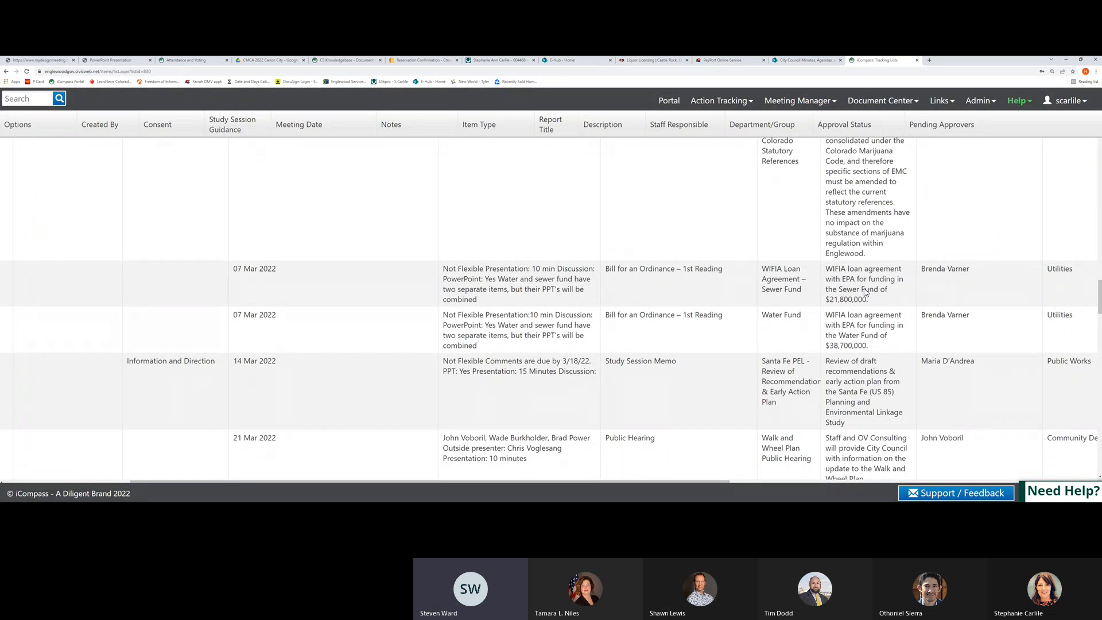
mouse_move(881, 292)
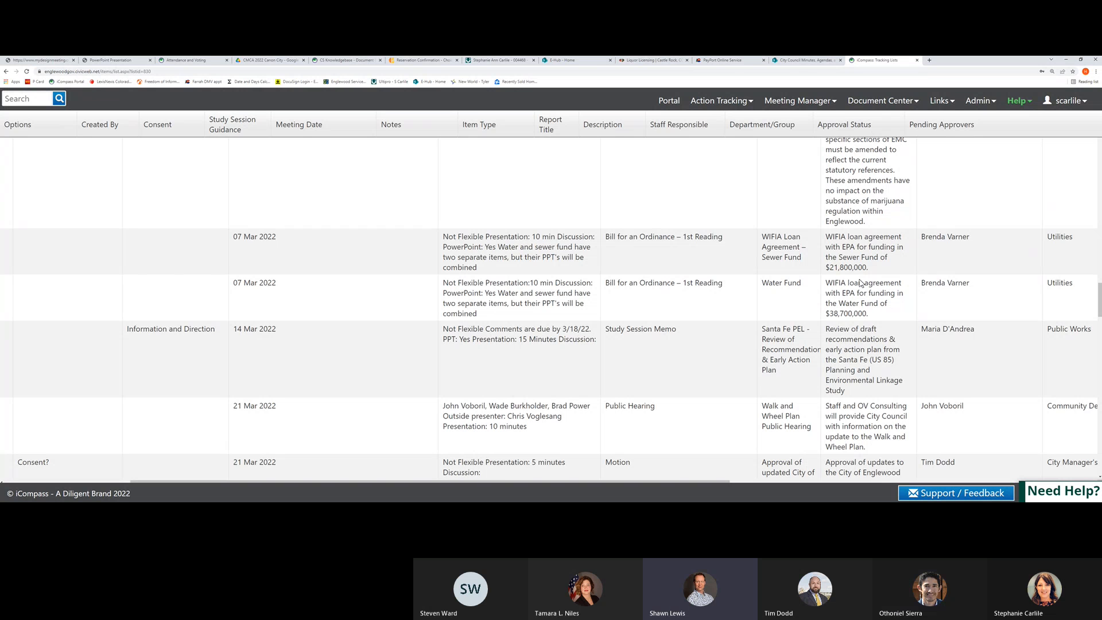
mouse_move(881, 277)
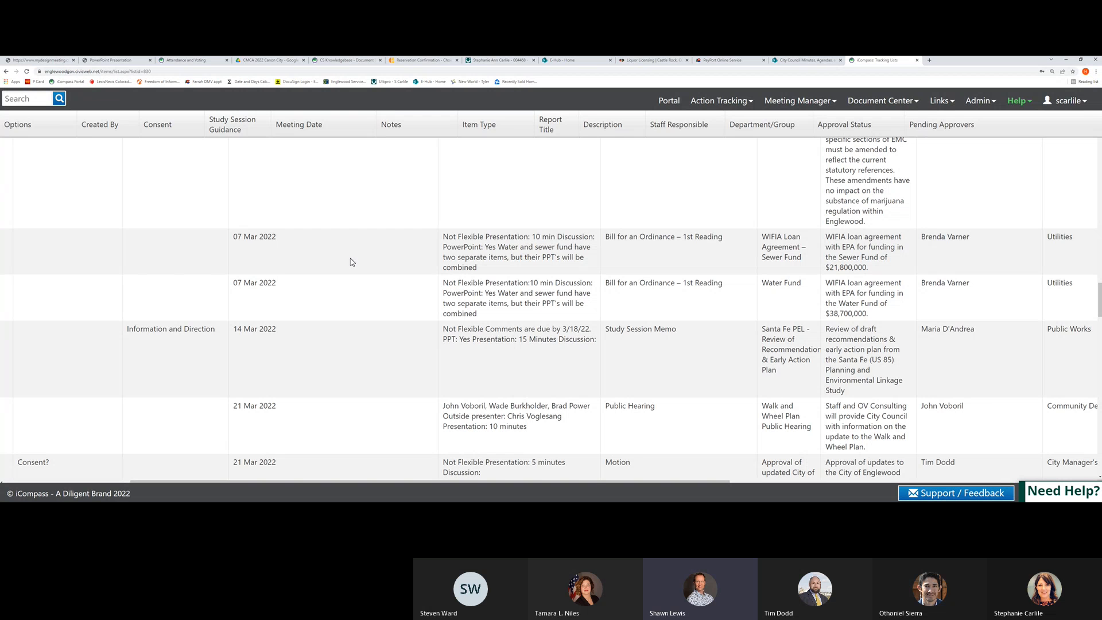
scroll("down", 3)
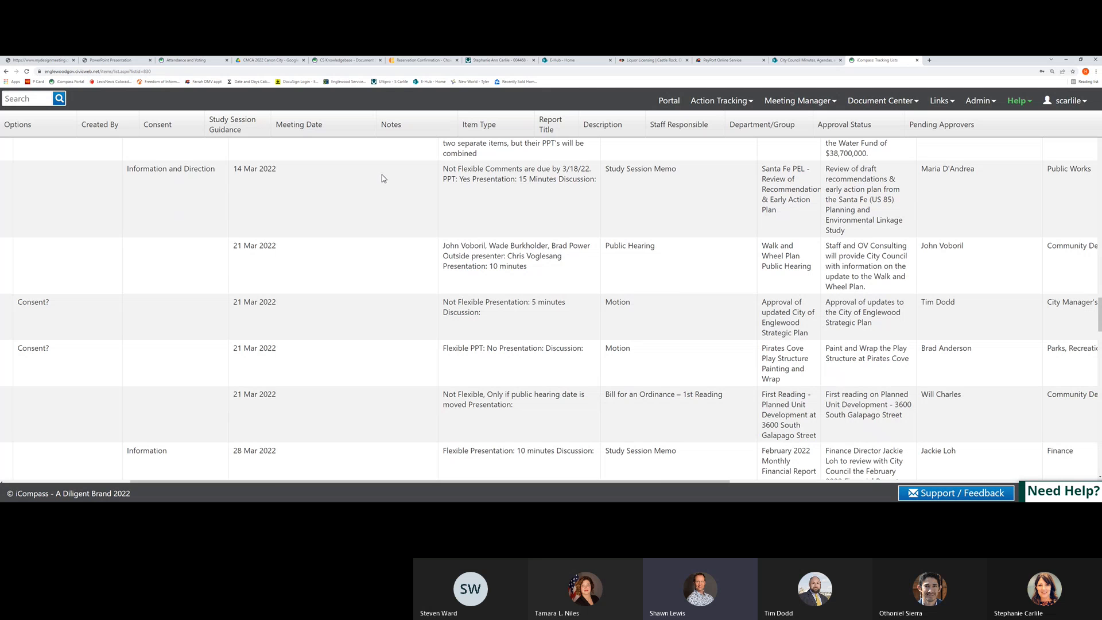
scroll("down", 3)
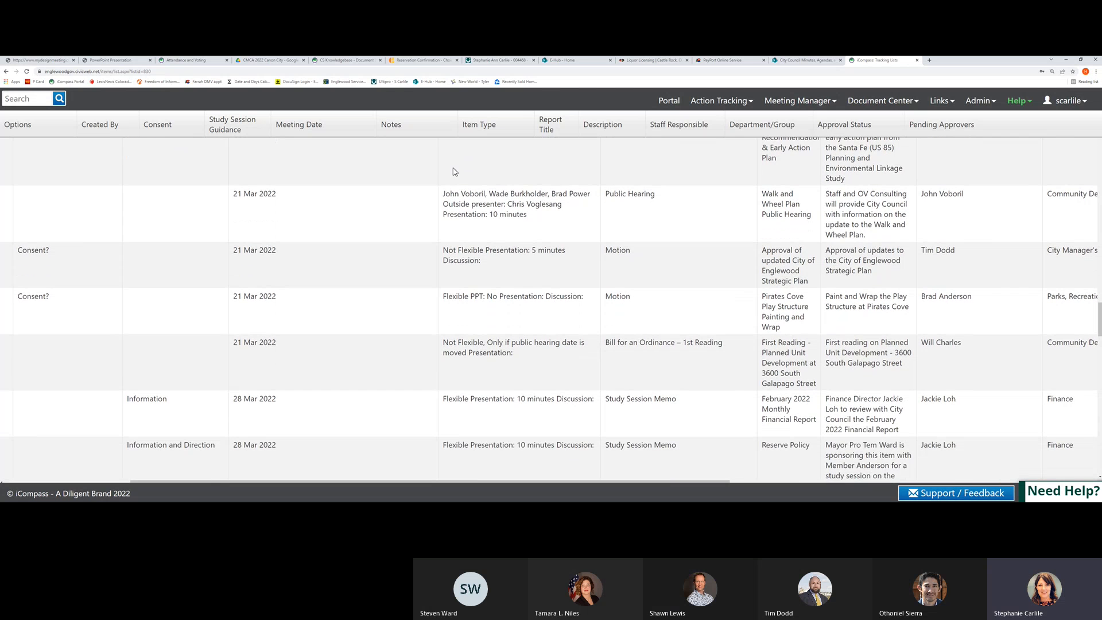
scroll("down", 3)
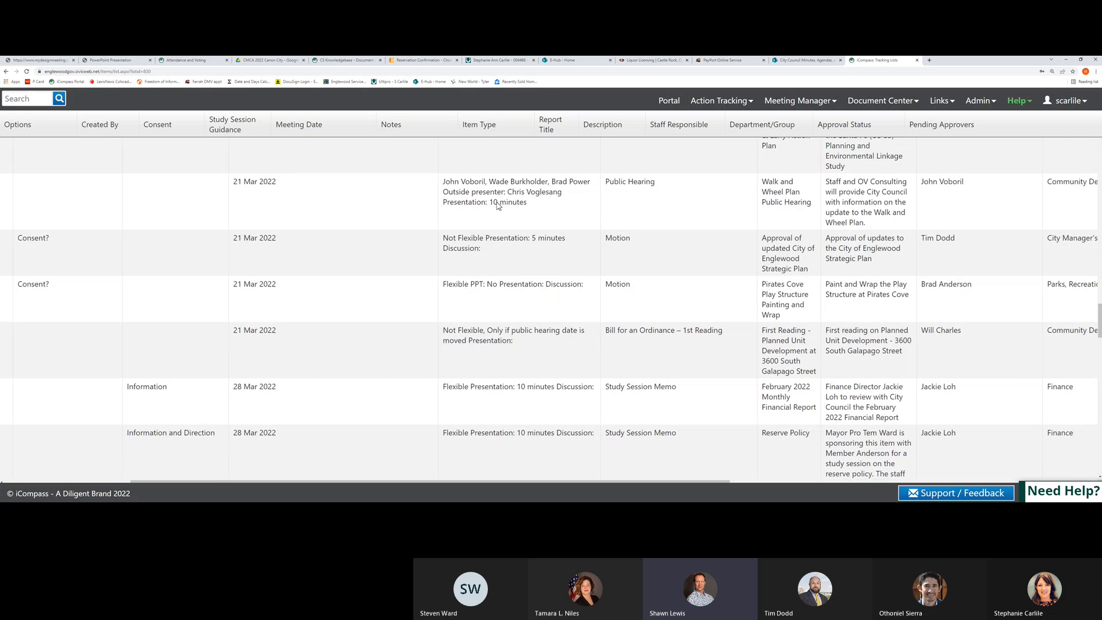
mouse_move(526, 195)
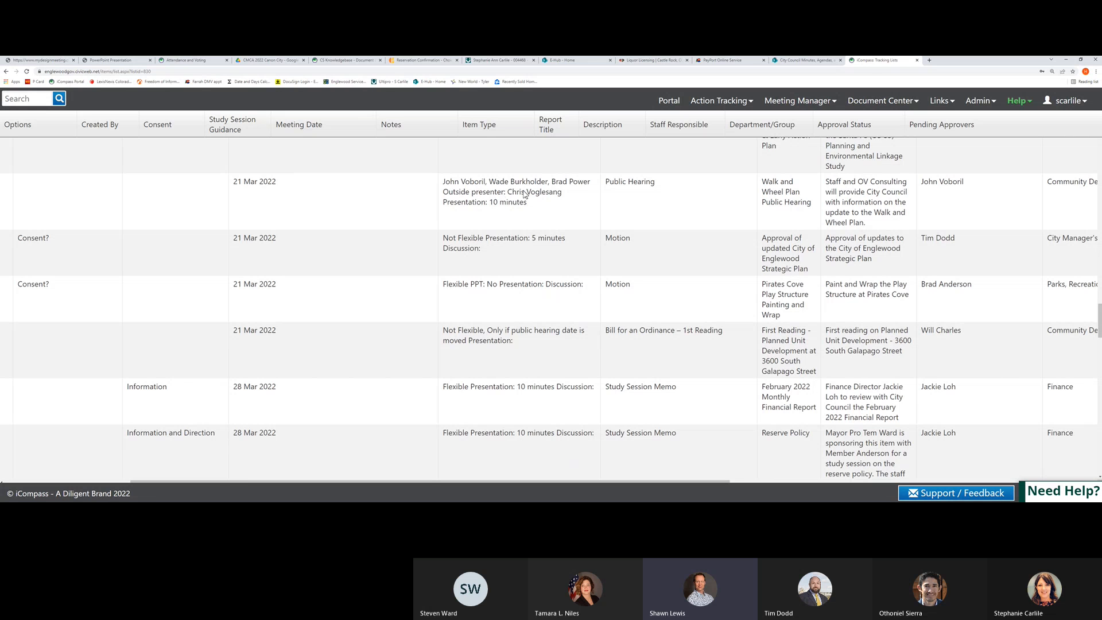
mouse_move(653, 194)
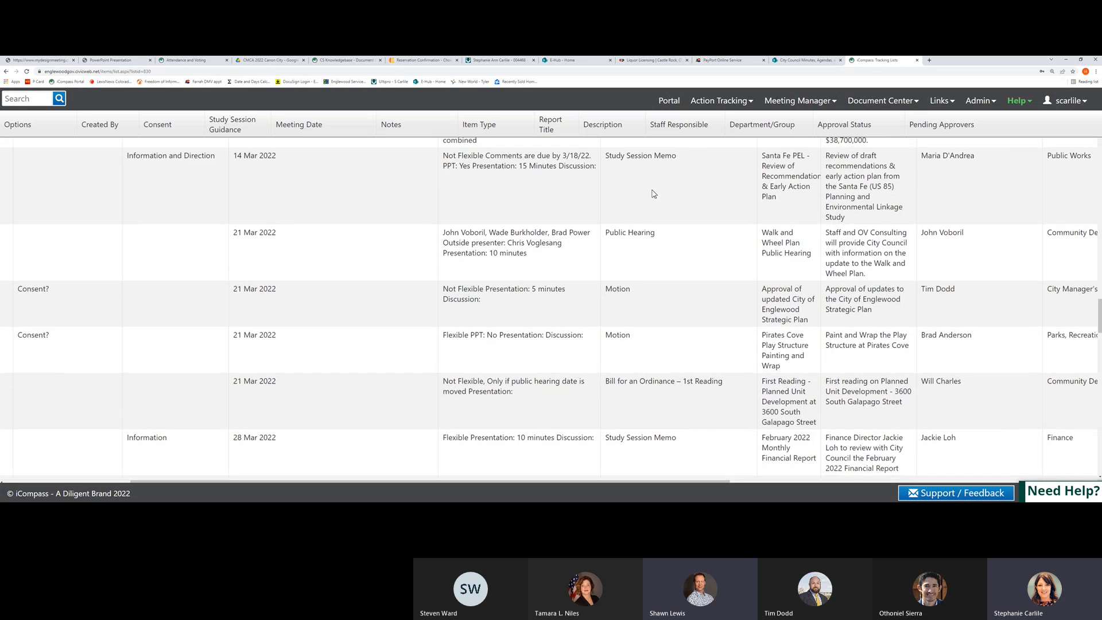
scroll("down", 3)
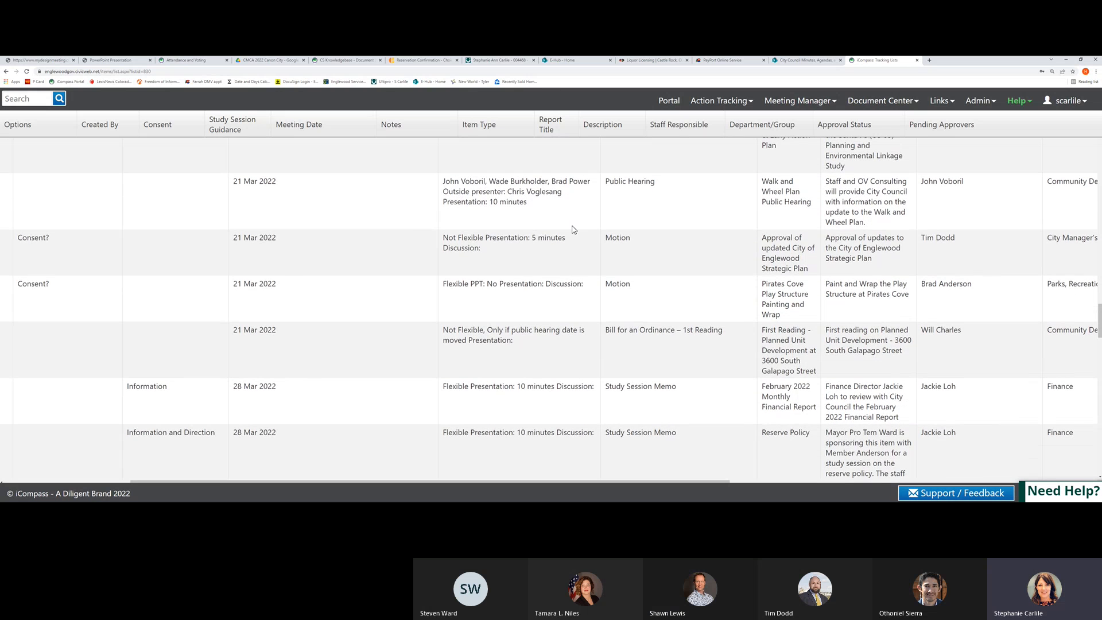
mouse_move(612, 203)
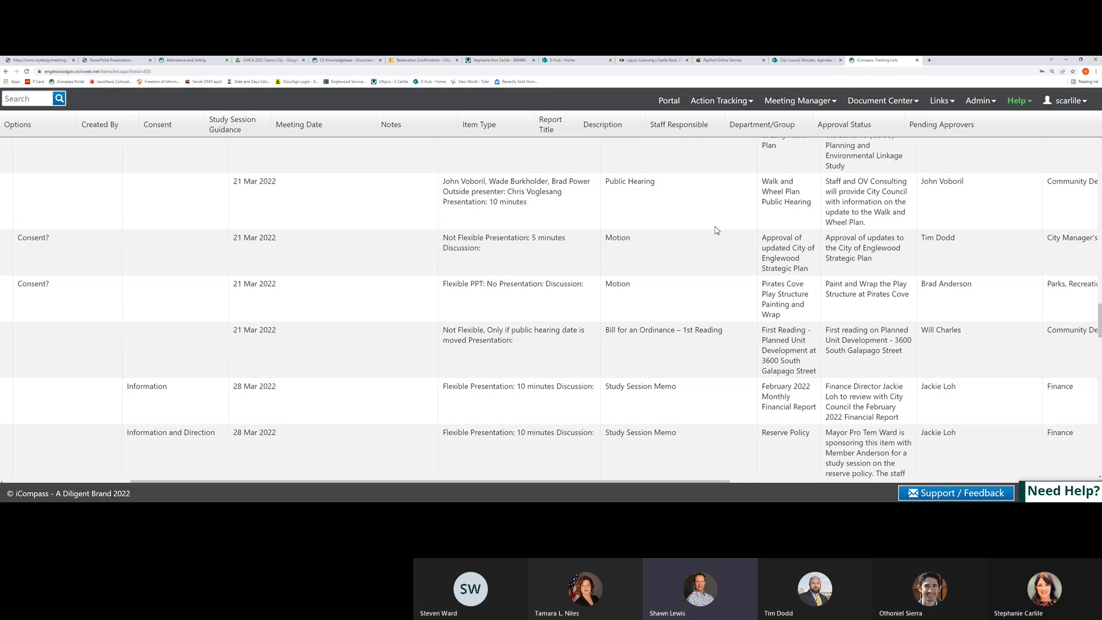
scroll("down", 3)
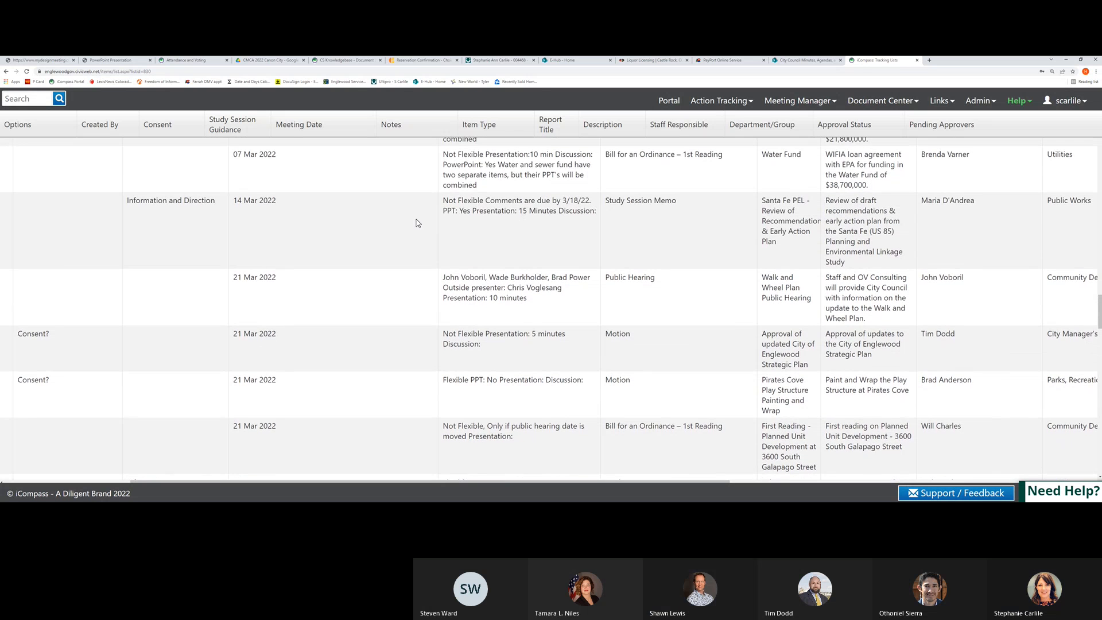
scroll("down", 3)
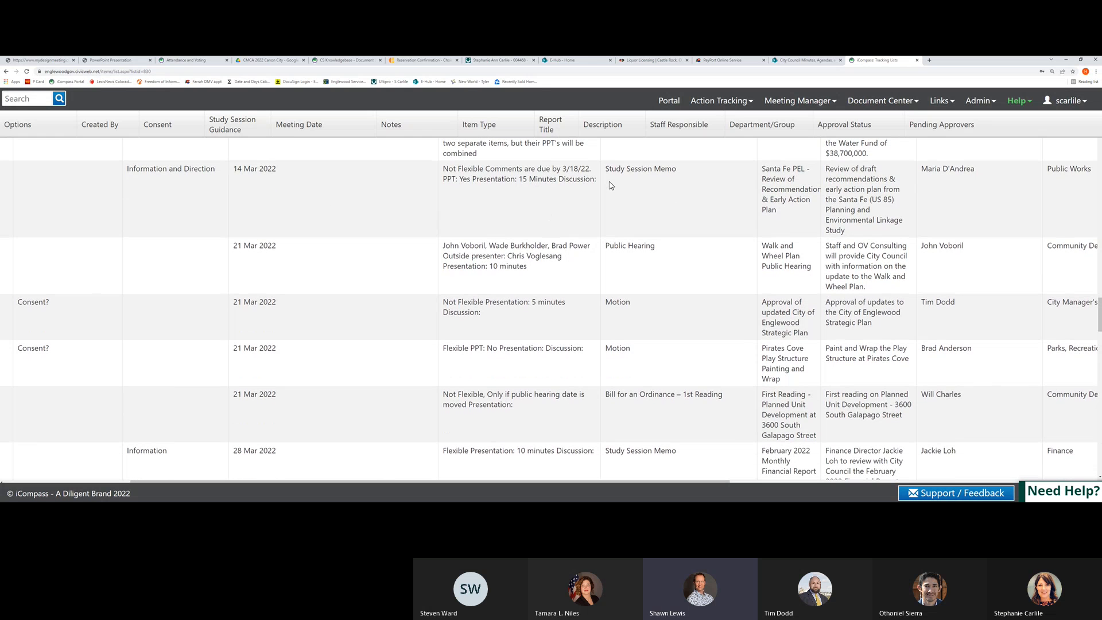
mouse_move(856, 204)
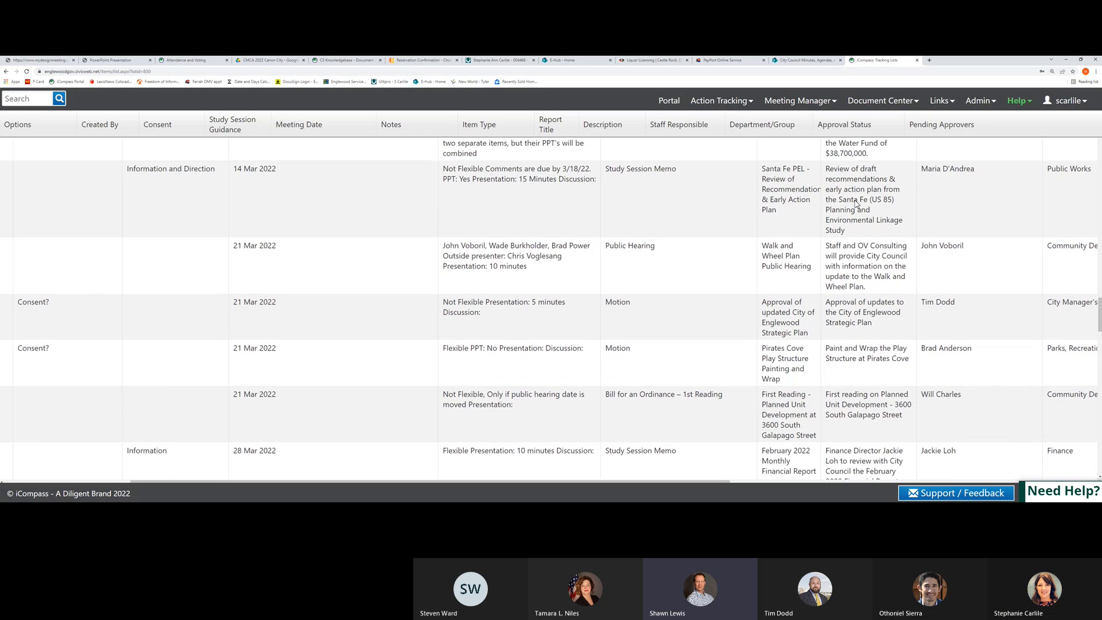
mouse_move(579, 184)
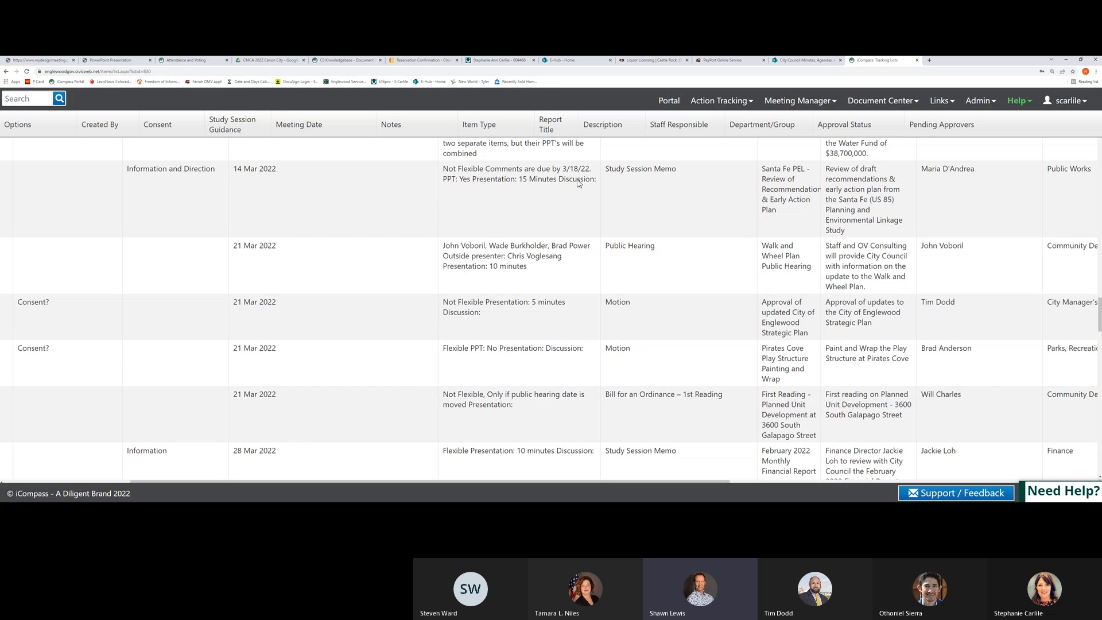
mouse_move(597, 185)
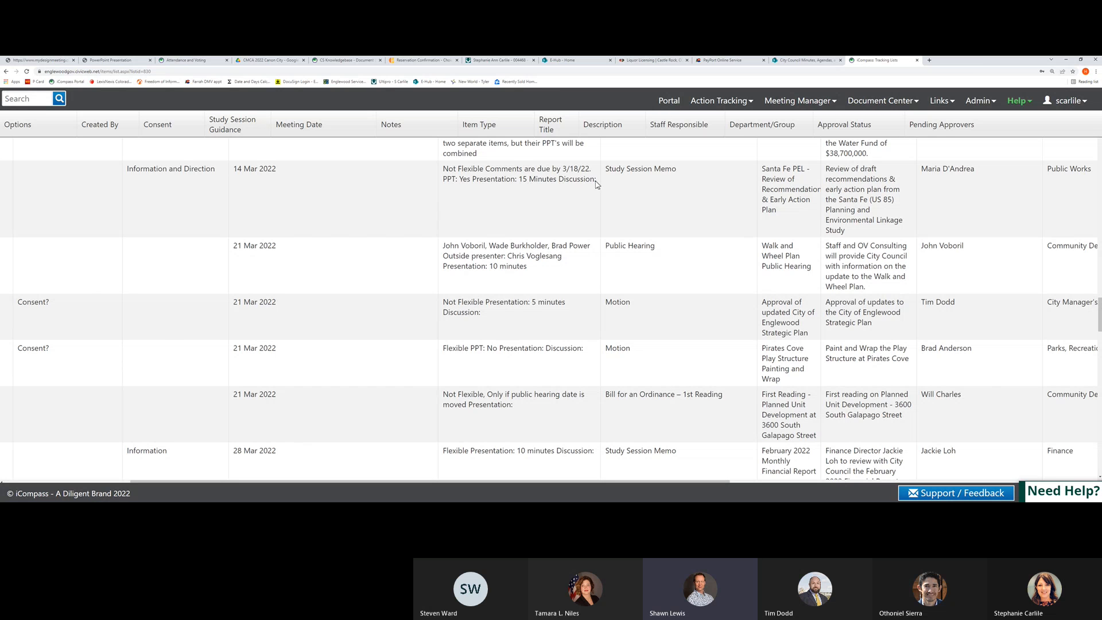
mouse_move(588, 185)
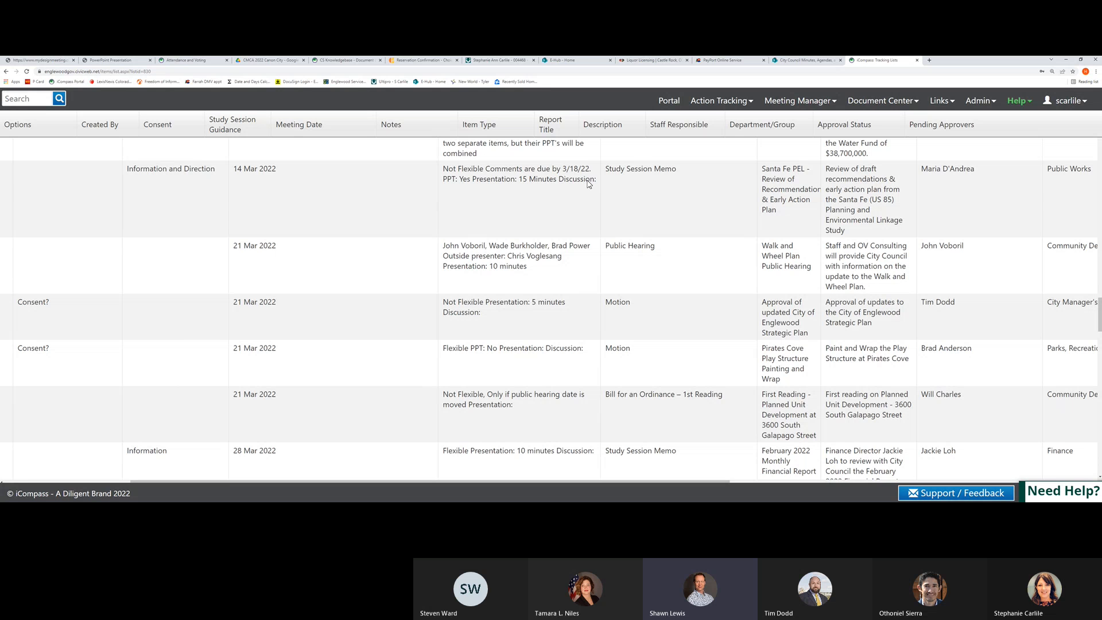
mouse_move(577, 185)
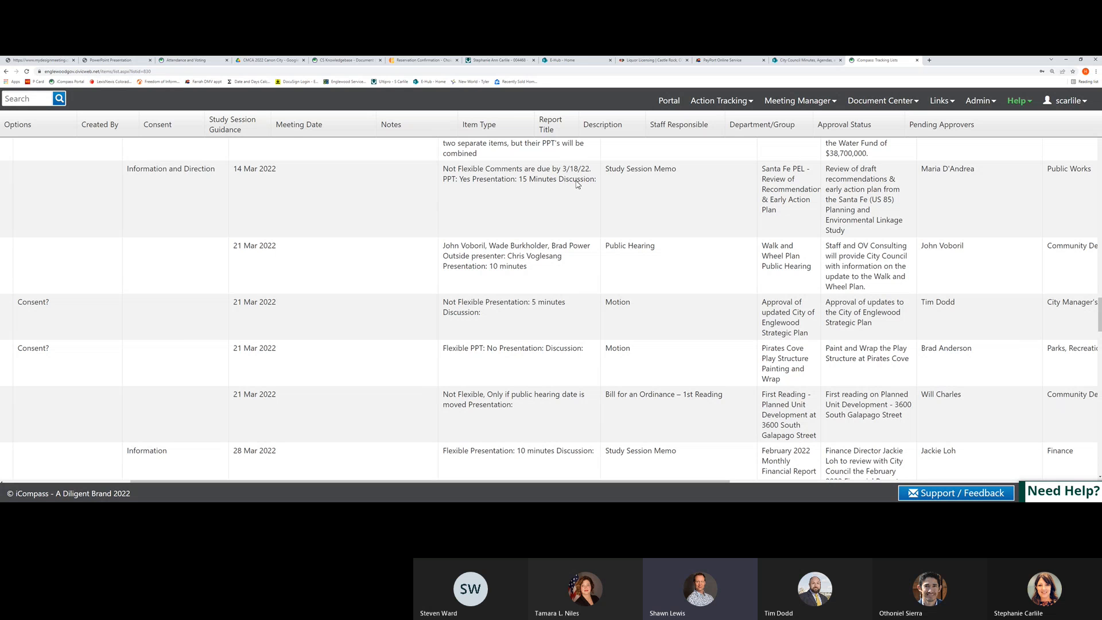
mouse_move(584, 183)
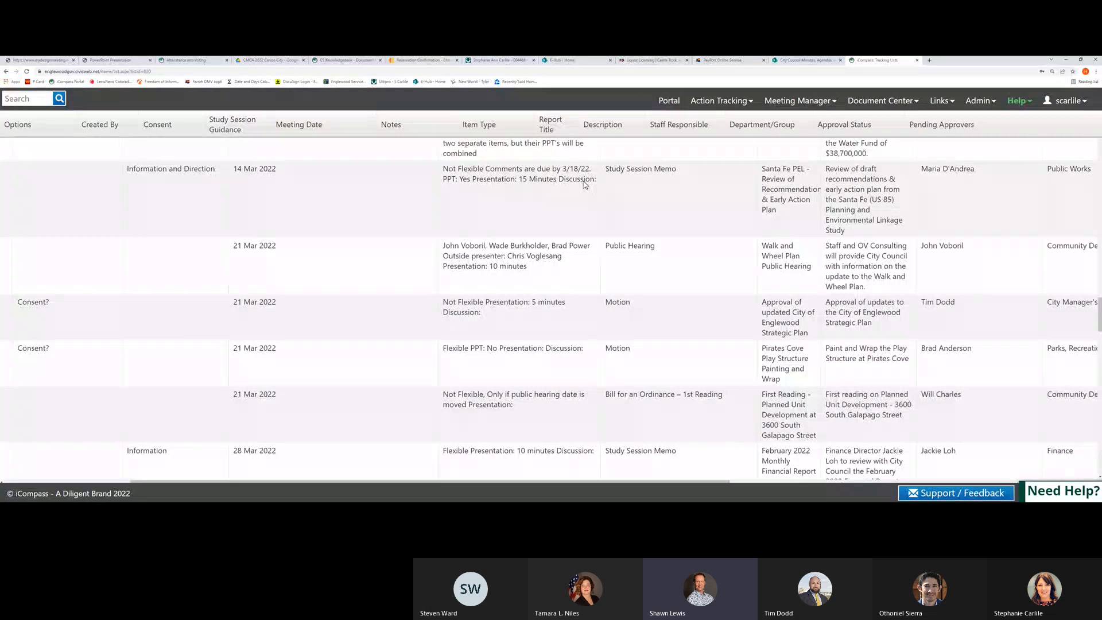
mouse_move(582, 187)
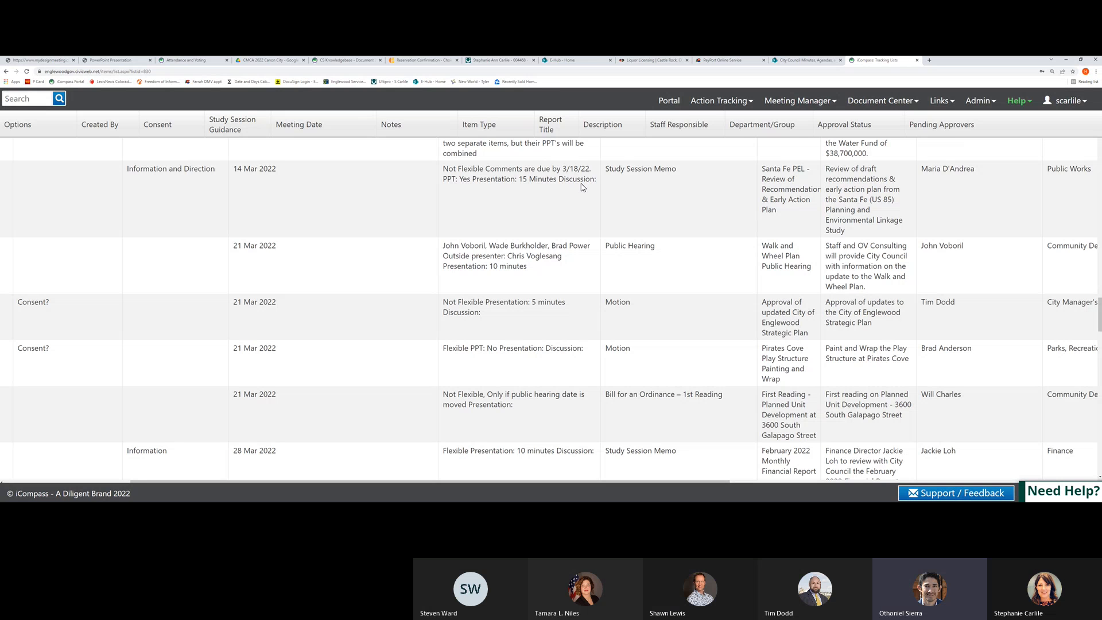
mouse_move(724, 144)
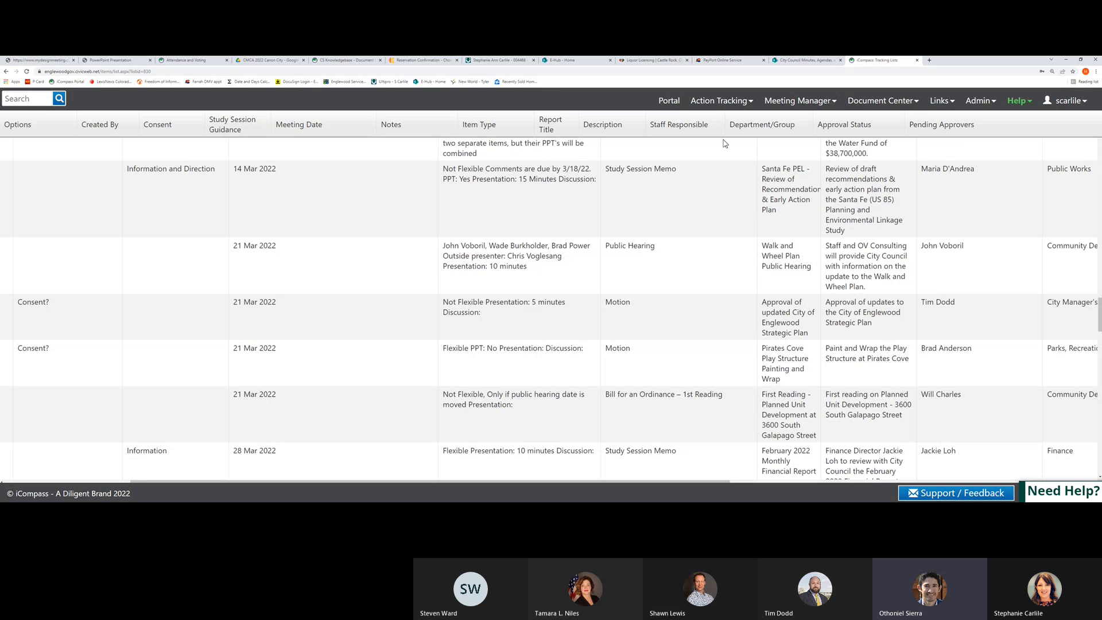
mouse_move(424, 229)
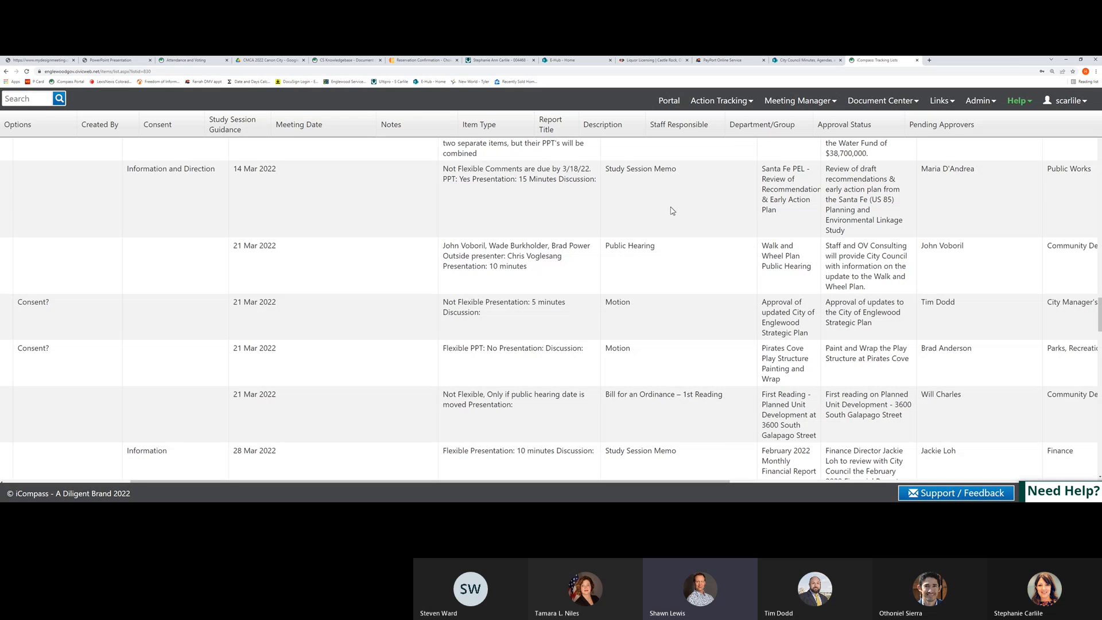
mouse_move(488, 207)
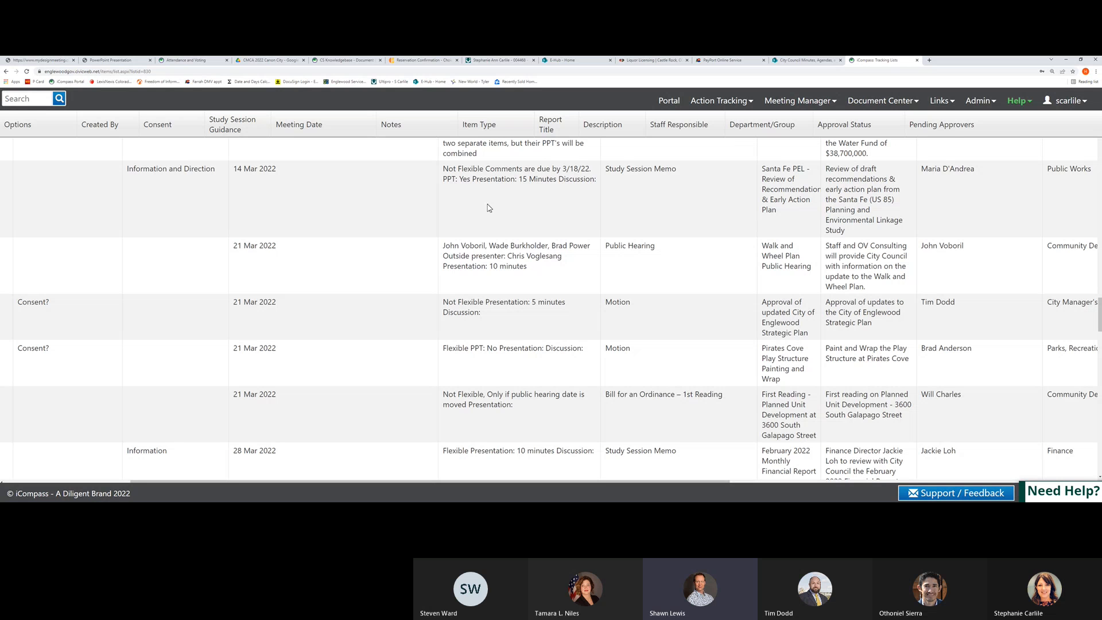
mouse_move(430, 198)
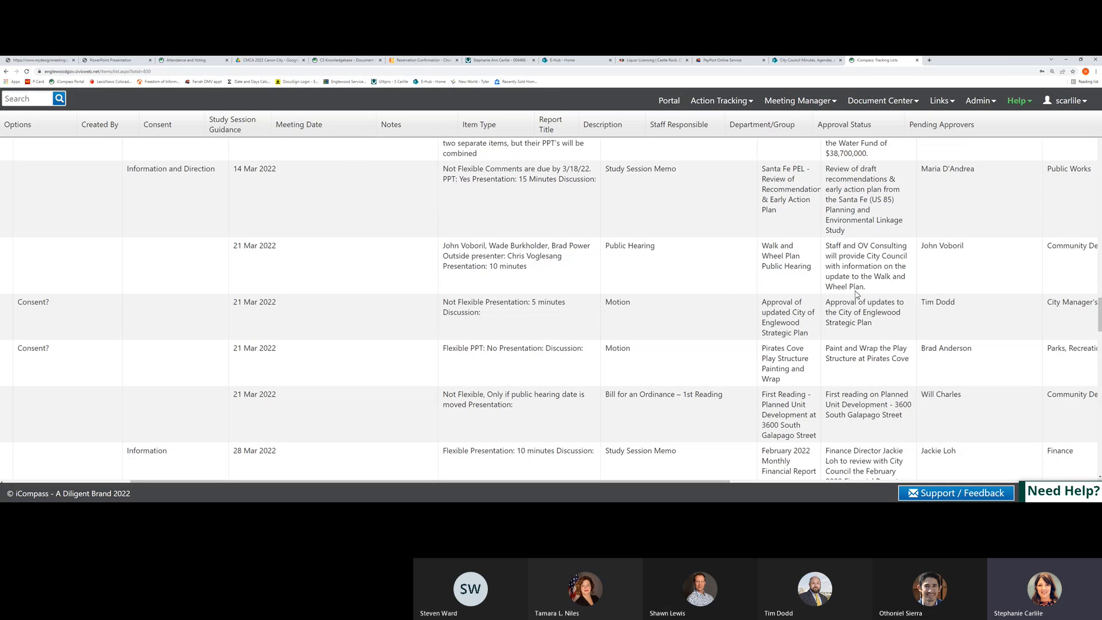
mouse_move(875, 337)
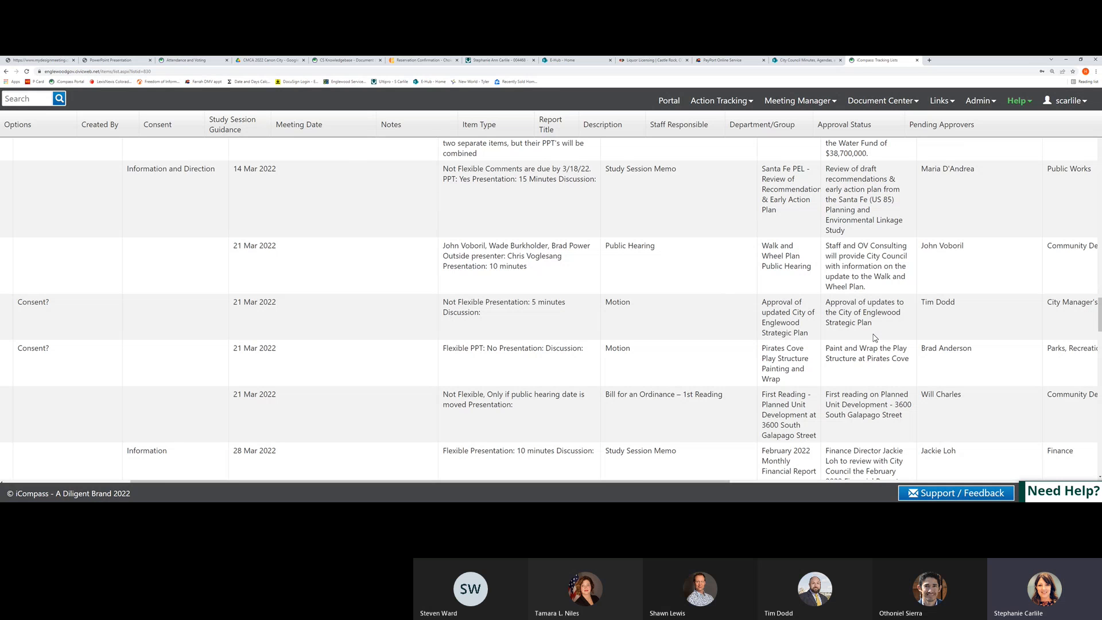
mouse_move(386, 146)
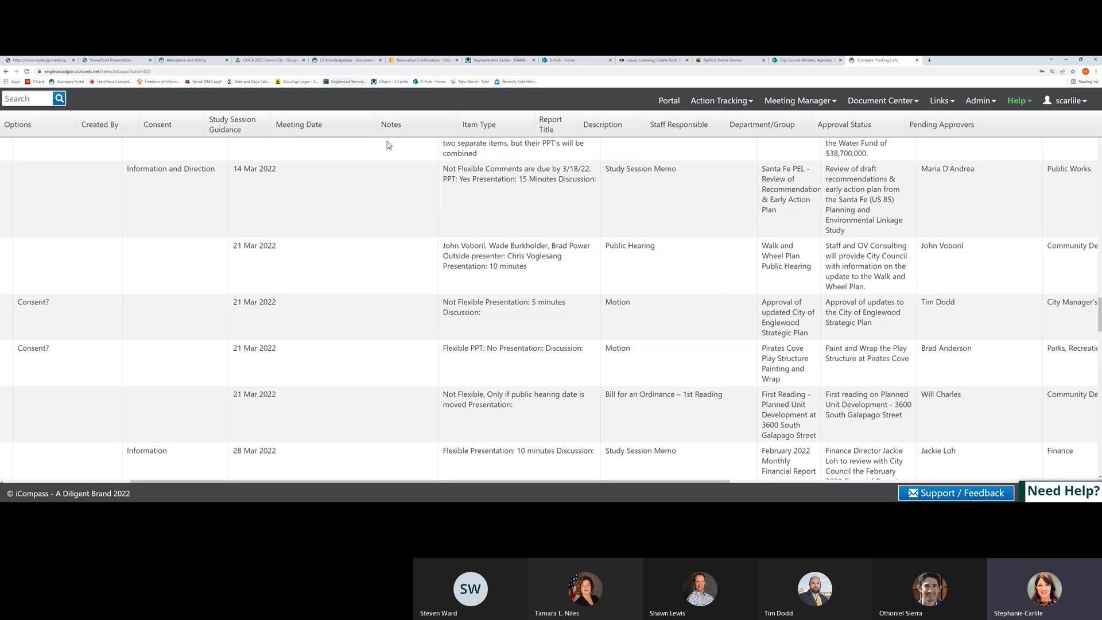
mouse_move(576, 186)
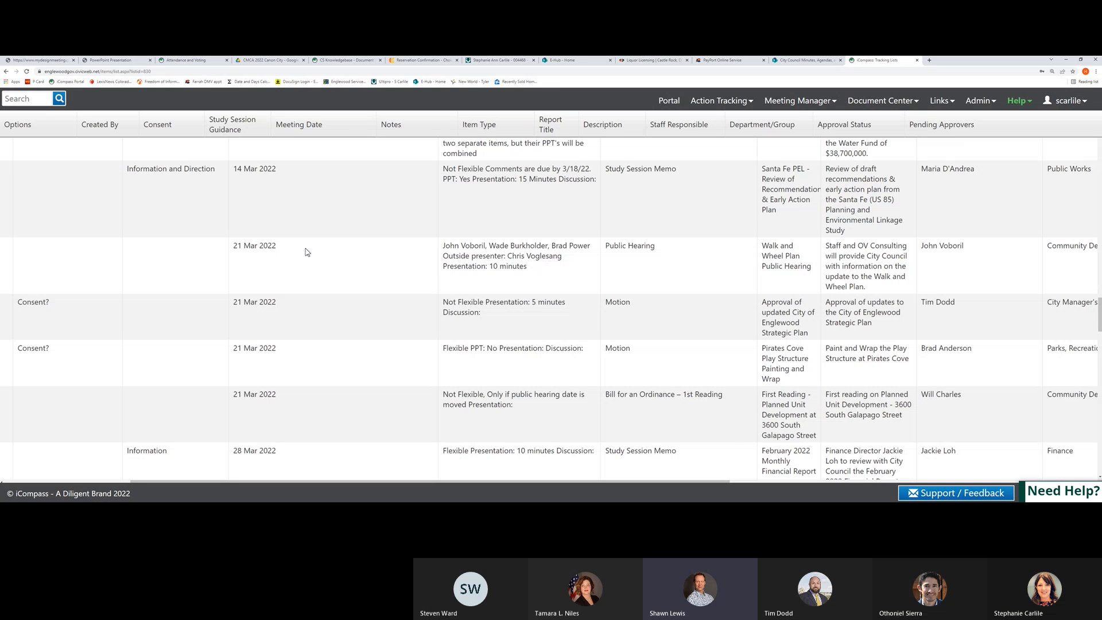
mouse_move(756, 271)
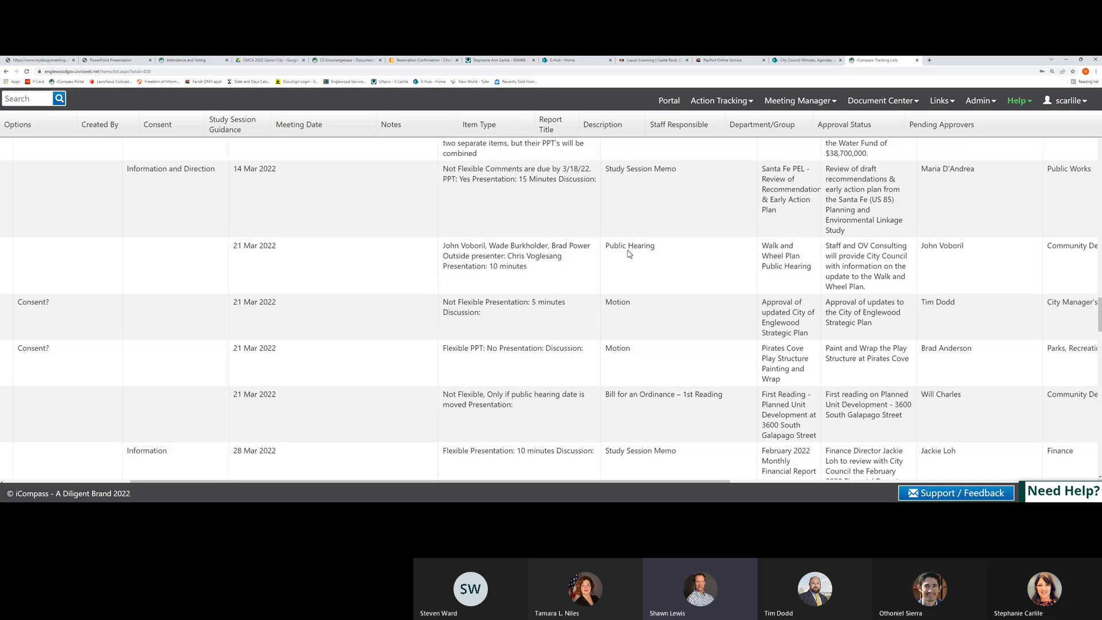
mouse_move(626, 255)
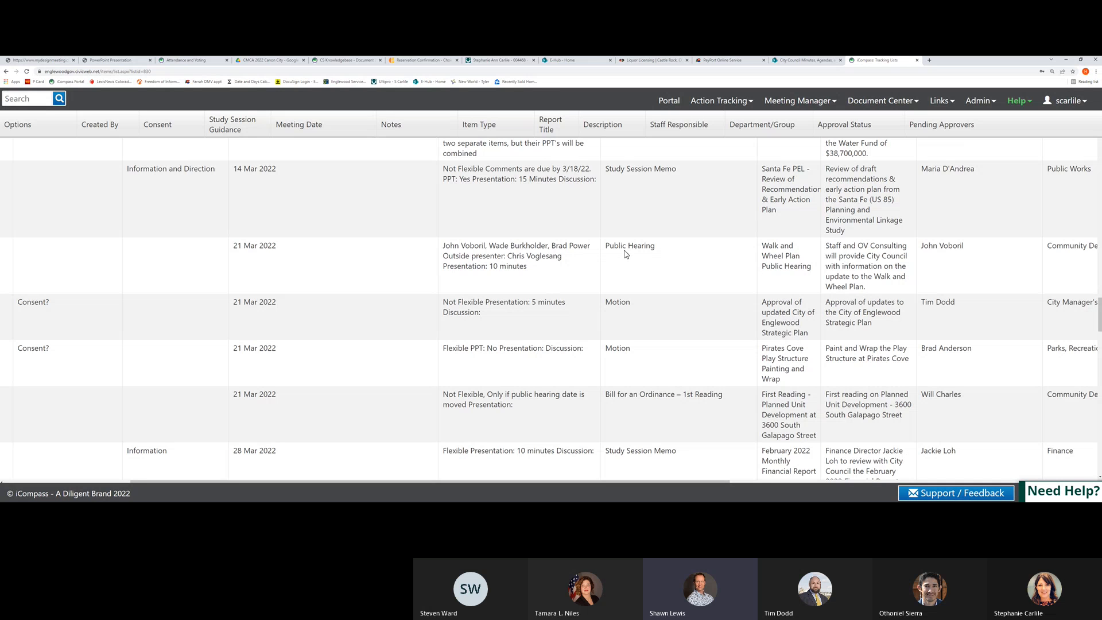
scroll("down", 3)
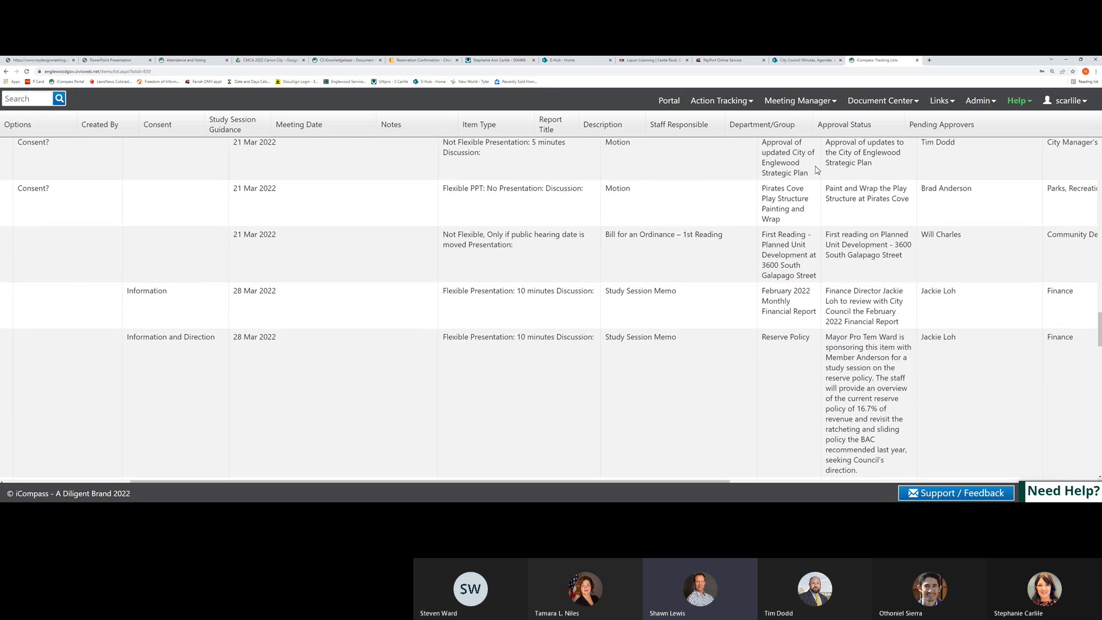
mouse_move(833, 167)
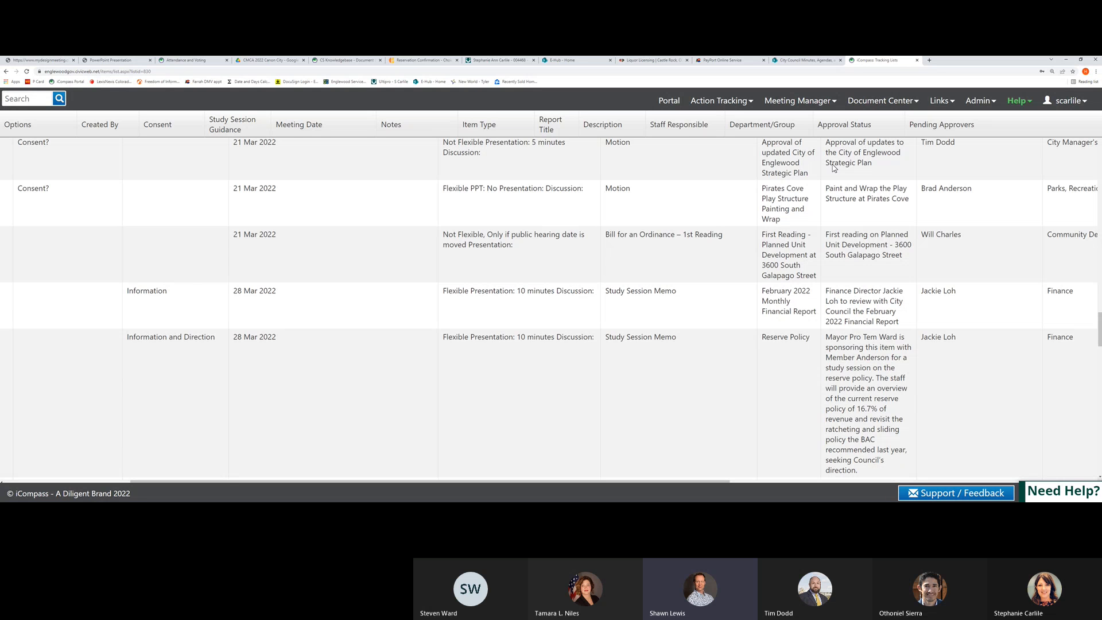
mouse_move(627, 157)
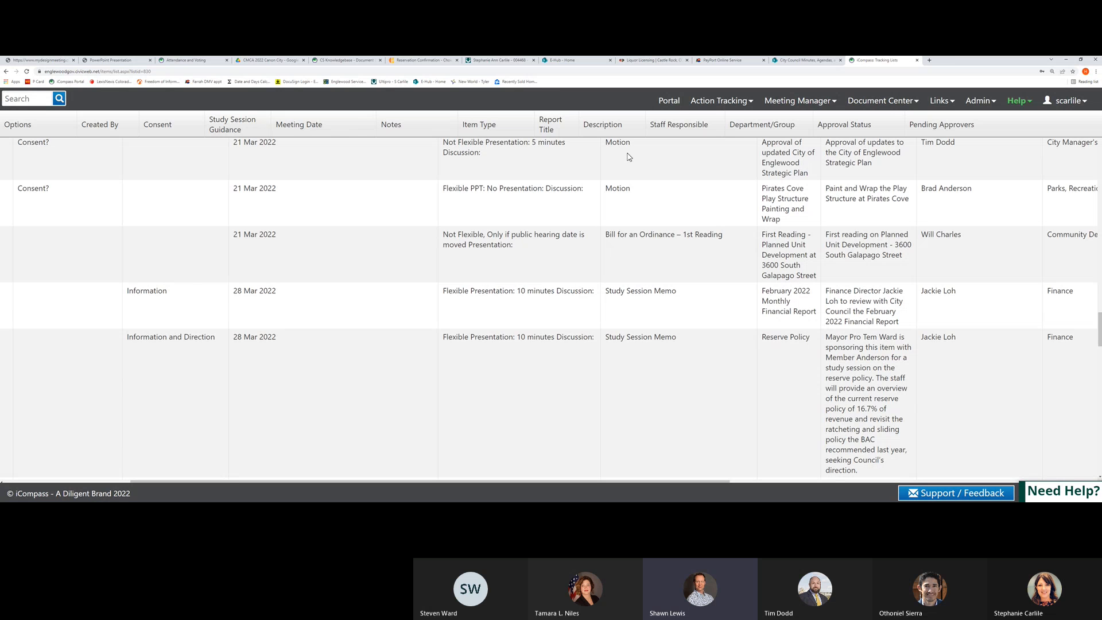
mouse_move(631, 157)
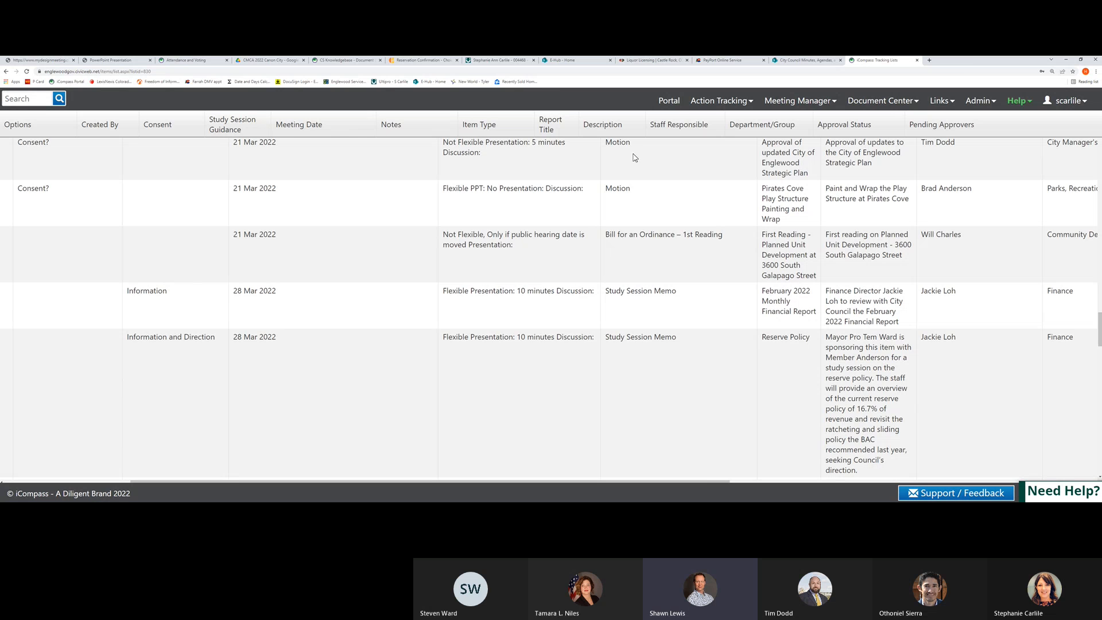
mouse_move(463, 198)
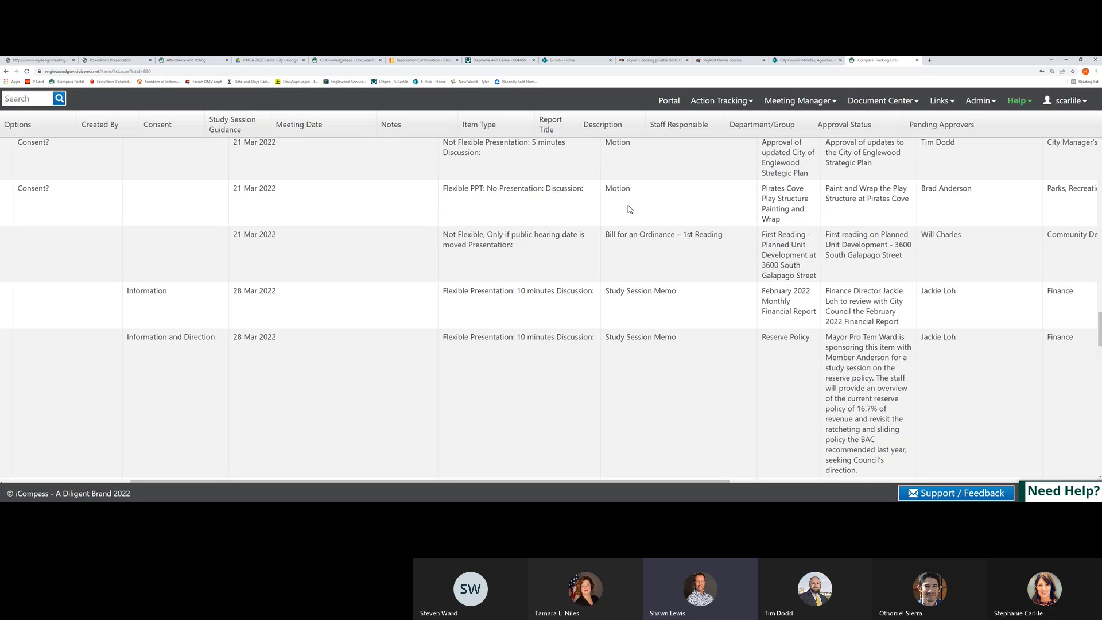
mouse_move(528, 254)
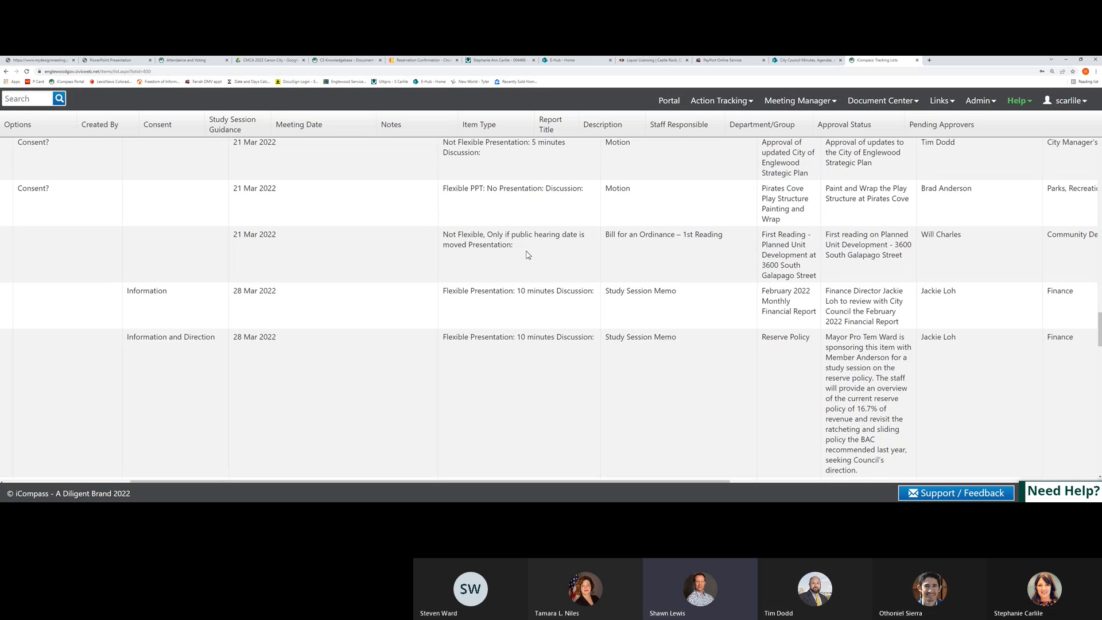
mouse_move(584, 256)
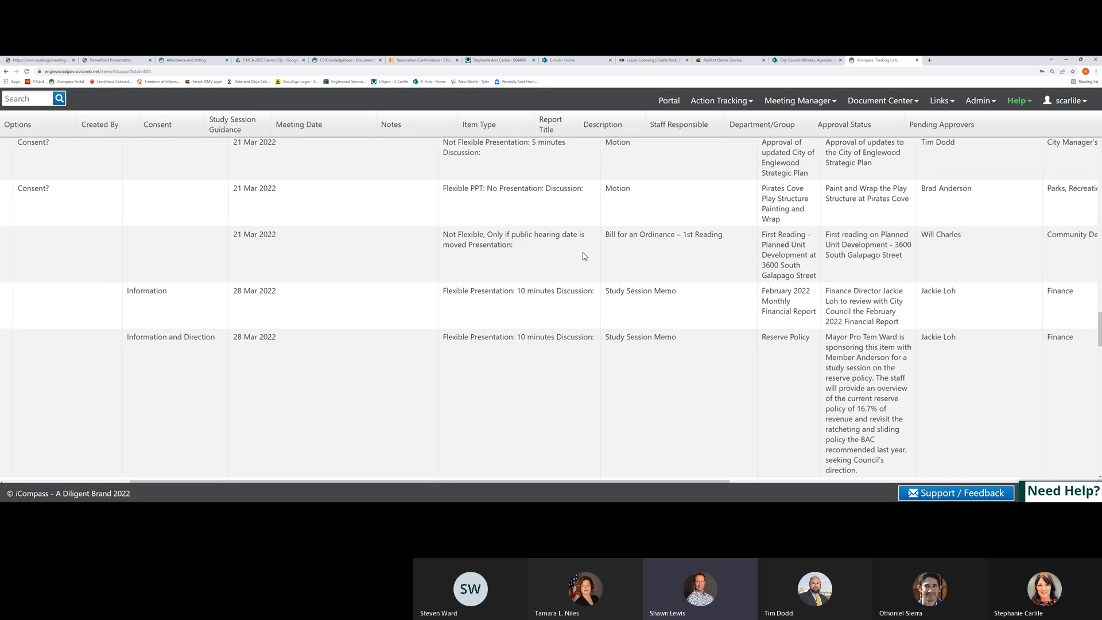
mouse_move(455, 256)
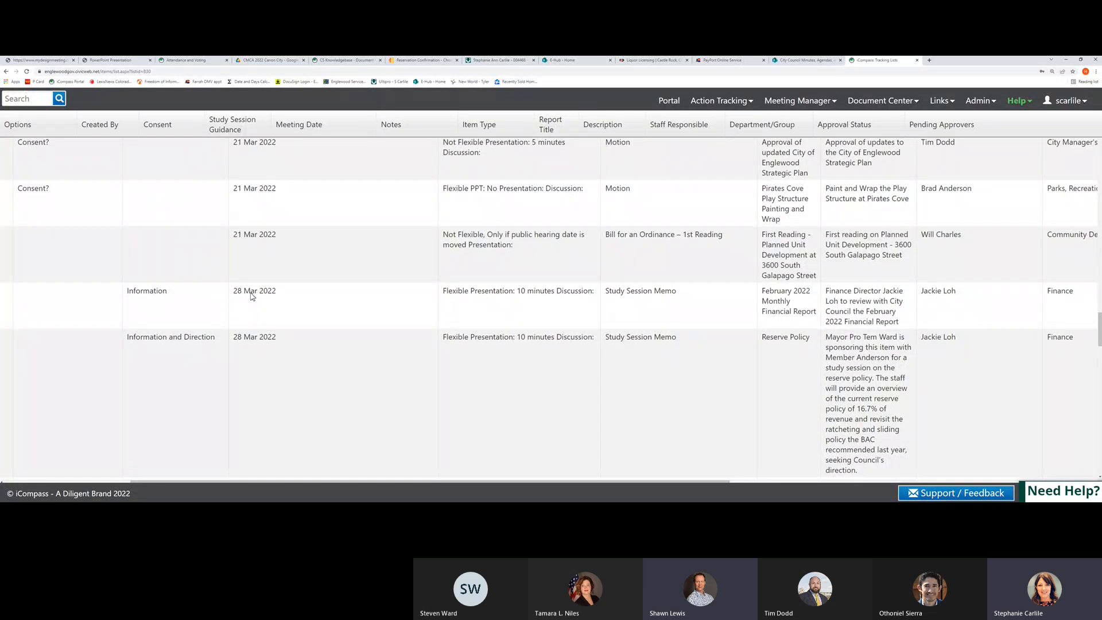
scroll("down", 3)
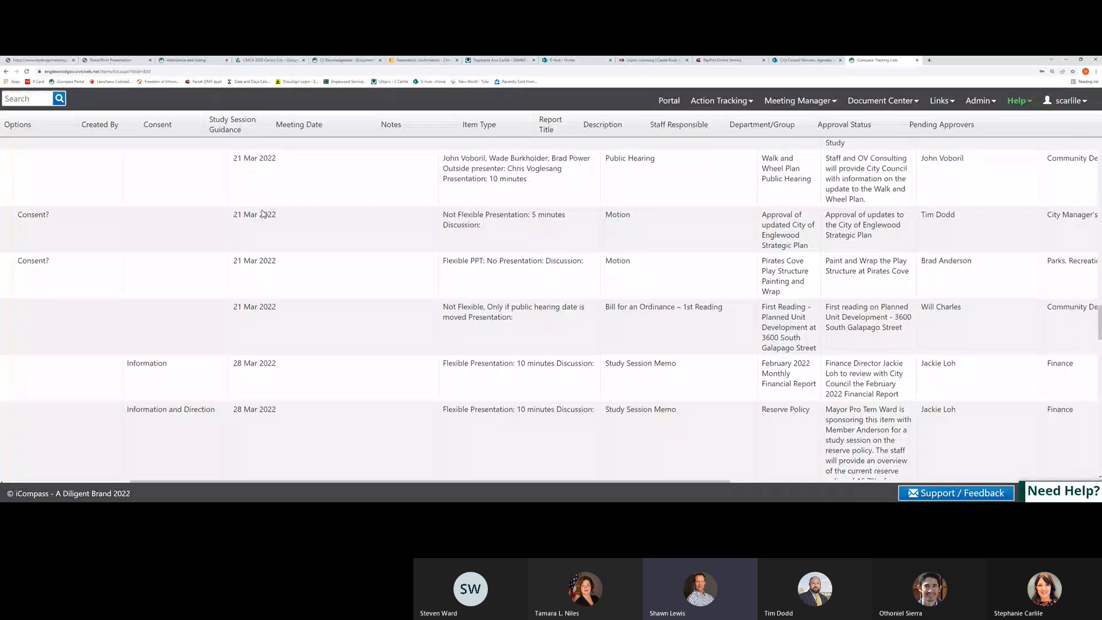
scroll("down", 3)
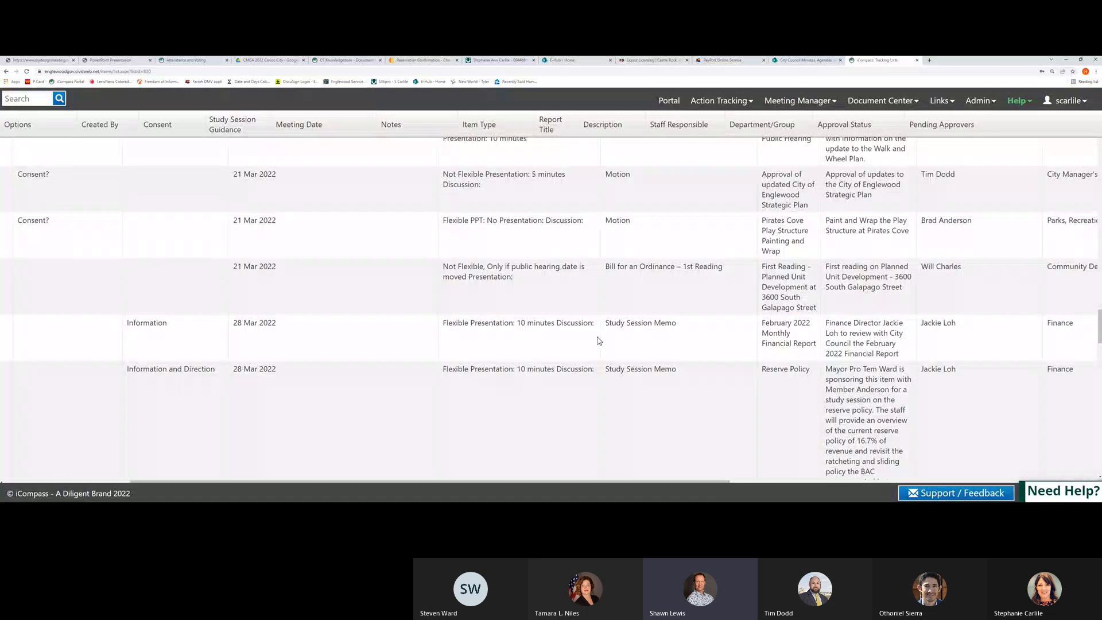
scroll("down", 3)
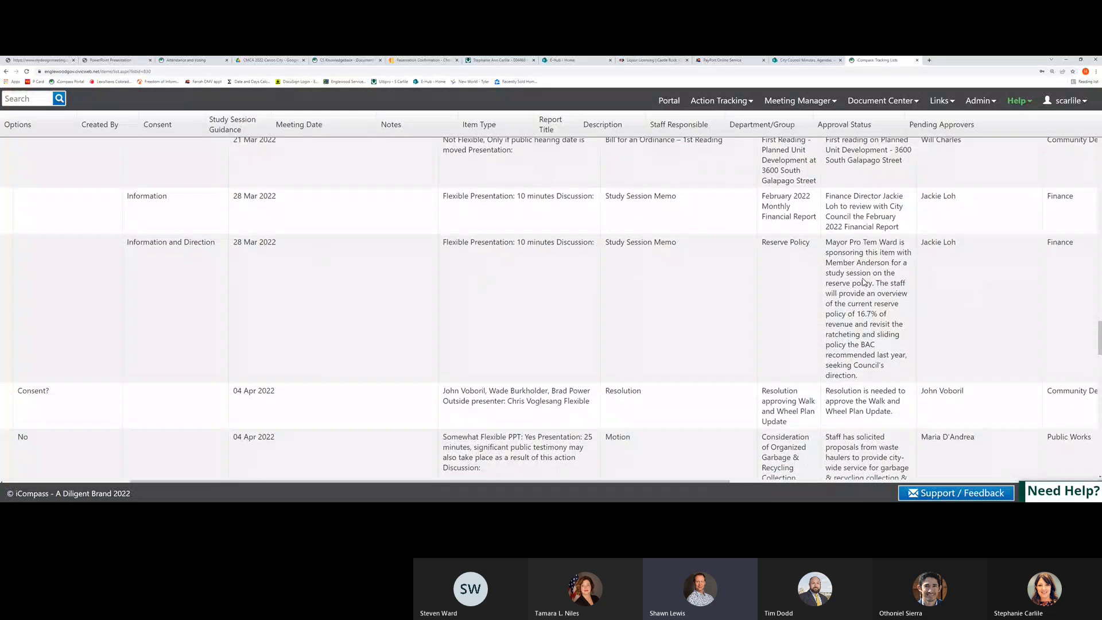
mouse_move(864, 274)
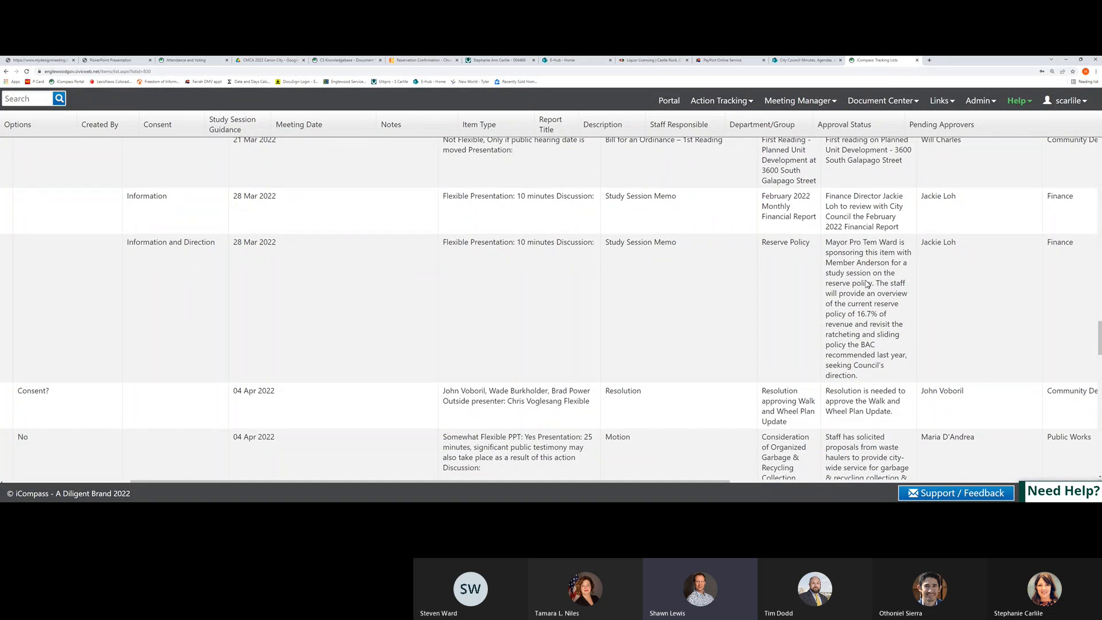
mouse_move(875, 318)
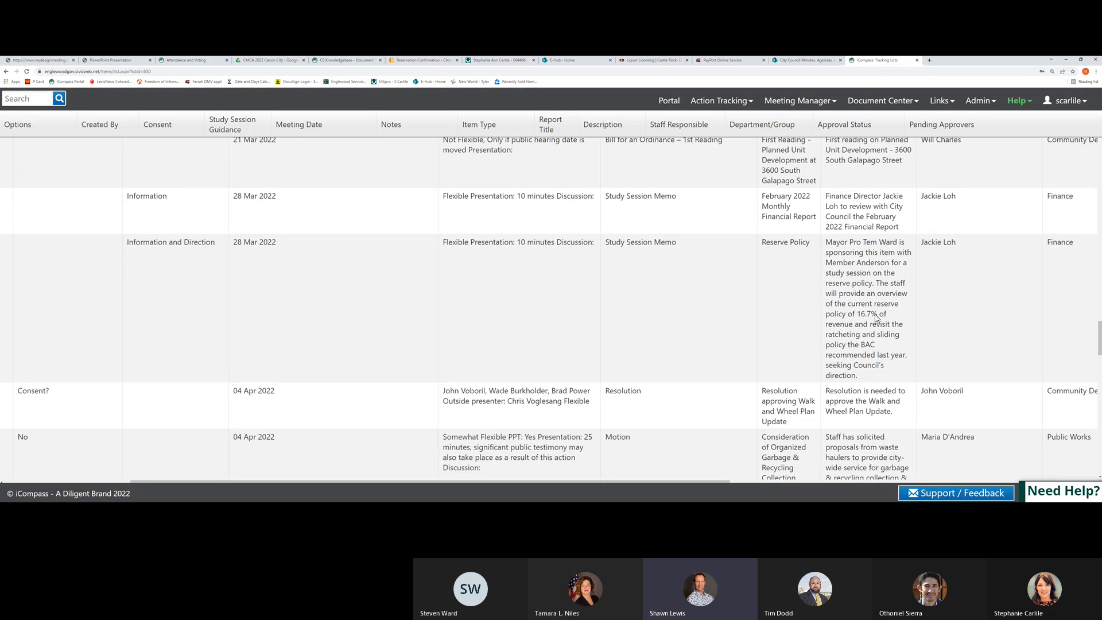
mouse_move(875, 314)
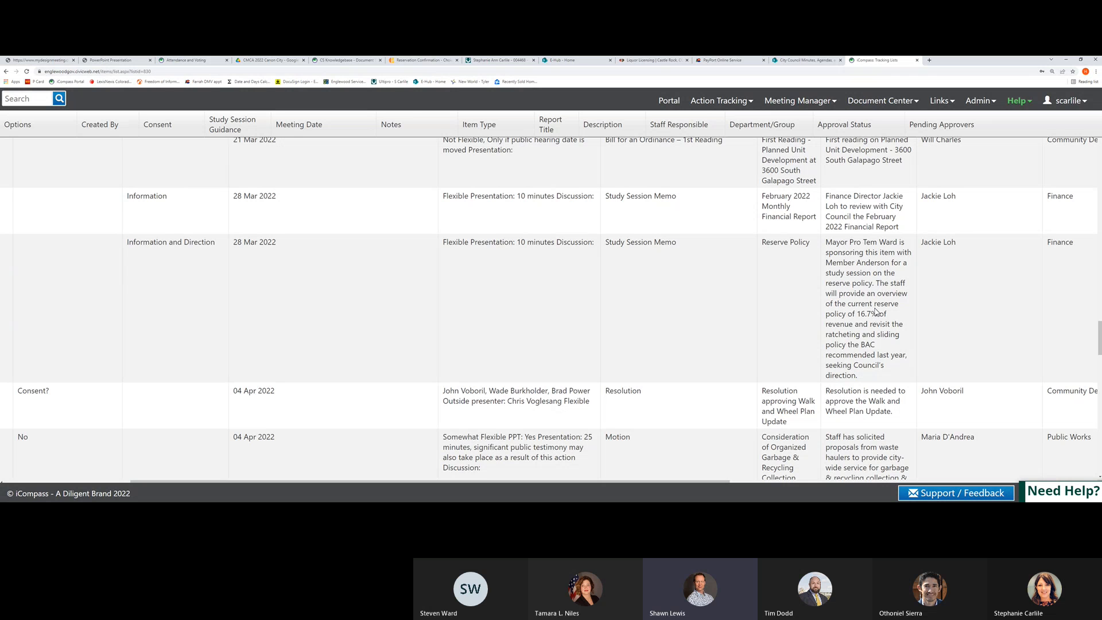
mouse_move(887, 251)
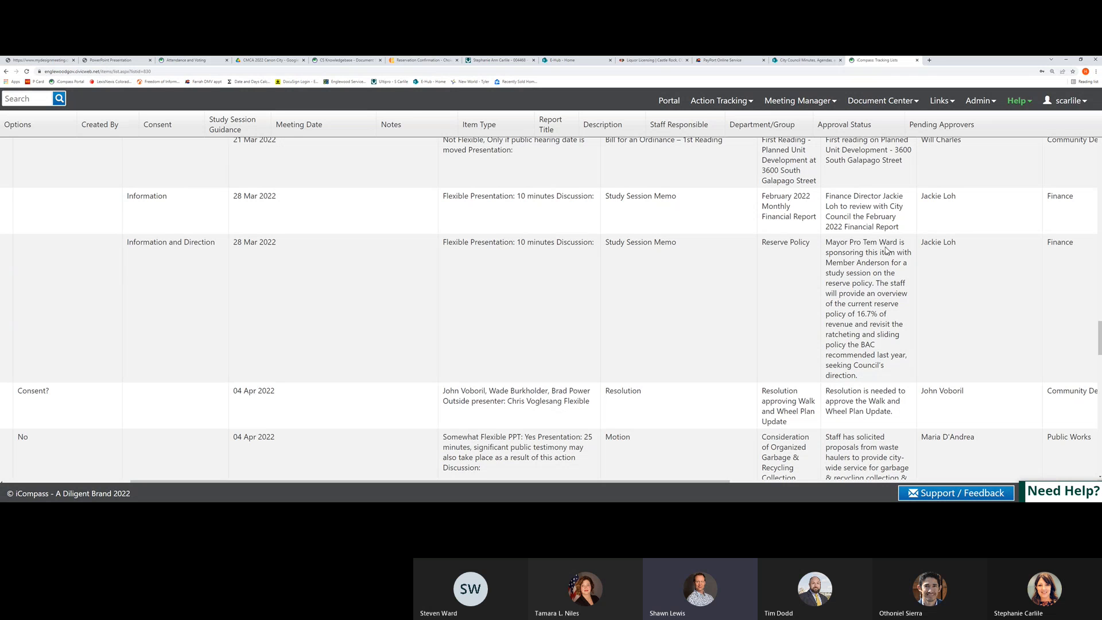
mouse_move(880, 287)
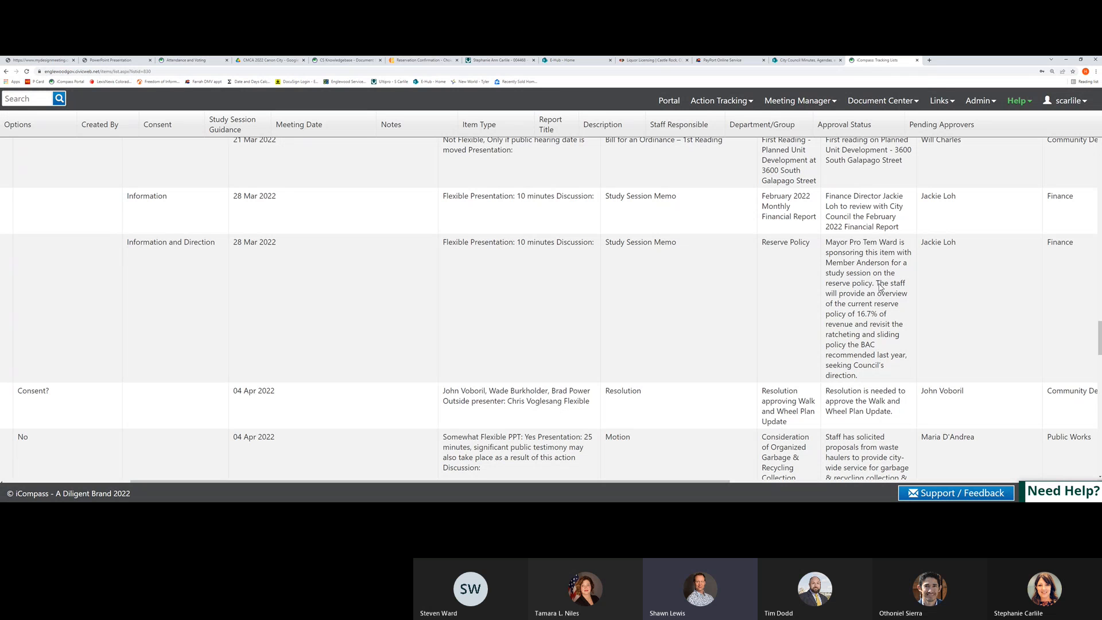
mouse_move(877, 288)
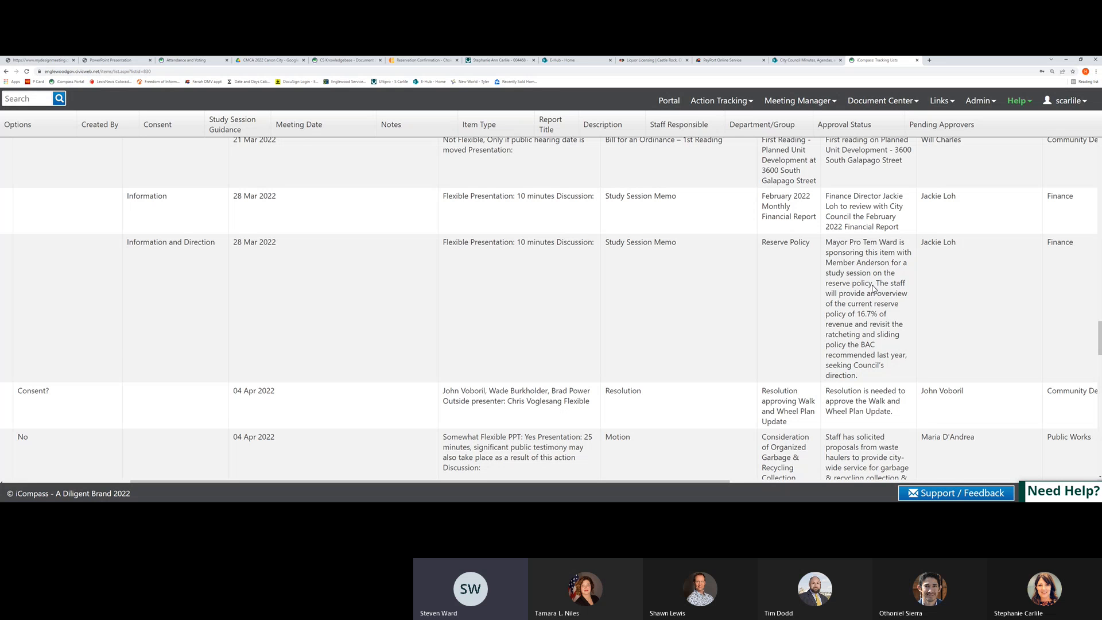
mouse_move(873, 290)
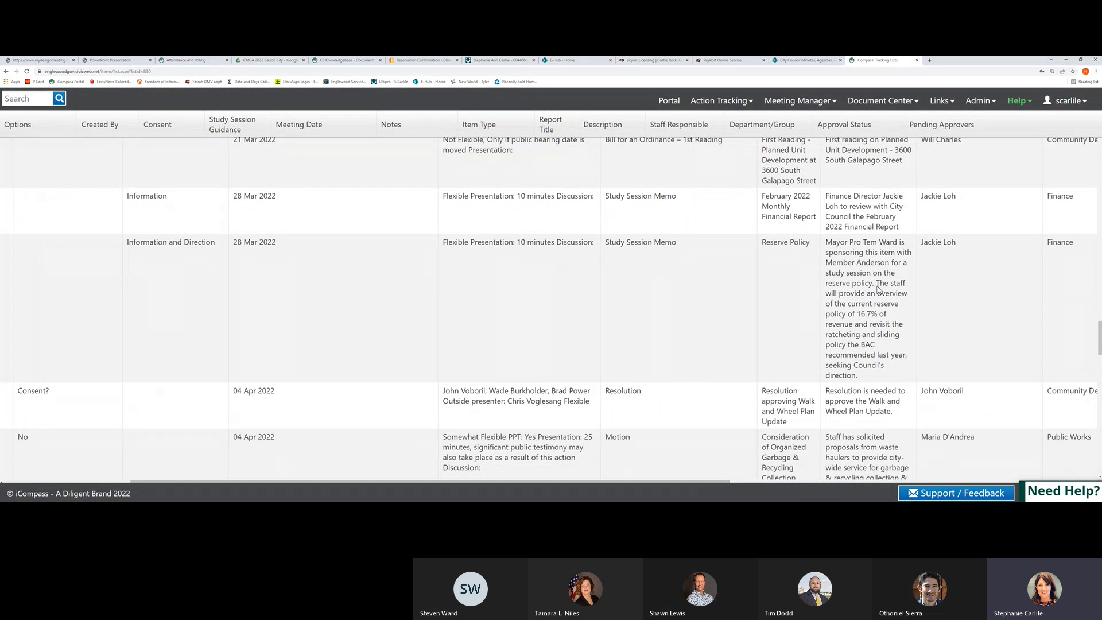
mouse_move(865, 285)
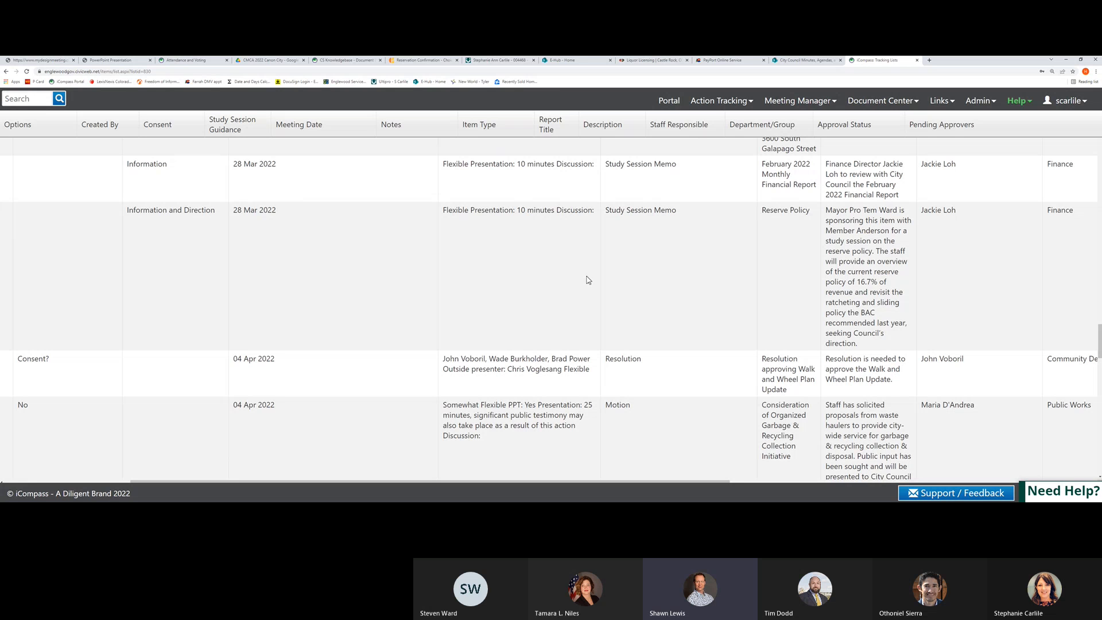
scroll("down", 3)
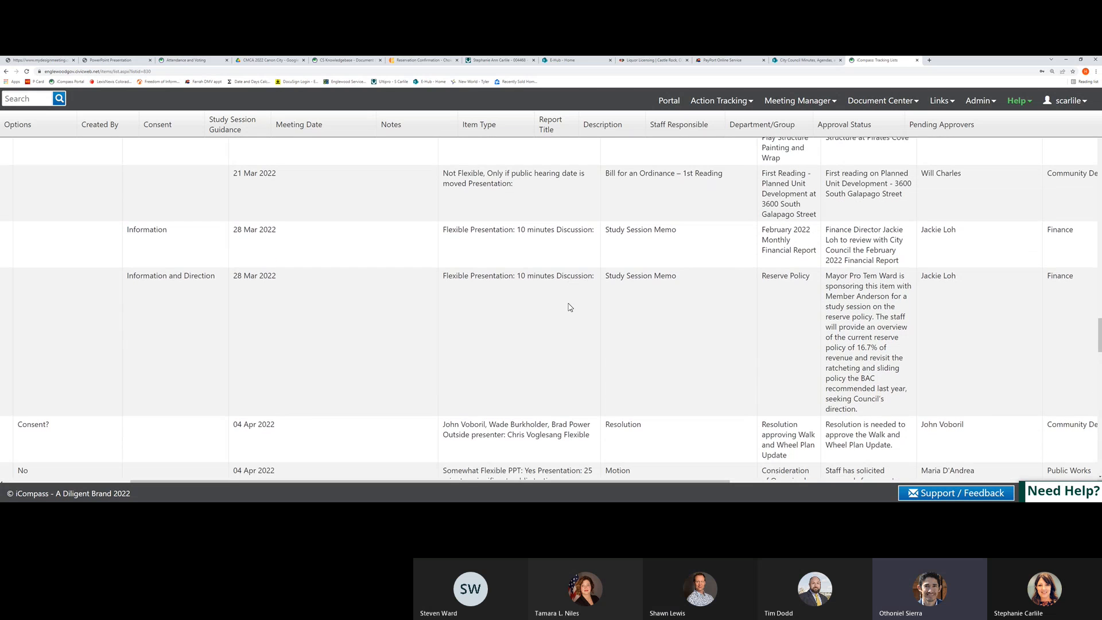
scroll("down", 3)
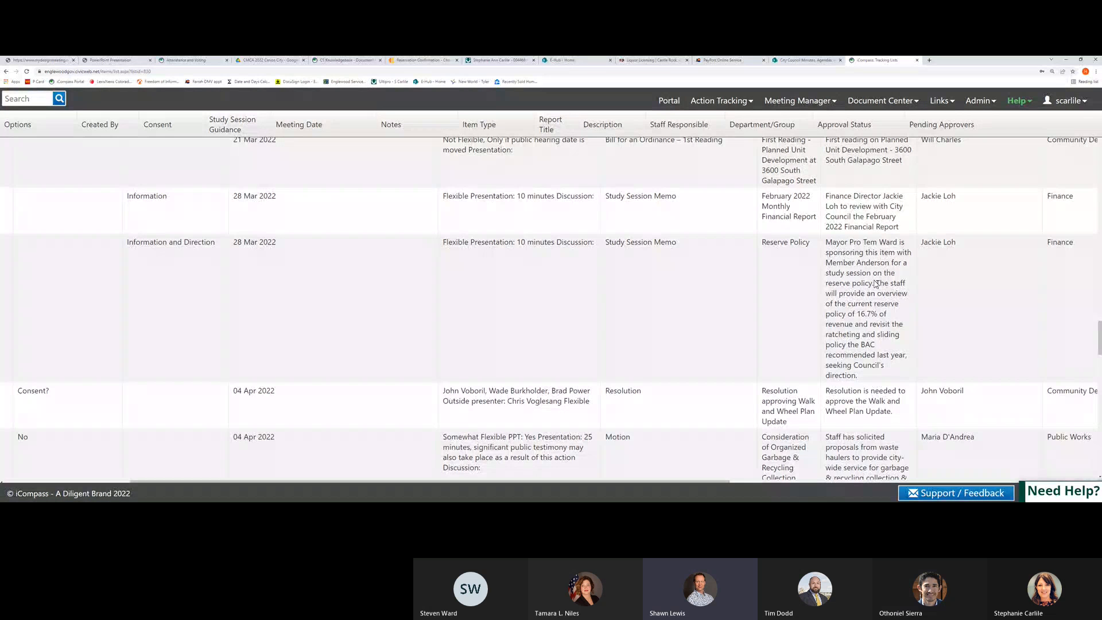
scroll("down", 3)
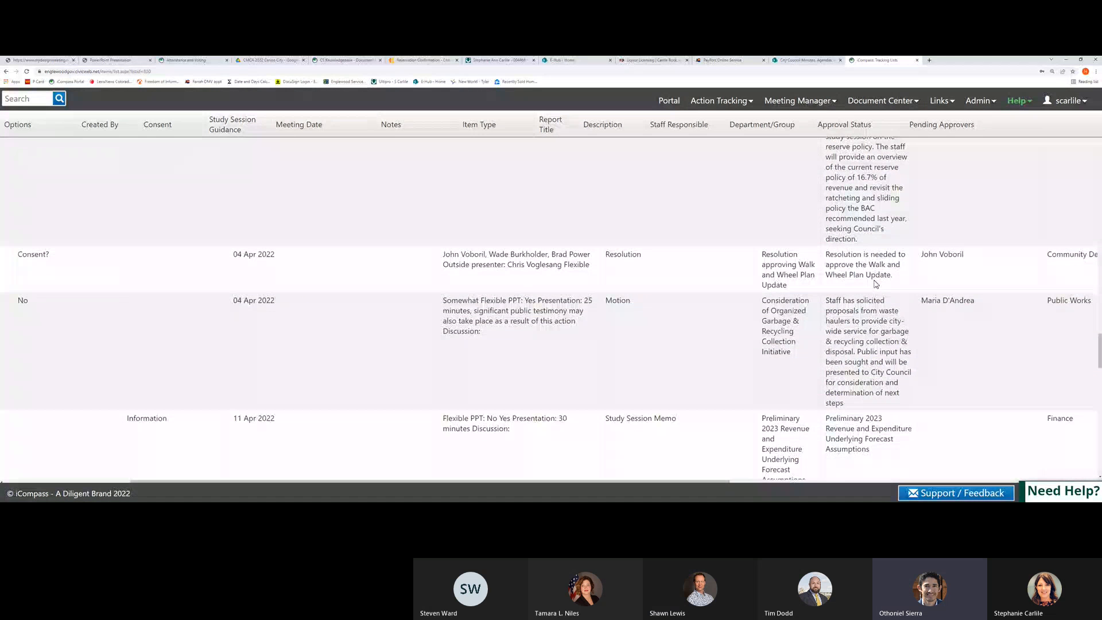
scroll("down", 3)
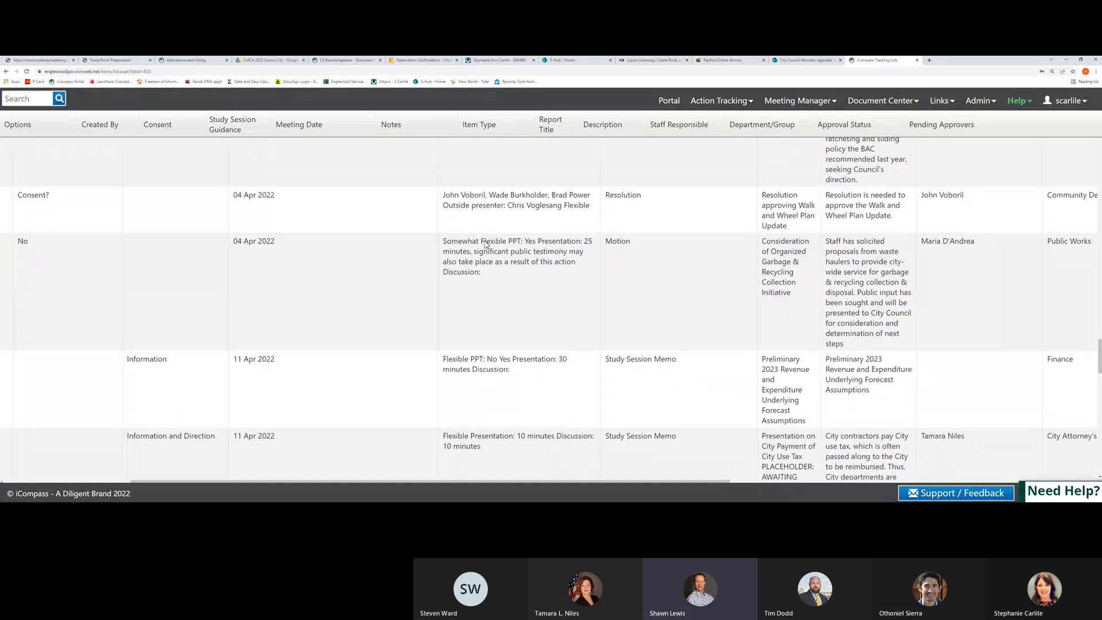
scroll("down", 3)
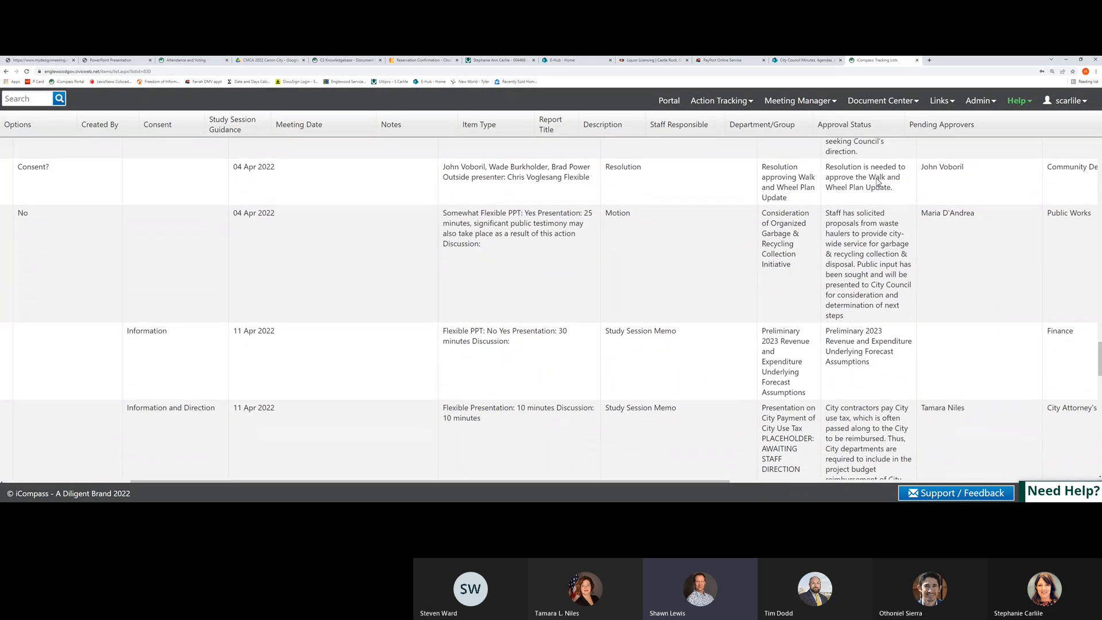
mouse_move(849, 214)
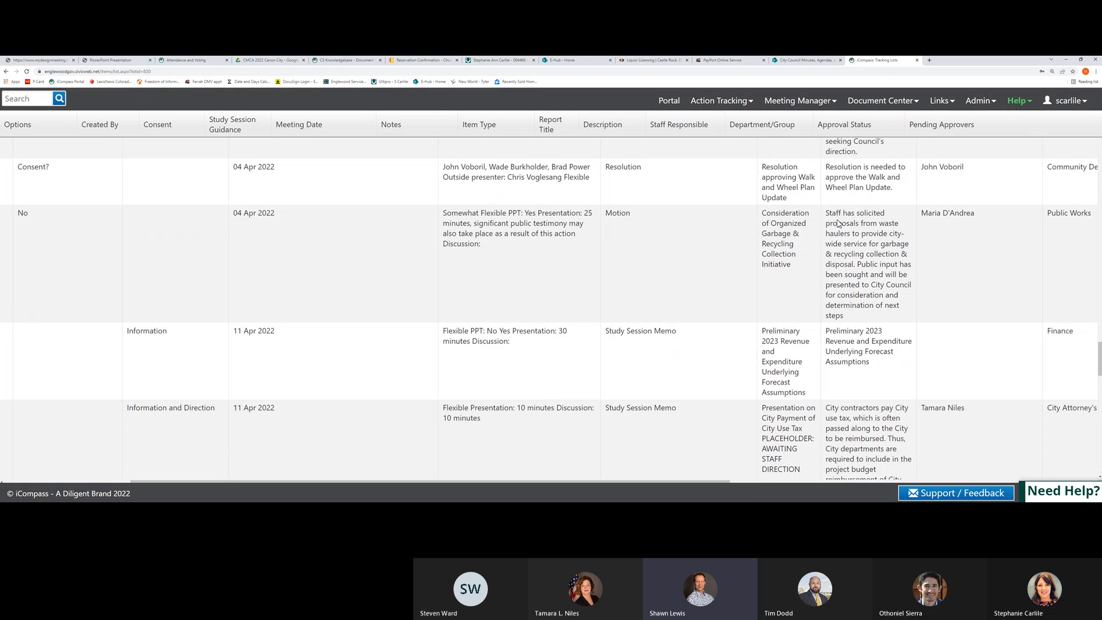
mouse_move(321, 253)
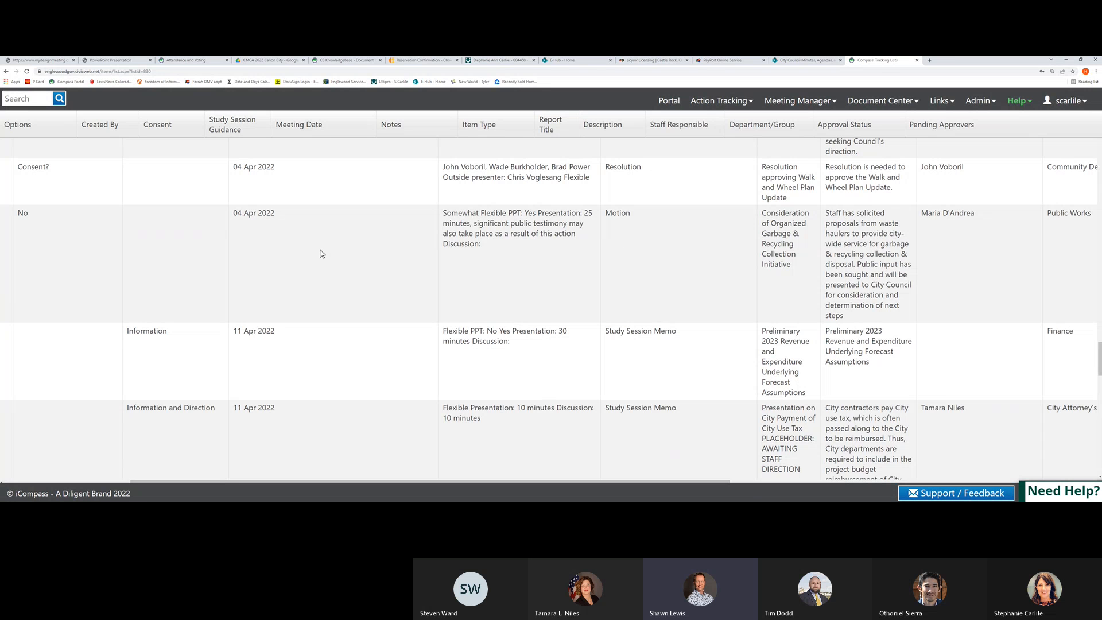
mouse_move(843, 256)
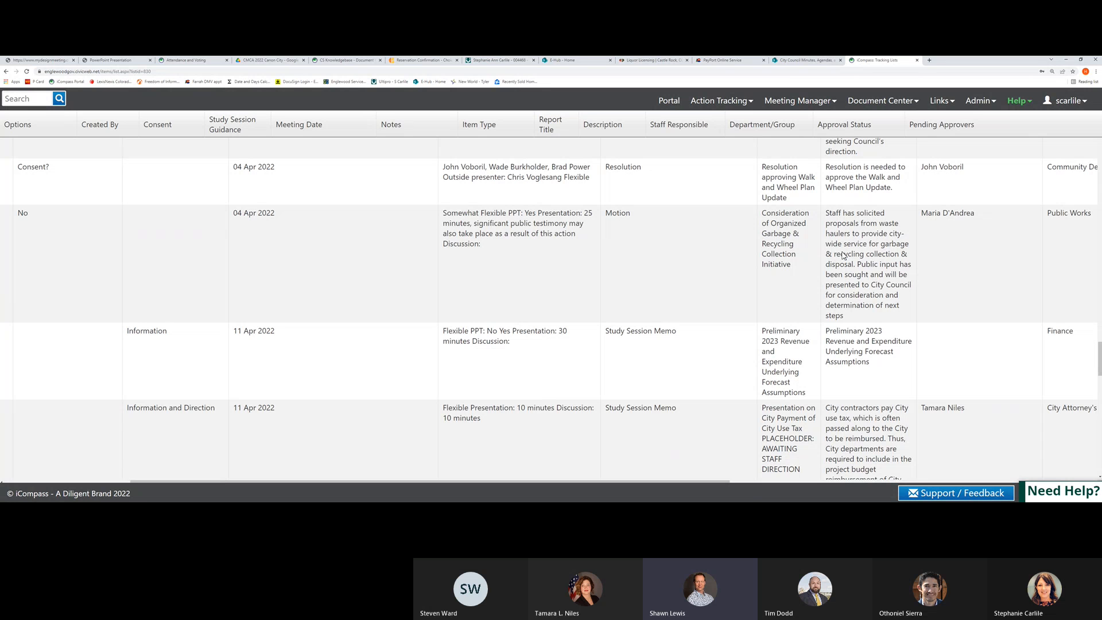
mouse_move(258, 220)
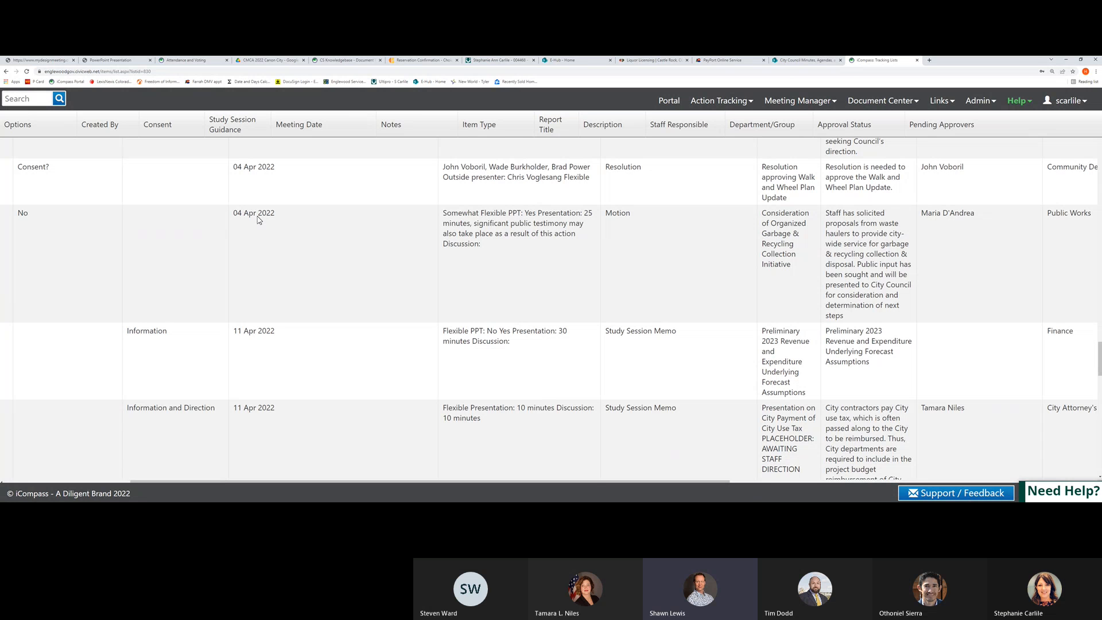
mouse_move(516, 348)
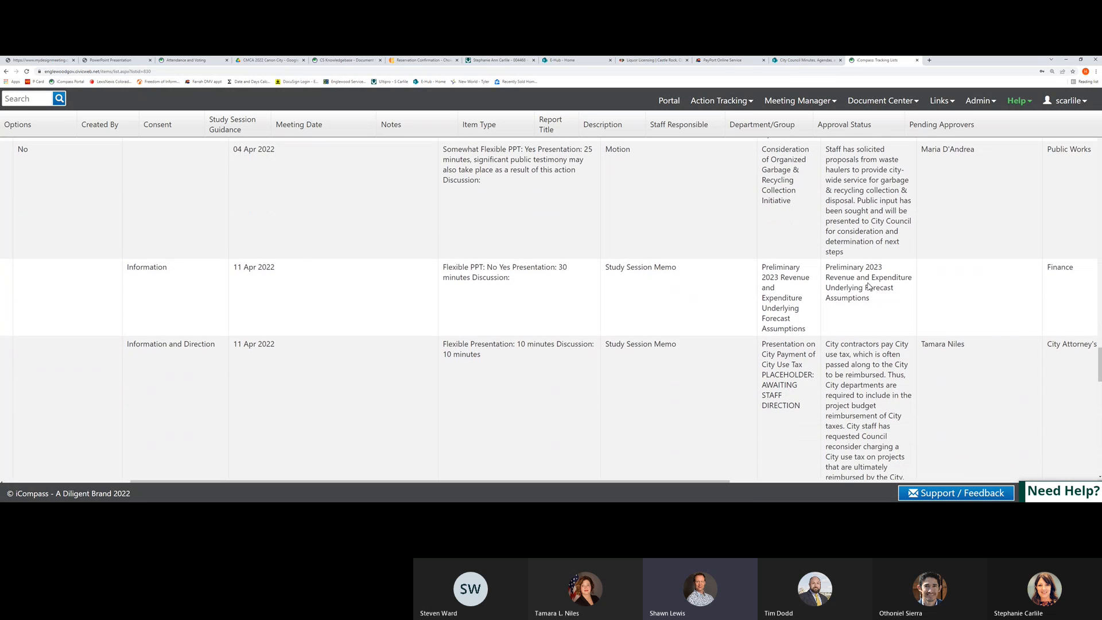
mouse_move(871, 289)
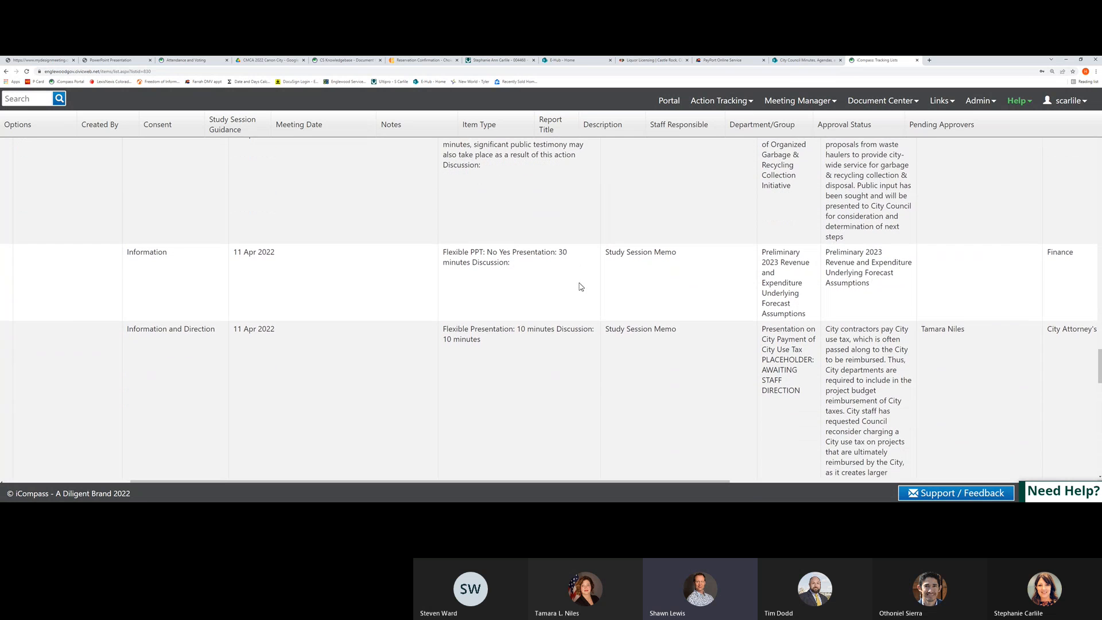
scroll("down", 3)
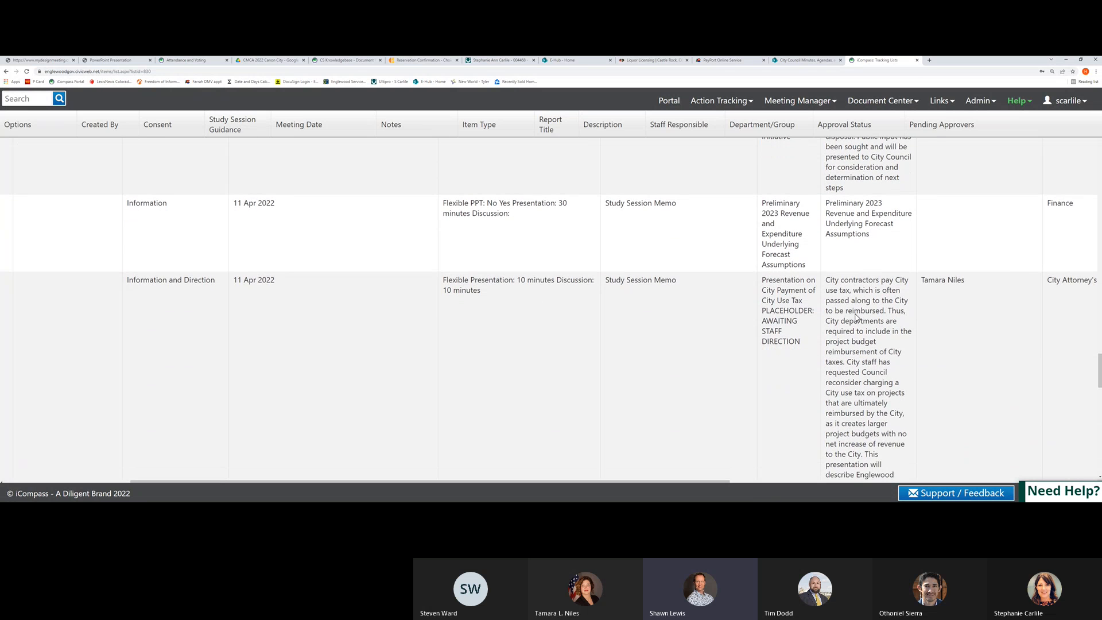
mouse_move(883, 318)
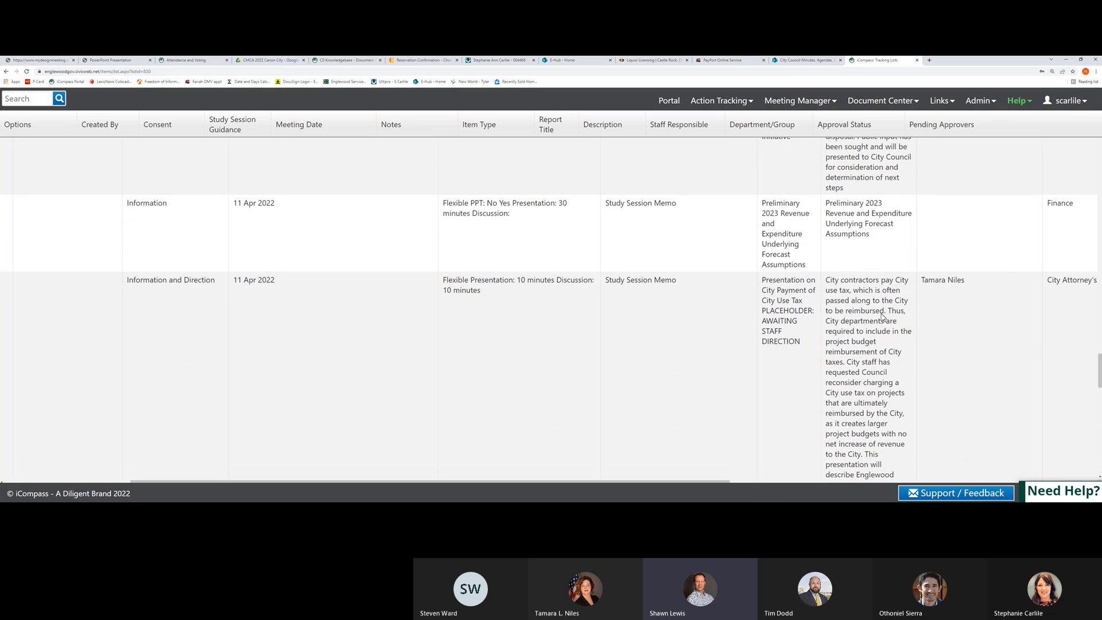
scroll("down", 3)
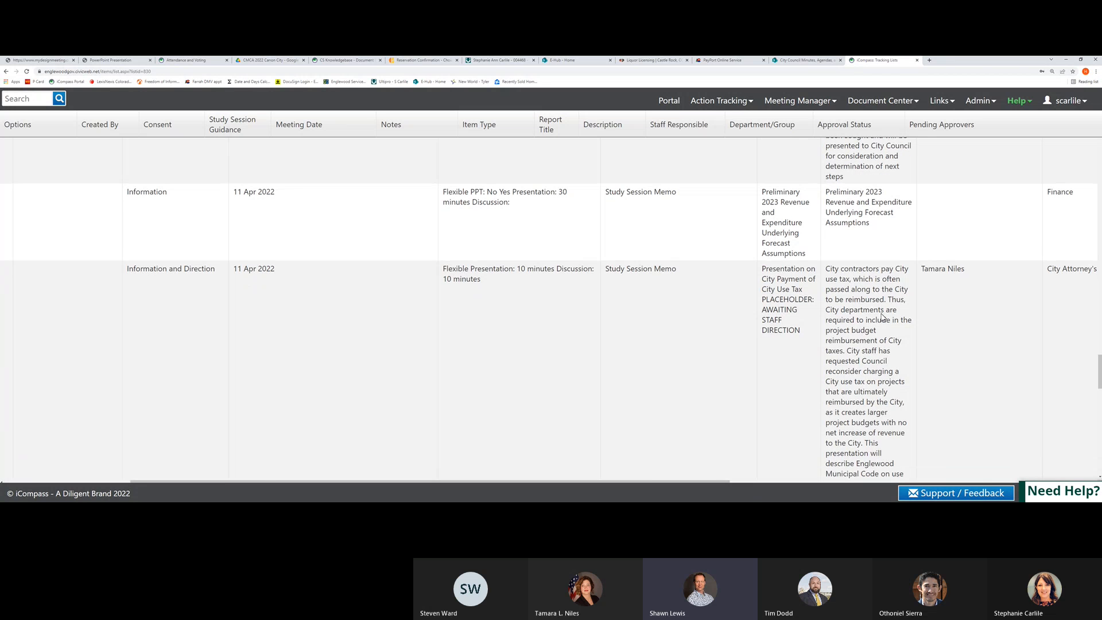
scroll("down", 3)
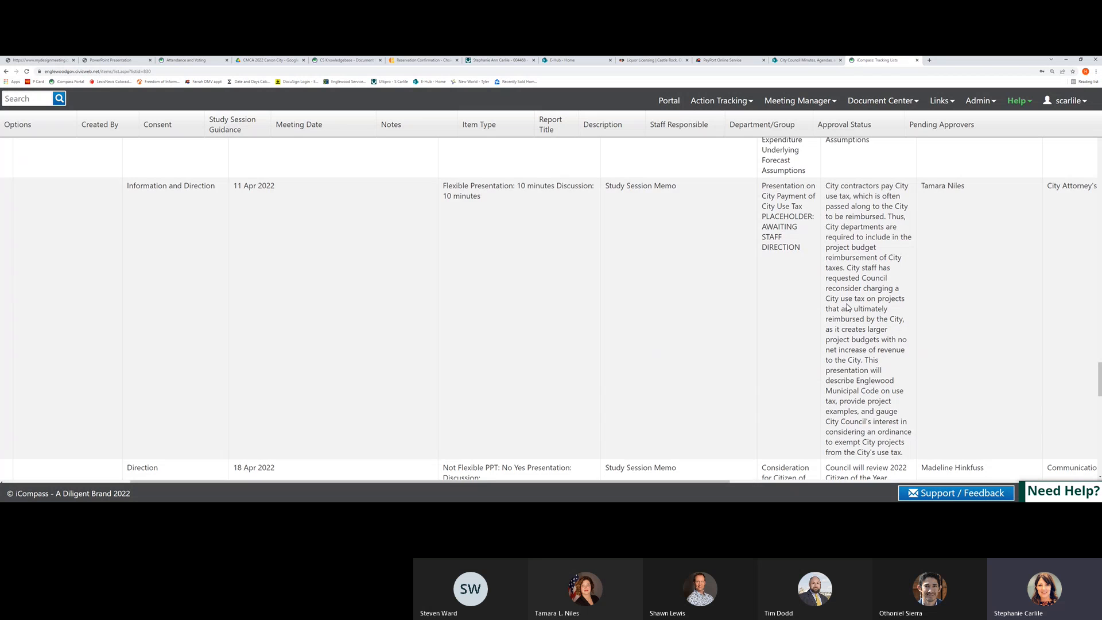
scroll("down", 3)
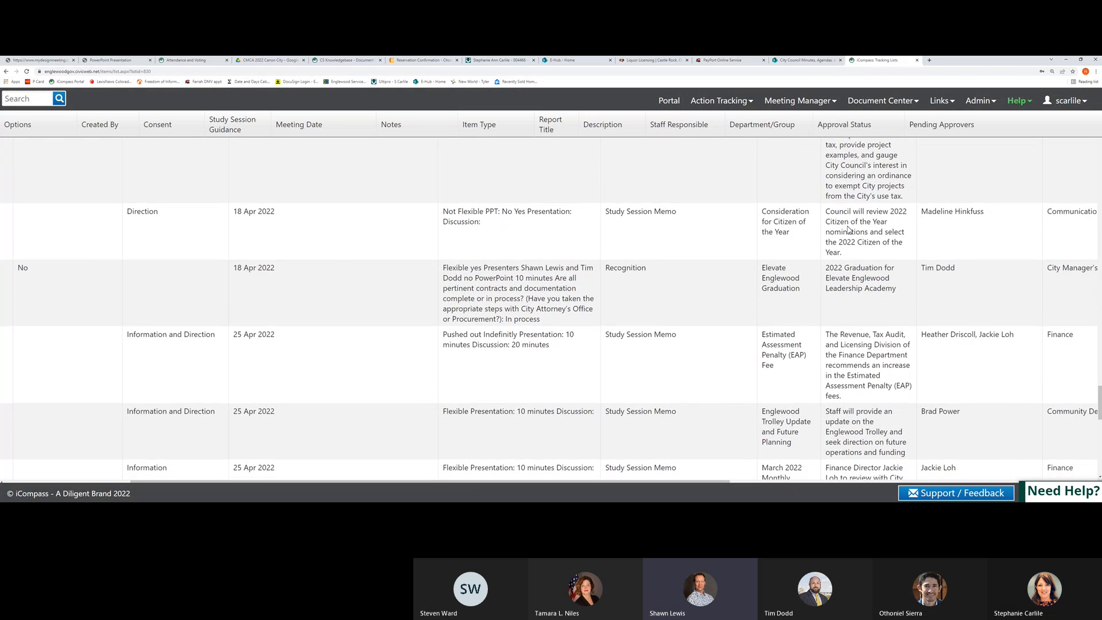
mouse_move(865, 227)
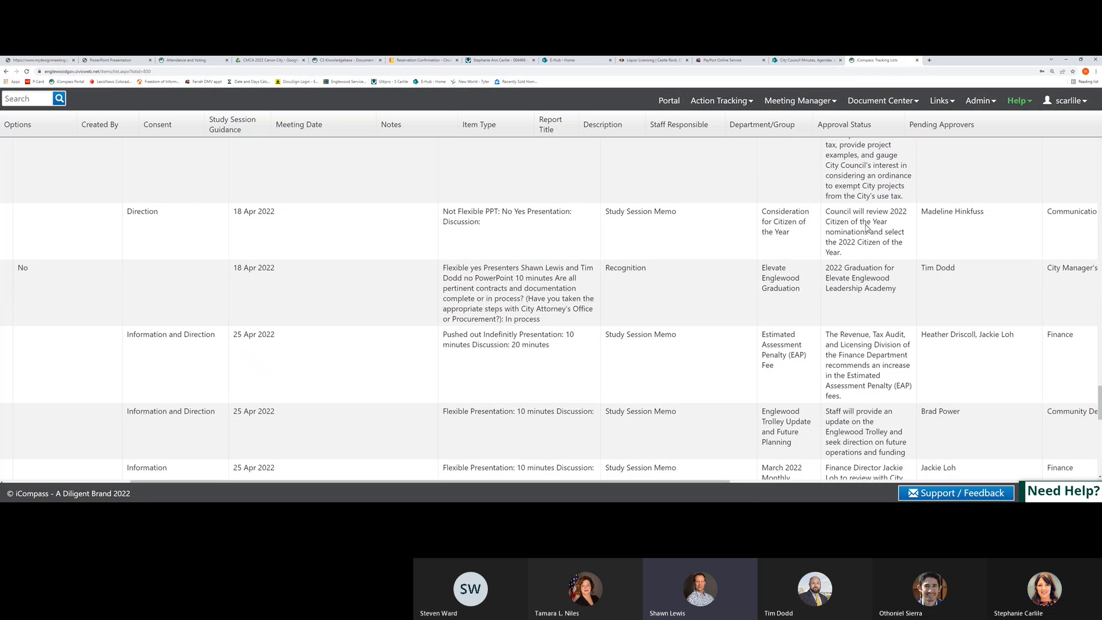
mouse_move(893, 286)
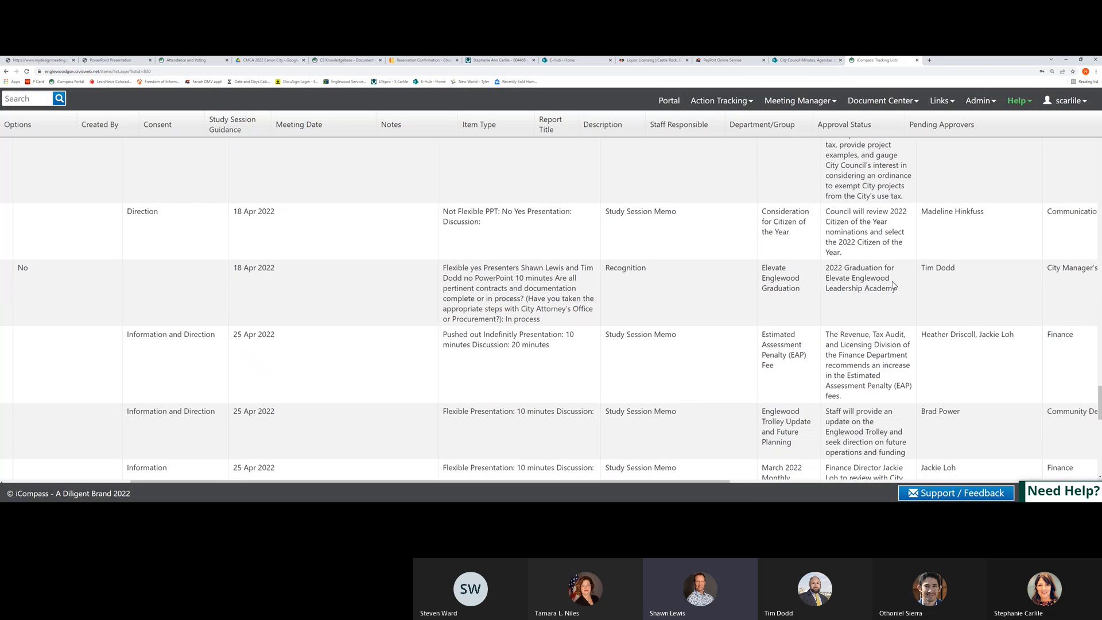
mouse_move(880, 295)
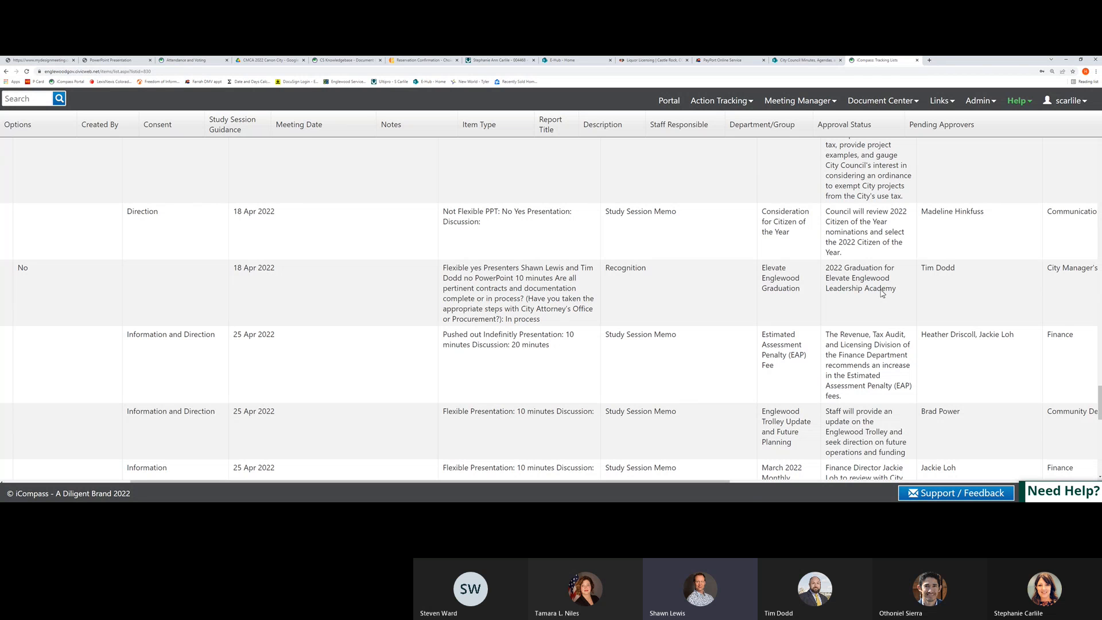
scroll("down", 3)
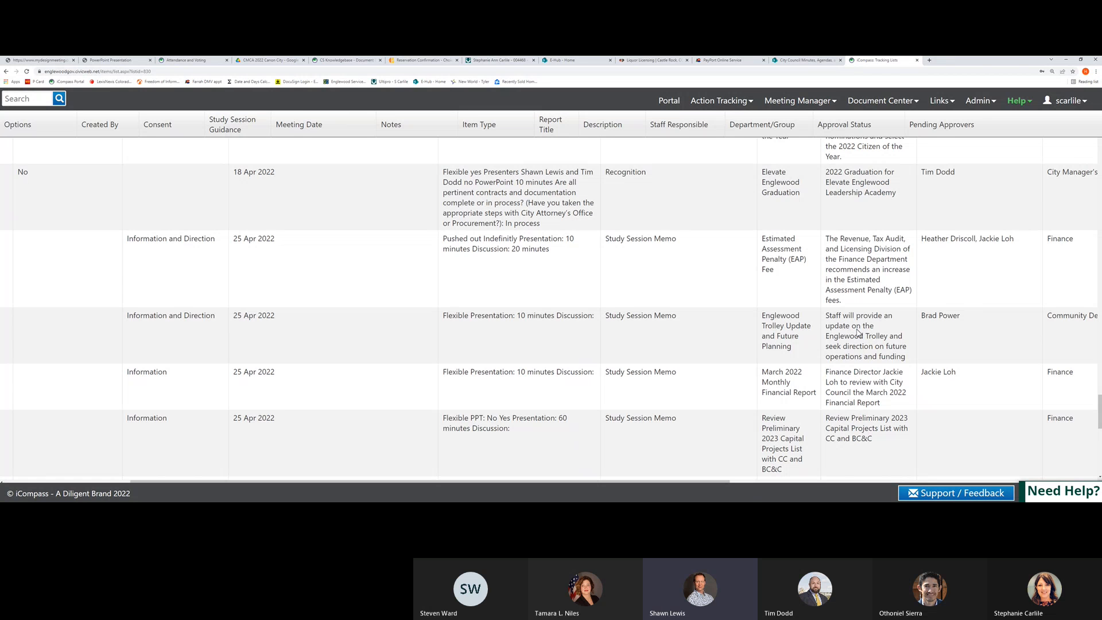
mouse_move(871, 346)
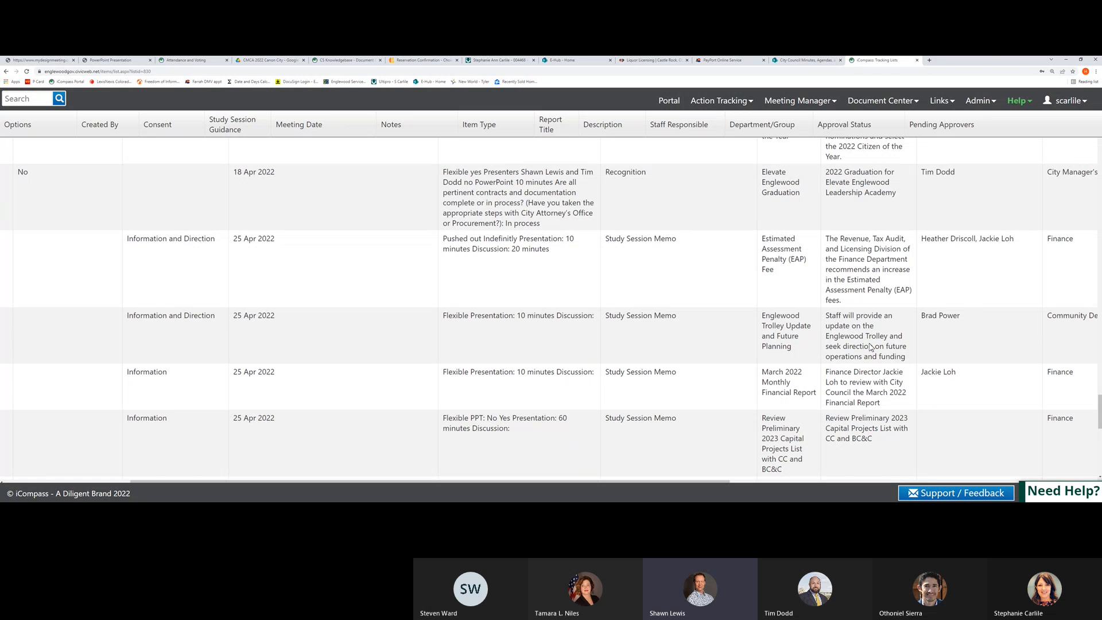
mouse_move(856, 349)
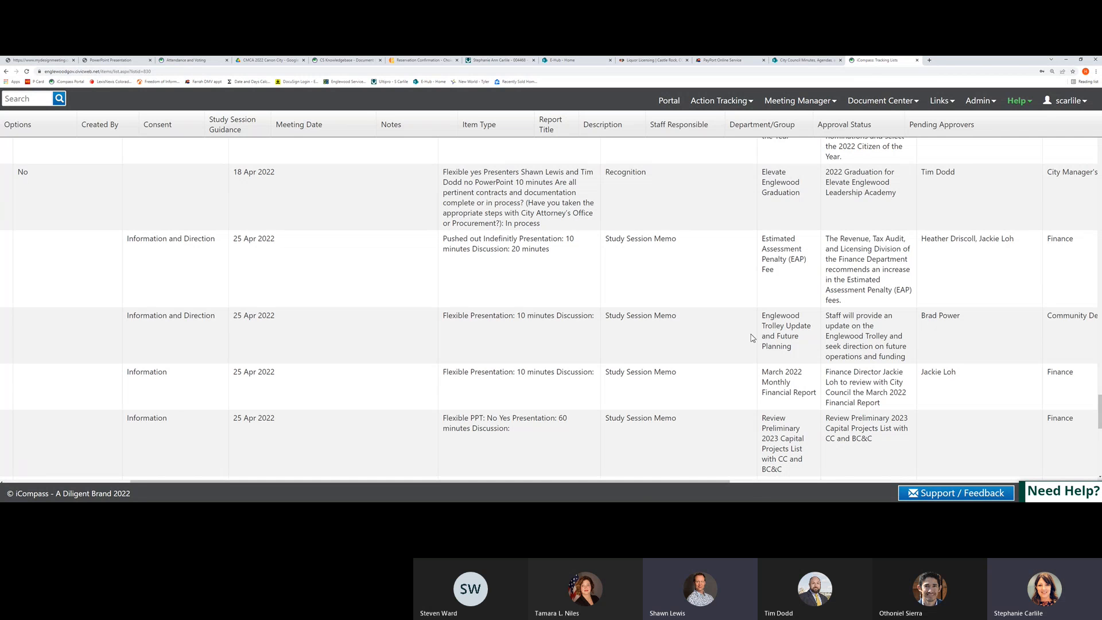
mouse_move(674, 360)
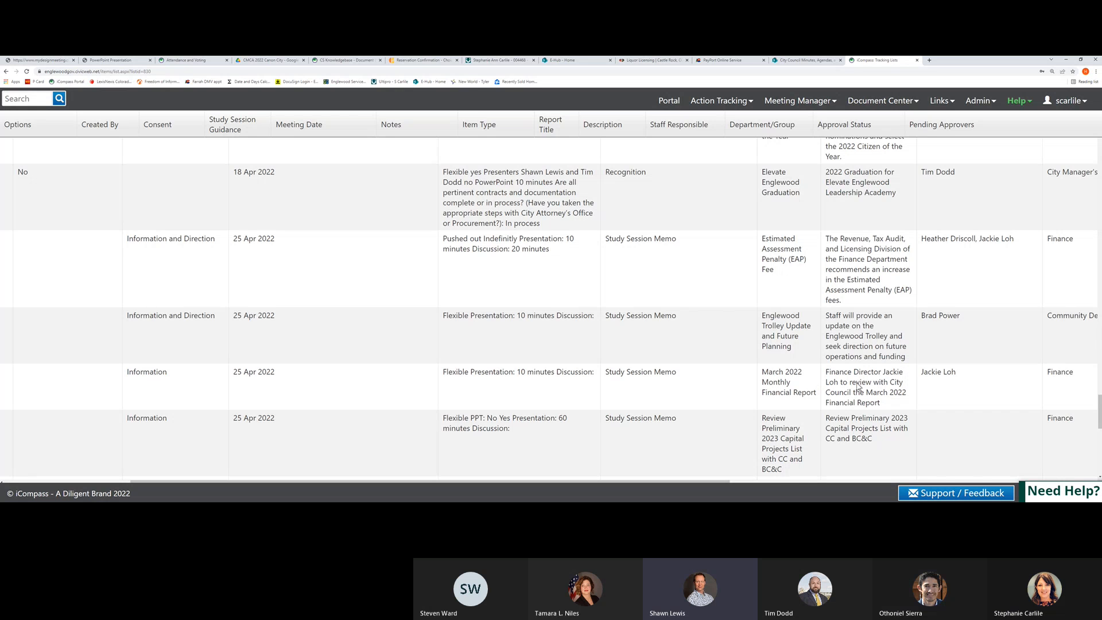
scroll("down", 3)
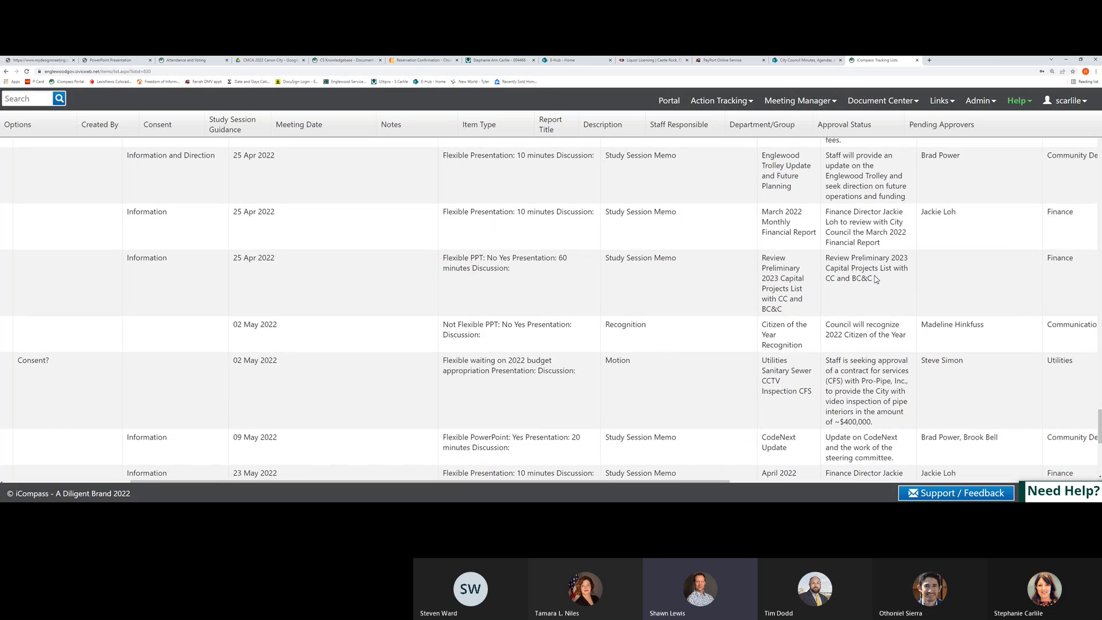
mouse_move(623, 278)
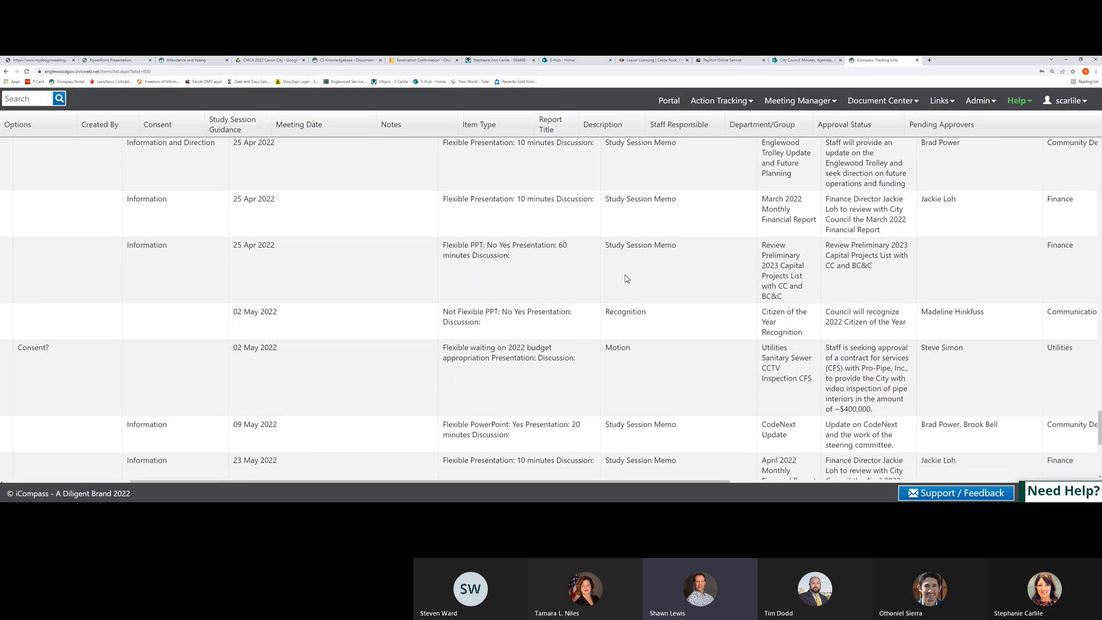
scroll("down", 3)
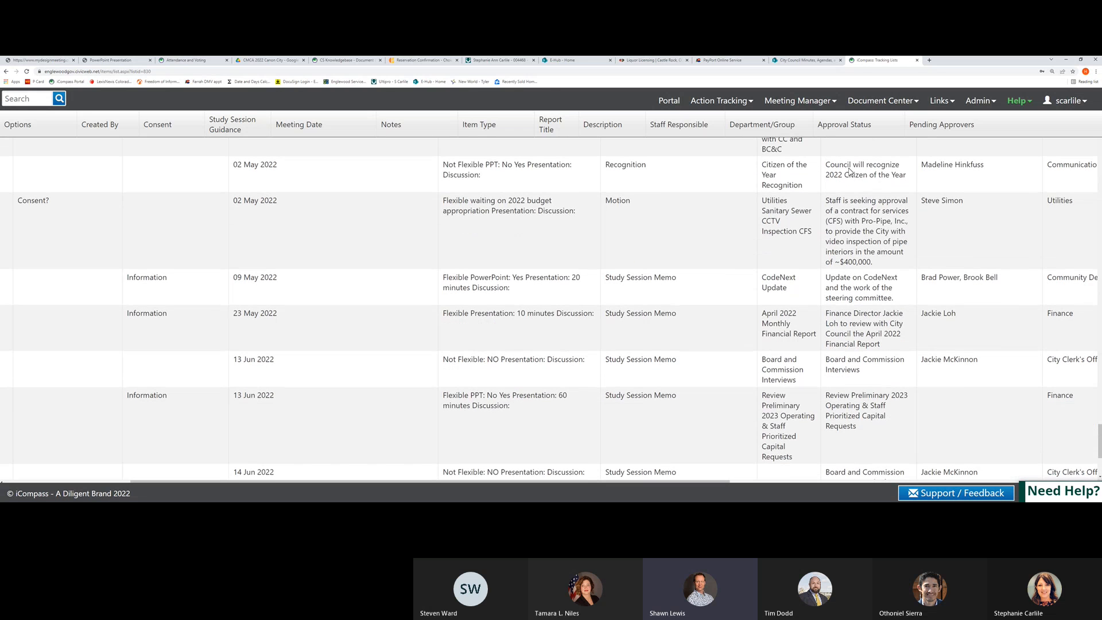
mouse_move(850, 174)
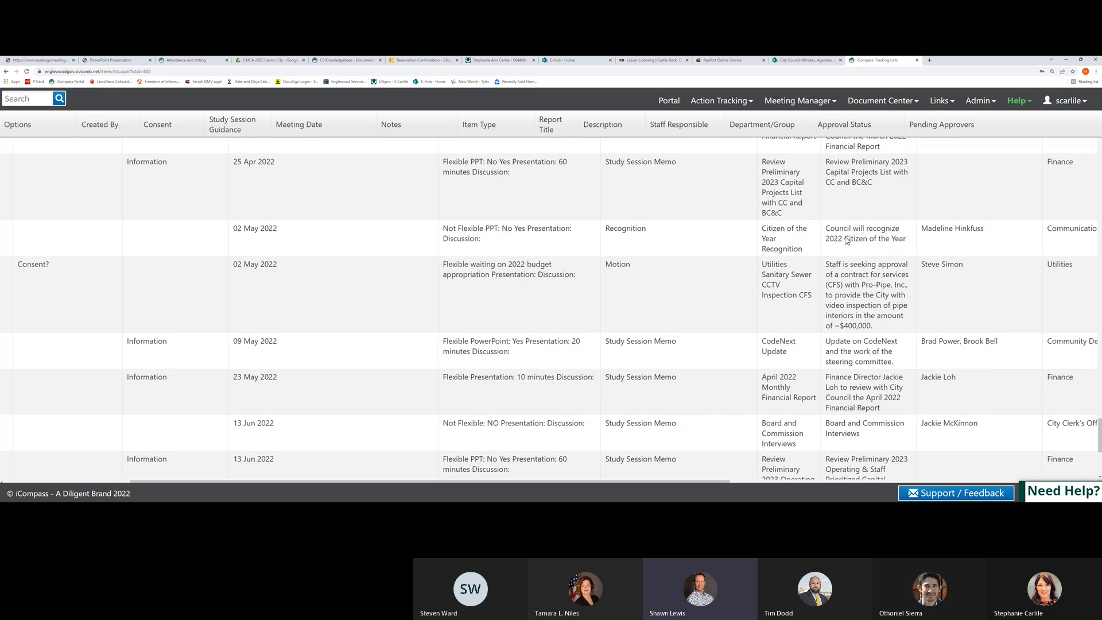
mouse_move(860, 241)
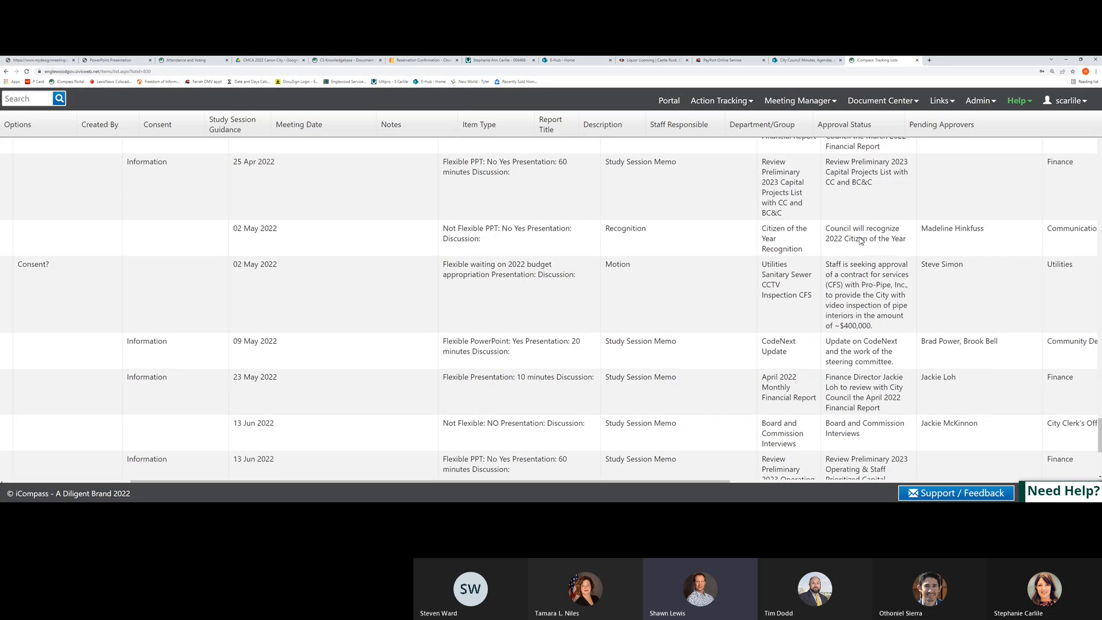
mouse_move(872, 271)
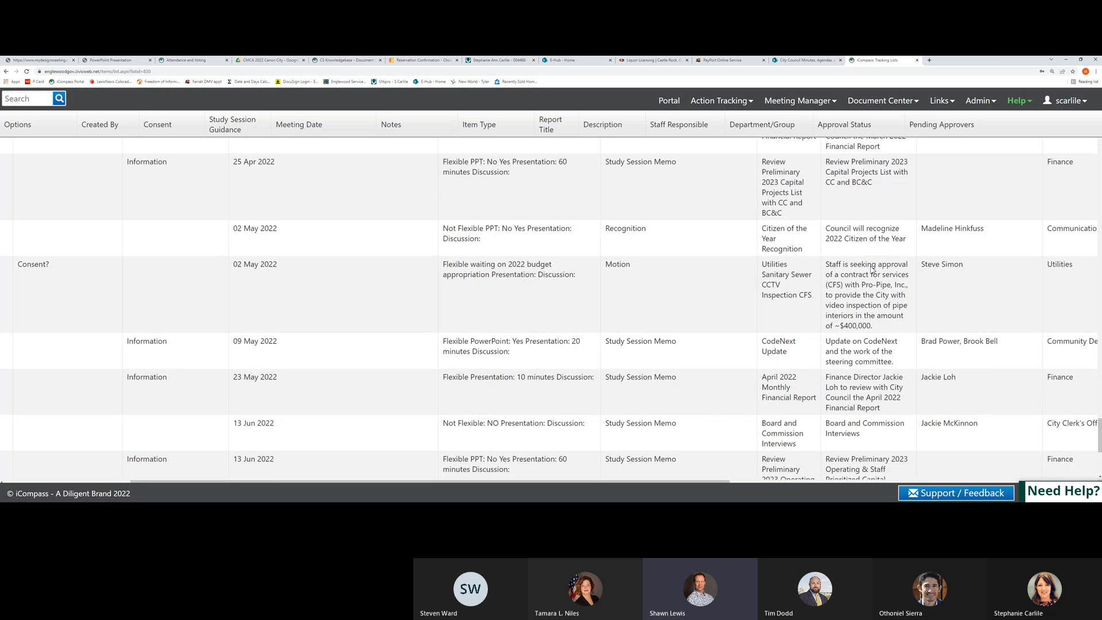
mouse_move(873, 271)
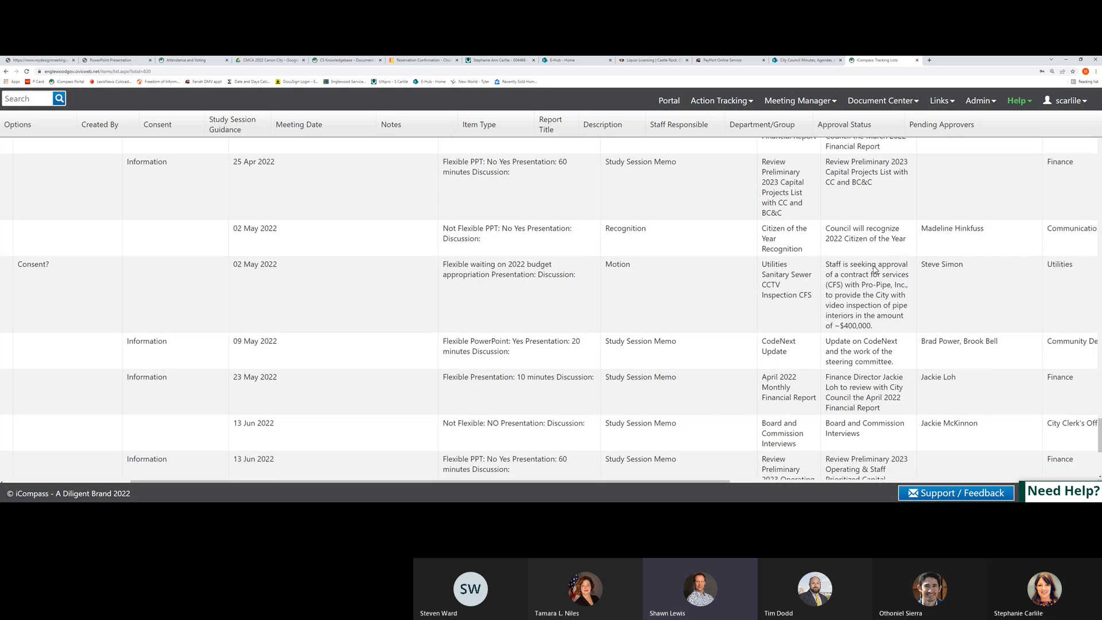
mouse_move(862, 277)
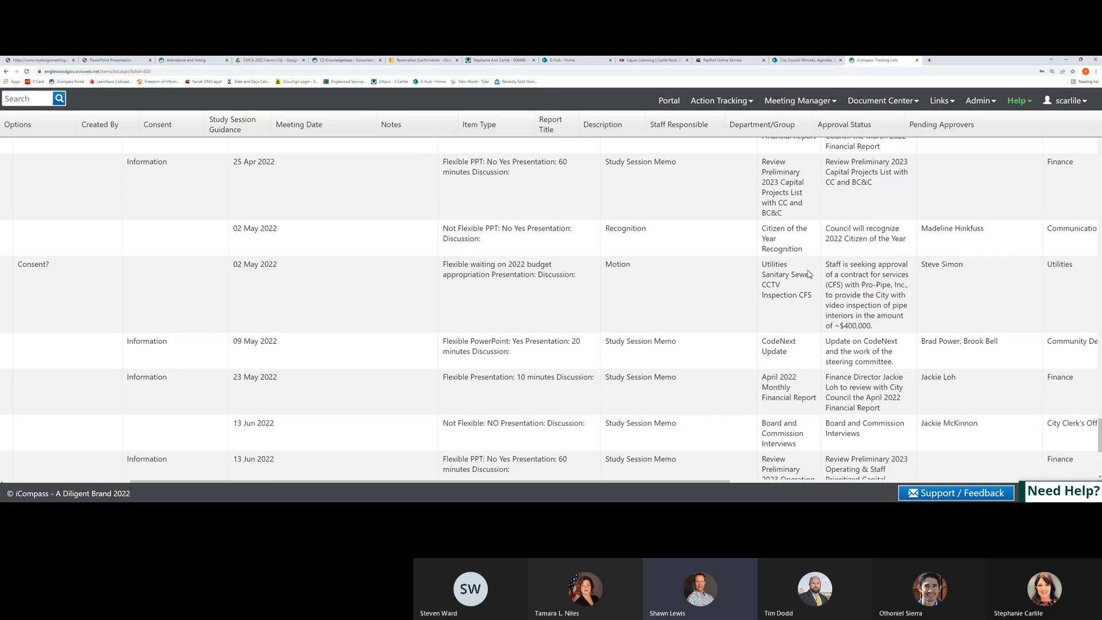
mouse_move(873, 315)
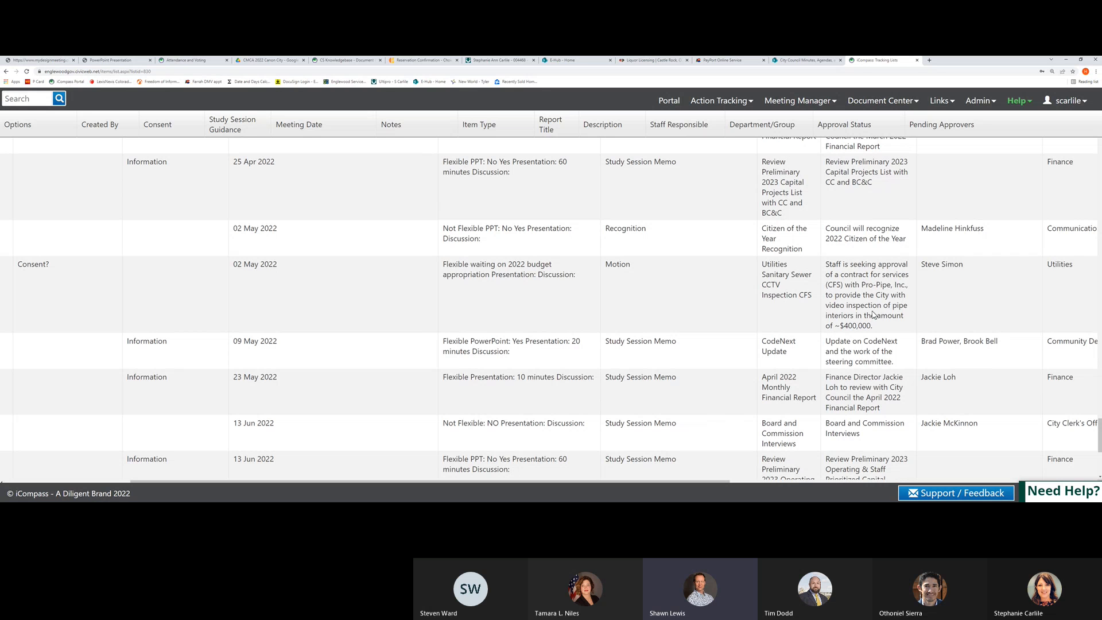
scroll("down", 3)
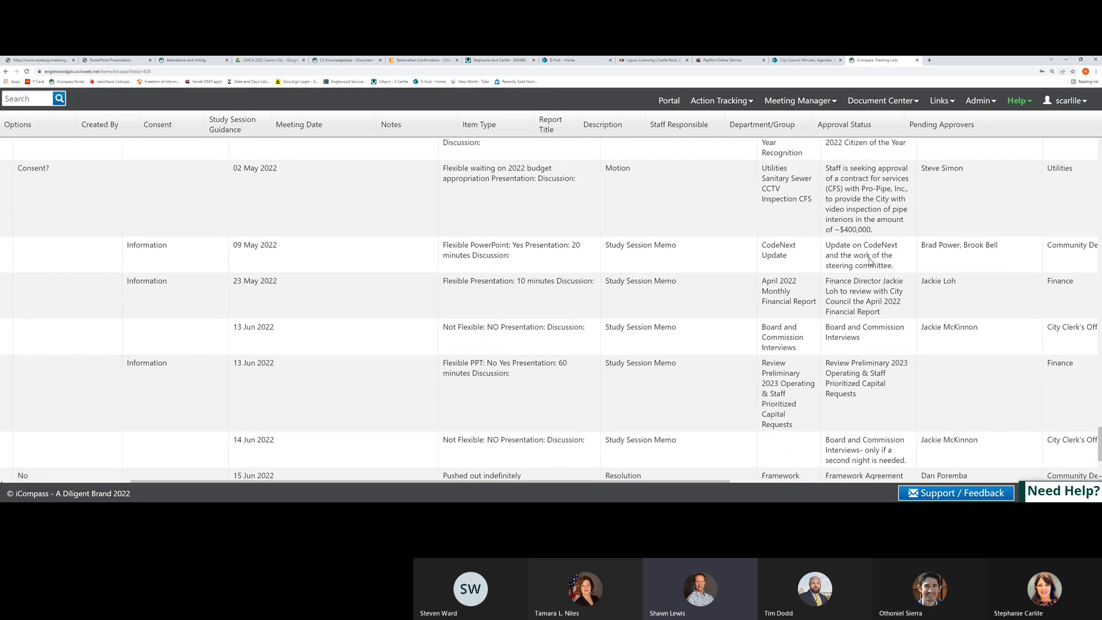
mouse_move(865, 289)
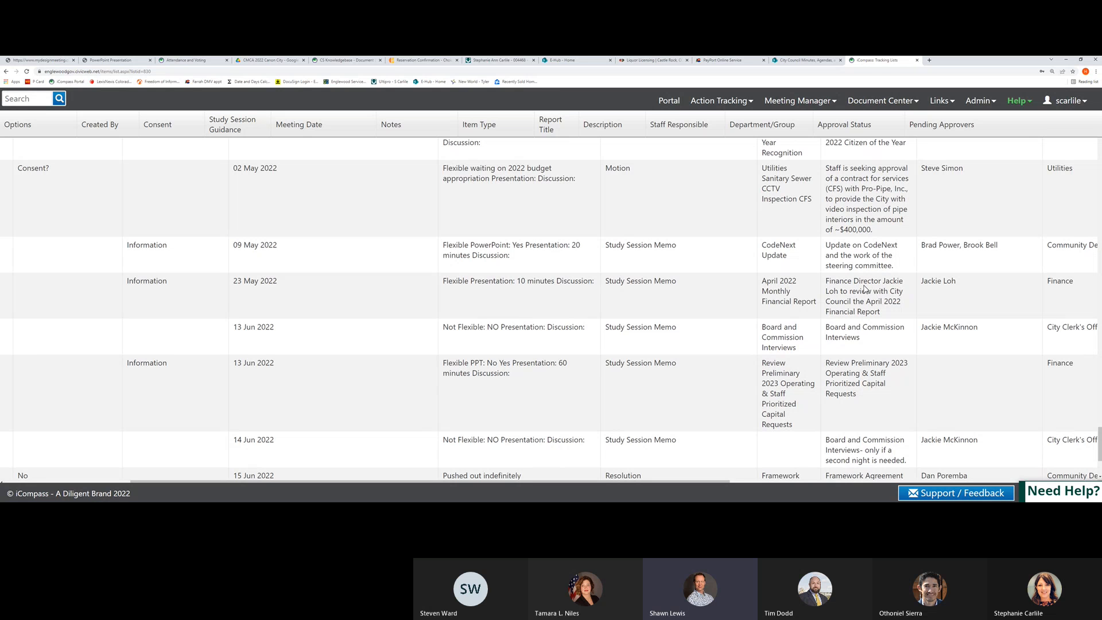
mouse_move(770, 316)
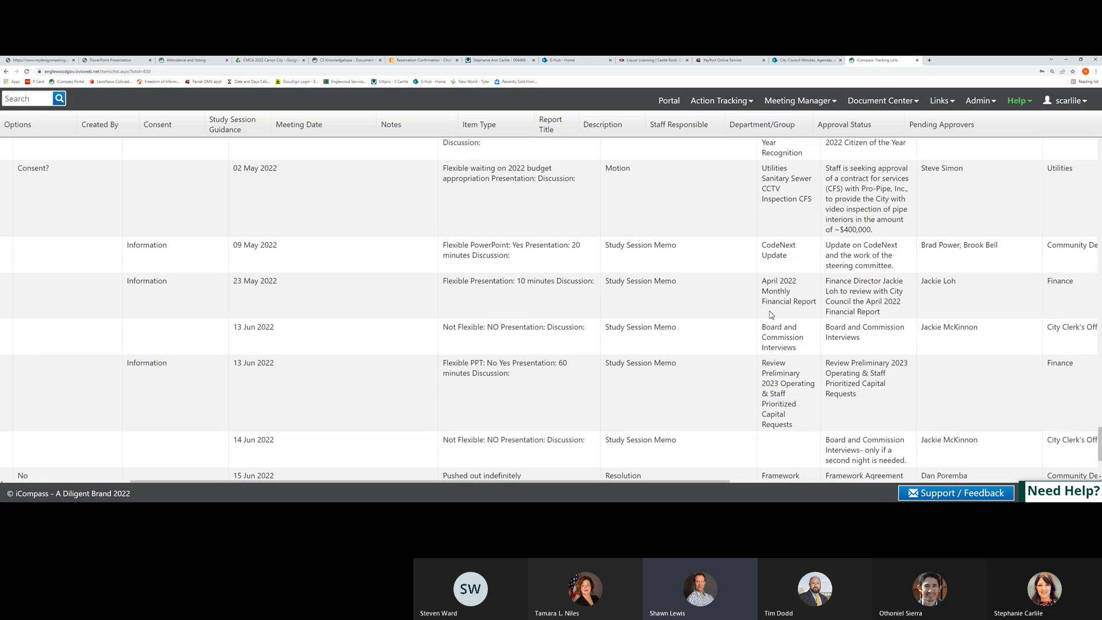
mouse_move(855, 300)
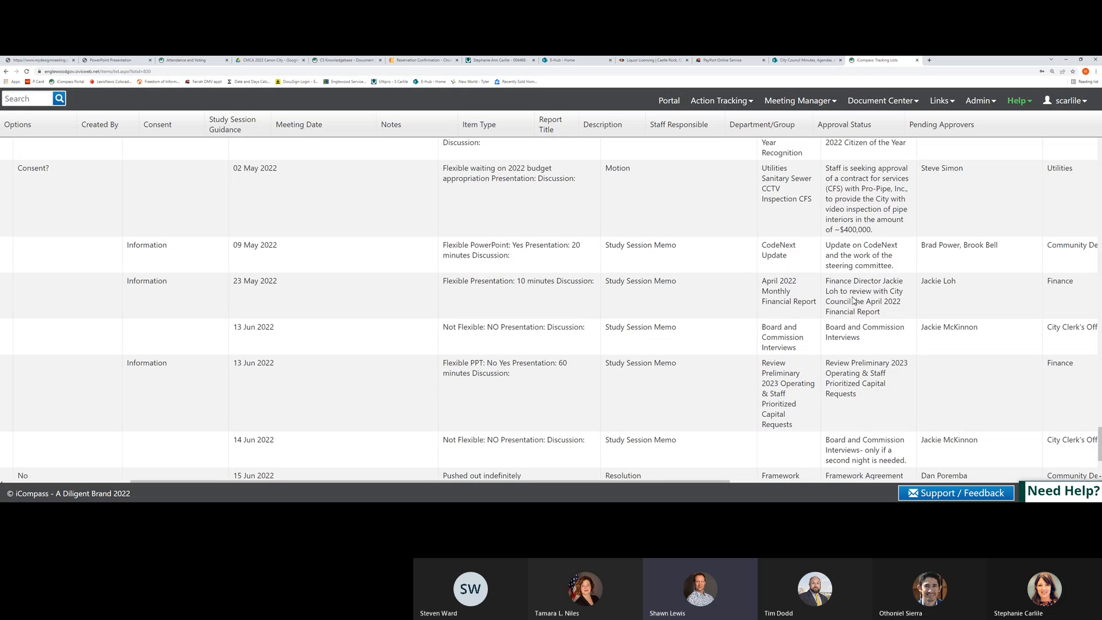
mouse_move(854, 302)
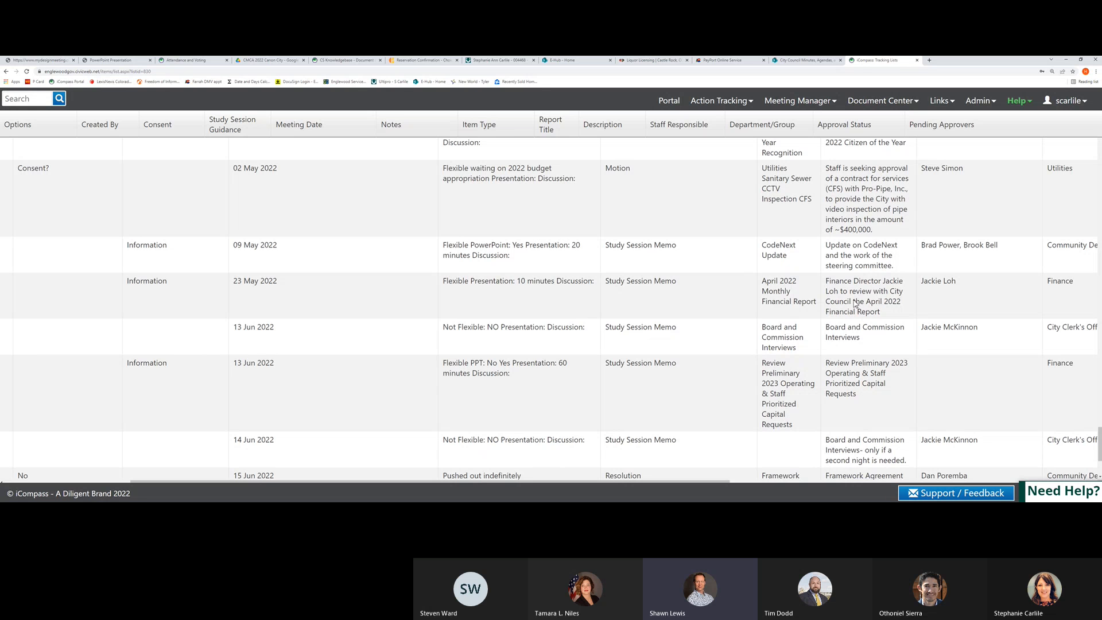
scroll("down", 3)
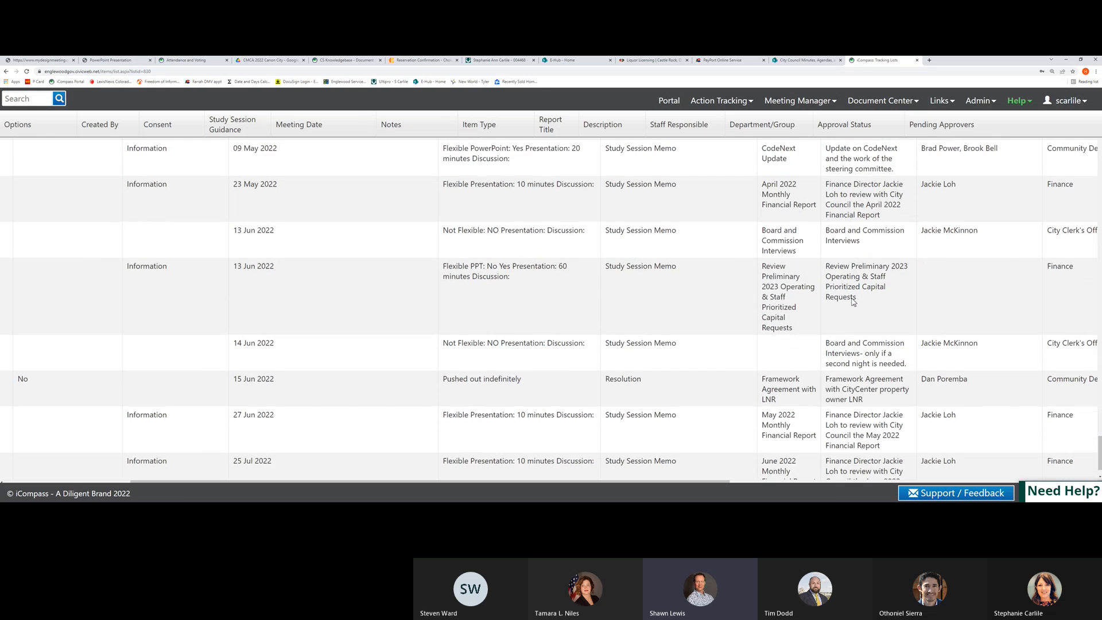
scroll("down", 3)
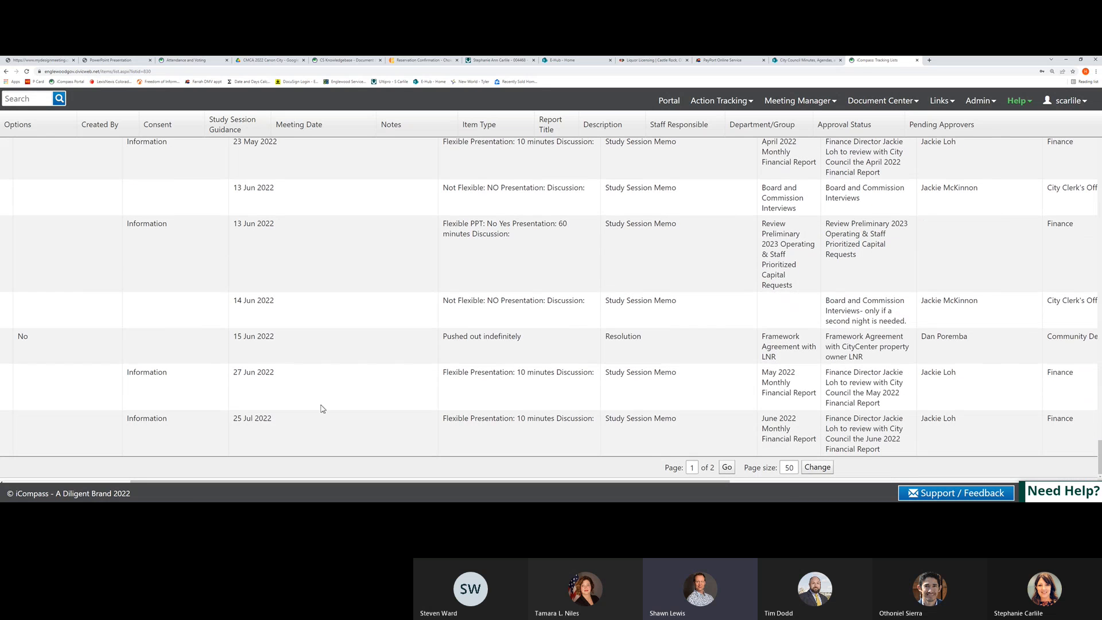
mouse_move(635, 427)
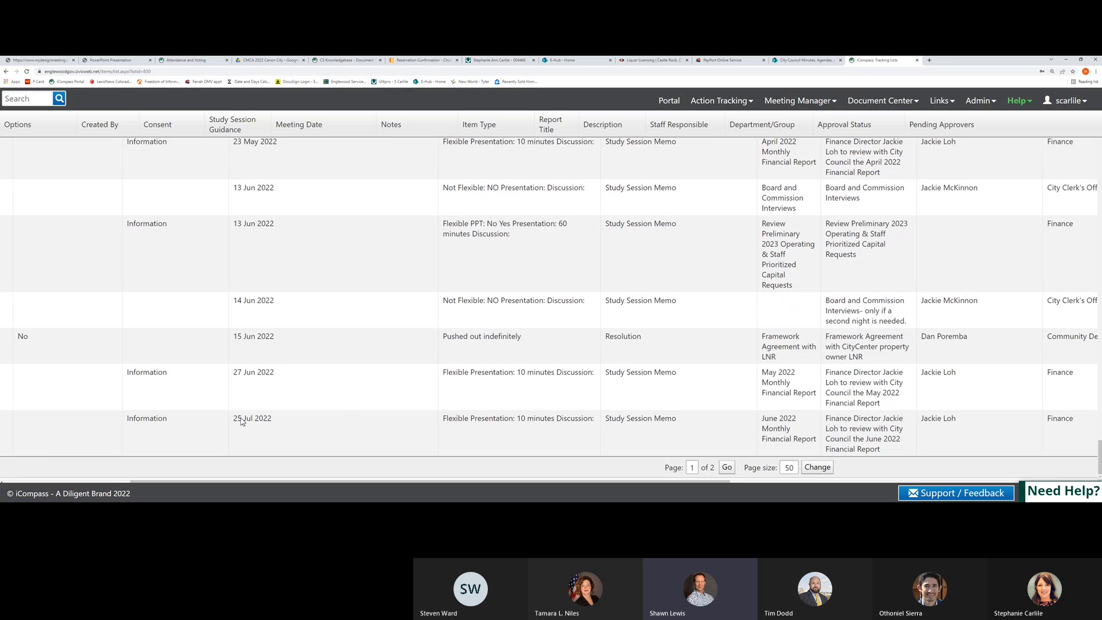
mouse_move(249, 418)
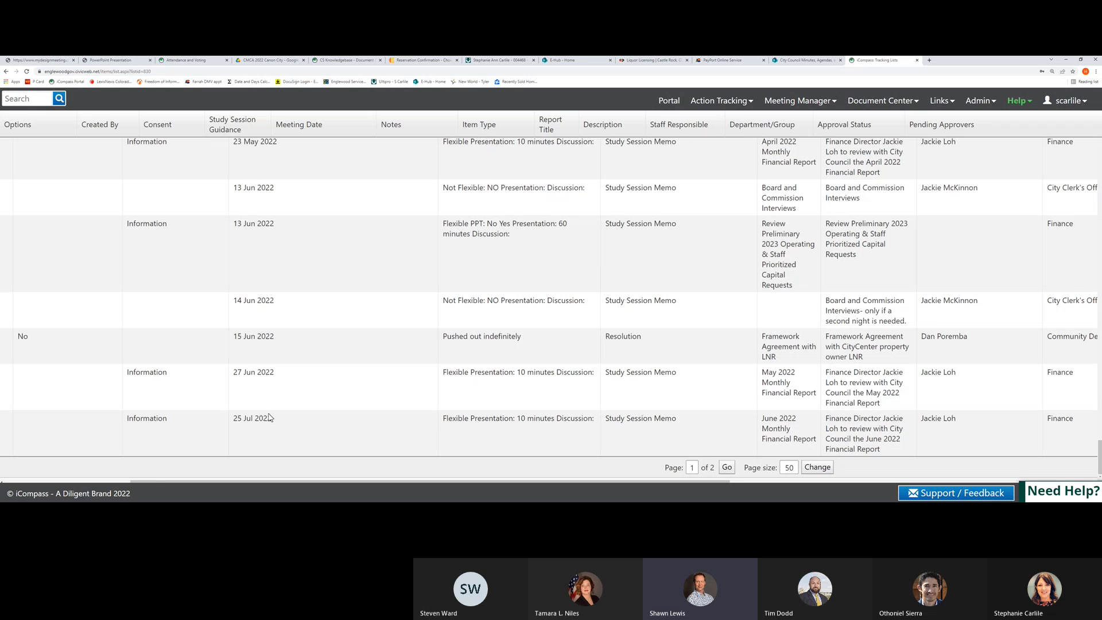
mouse_move(661, 324)
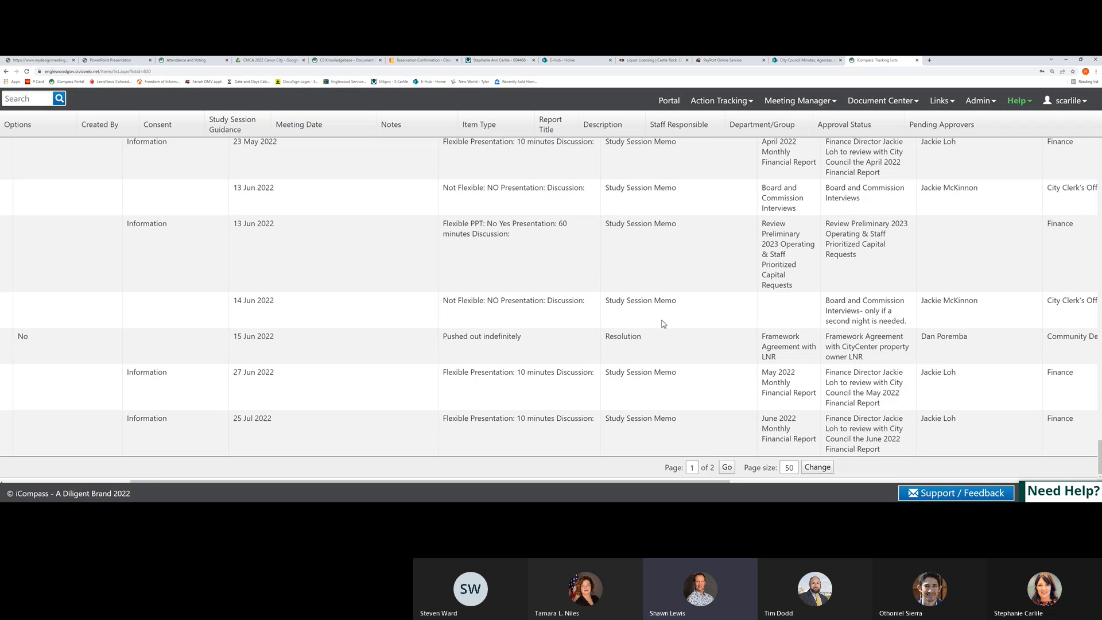